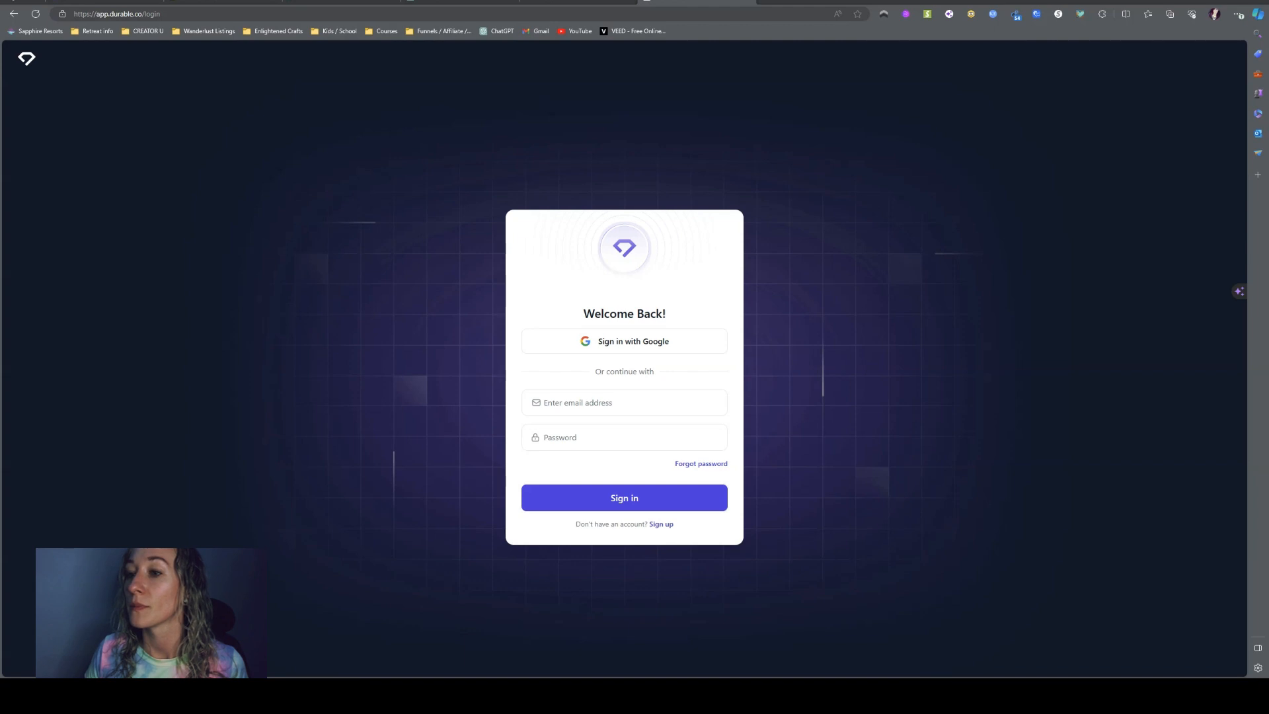
pyautogui.moveTo(599, 180)
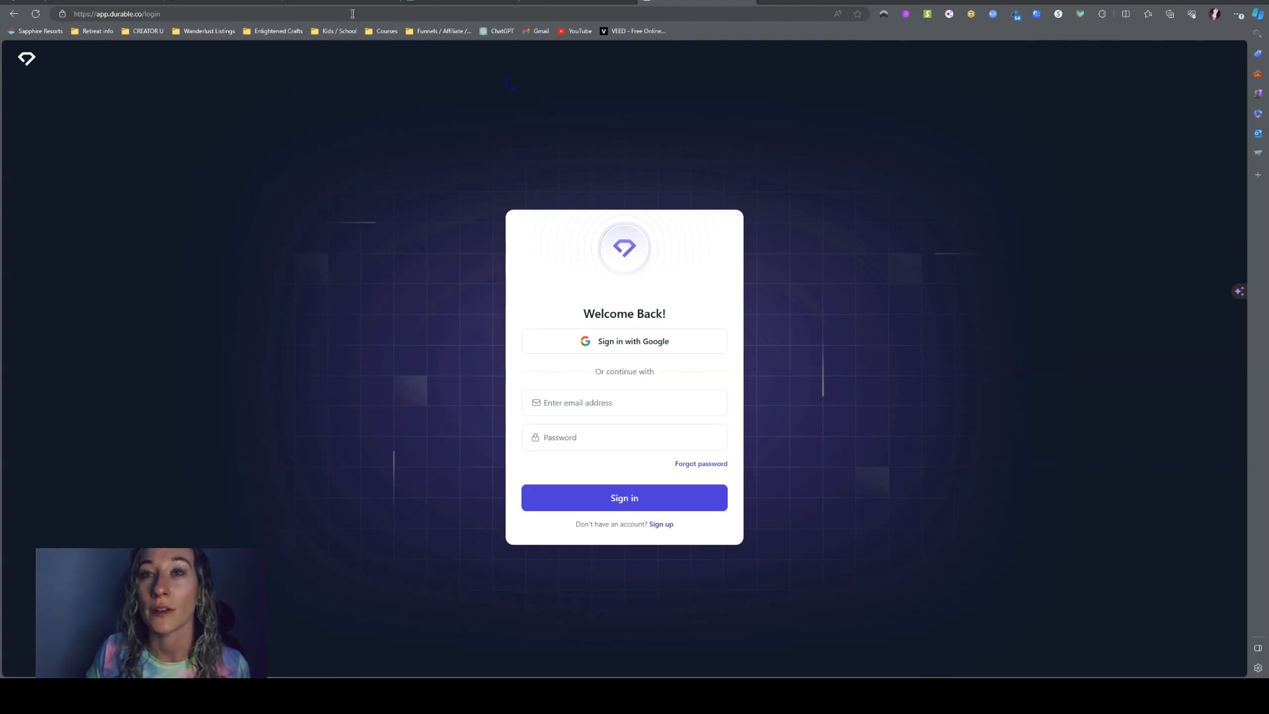
# Sign in to Durable using Sign in with Google and the chosen Google account
pyautogui.click(624, 437)
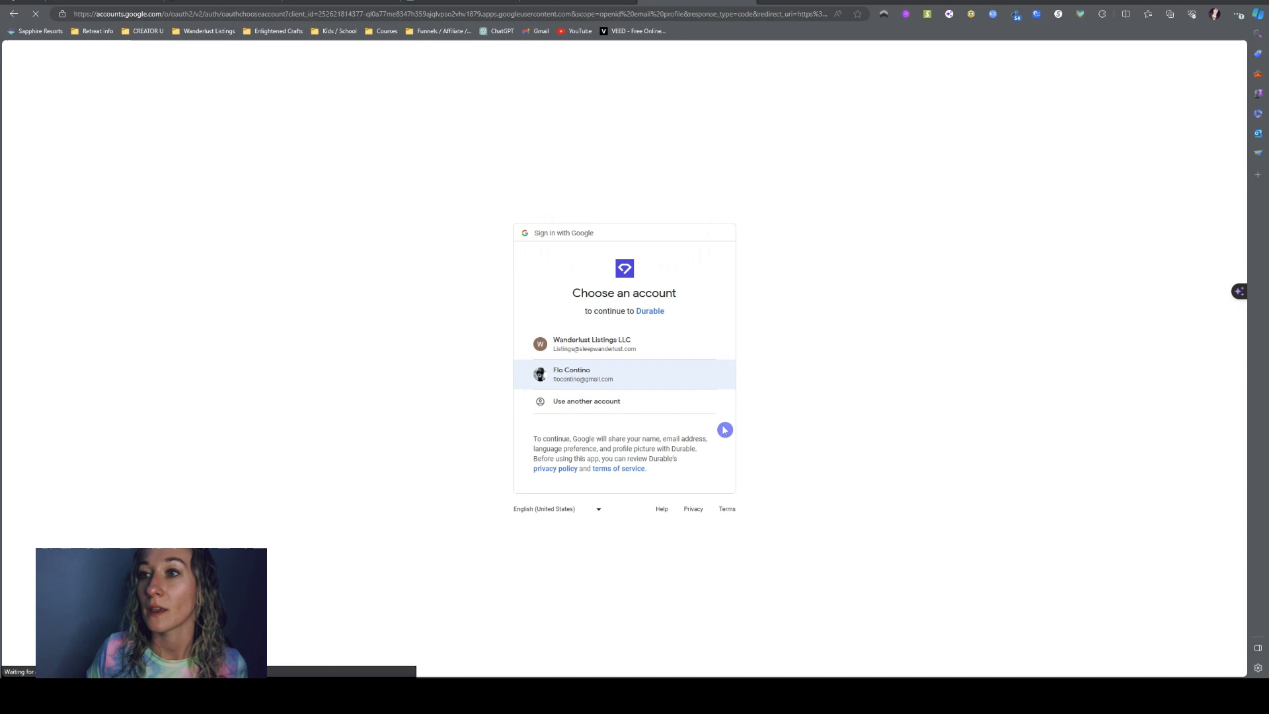
pyautogui.click(582, 374)
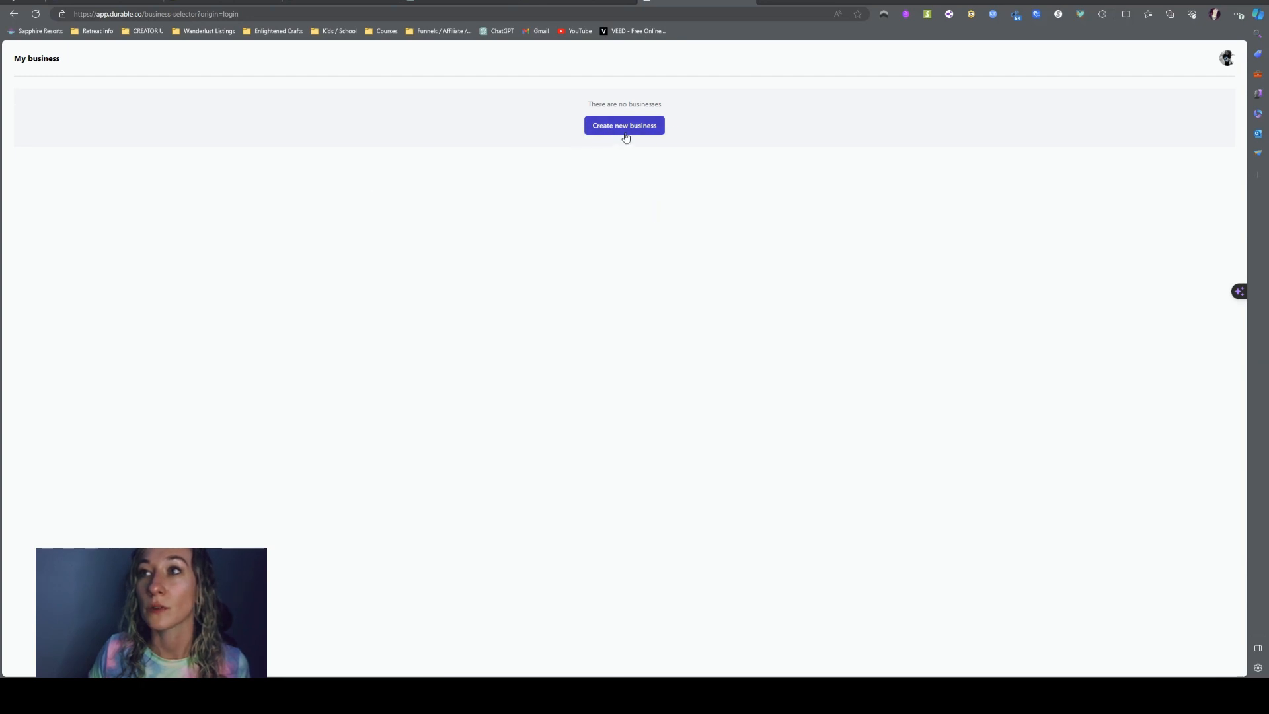
# Create a new business named Airbnb Hosting in the Real estate industry
pyautogui.click(624, 126)
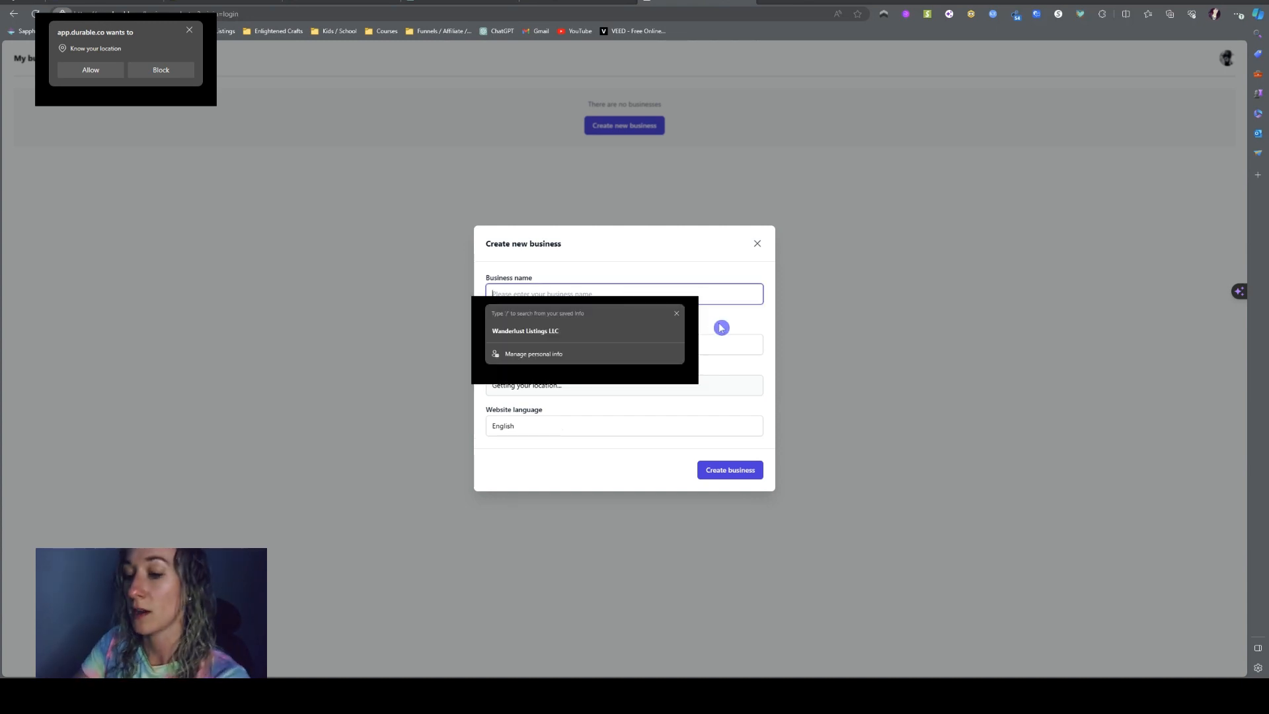
pyautogui.write('A')
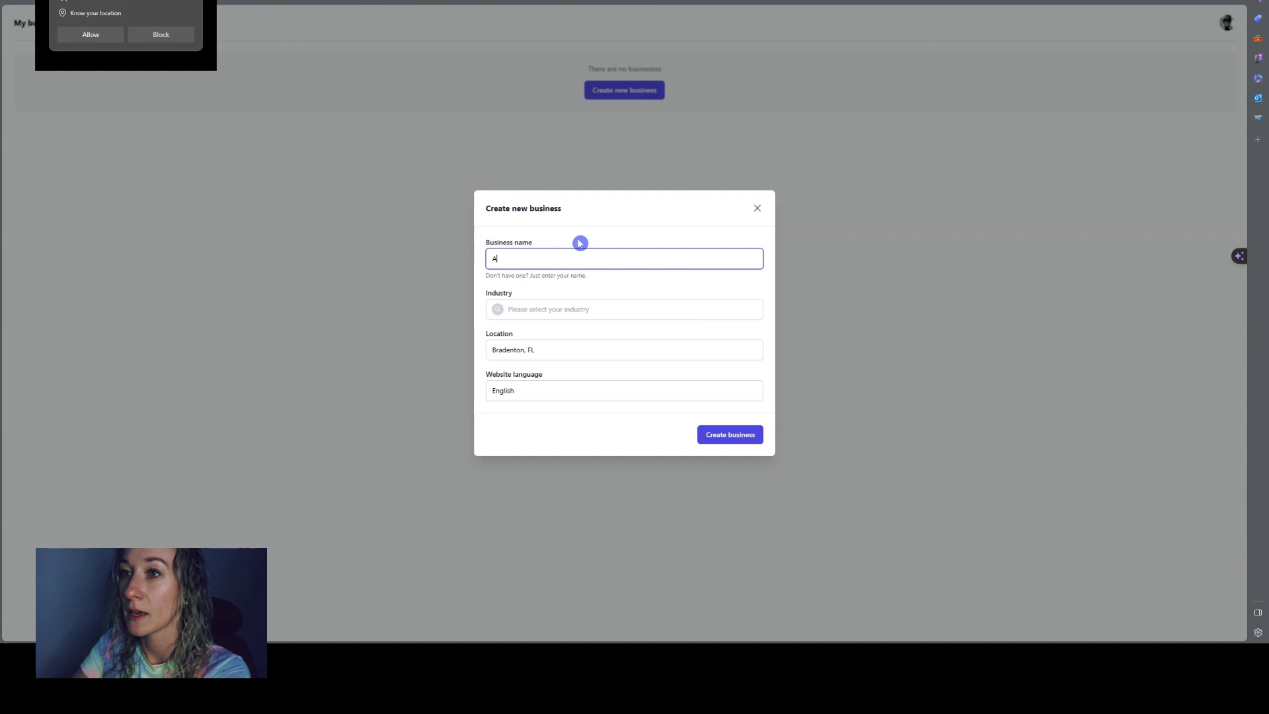
pyautogui.write('irbnb Hosting')
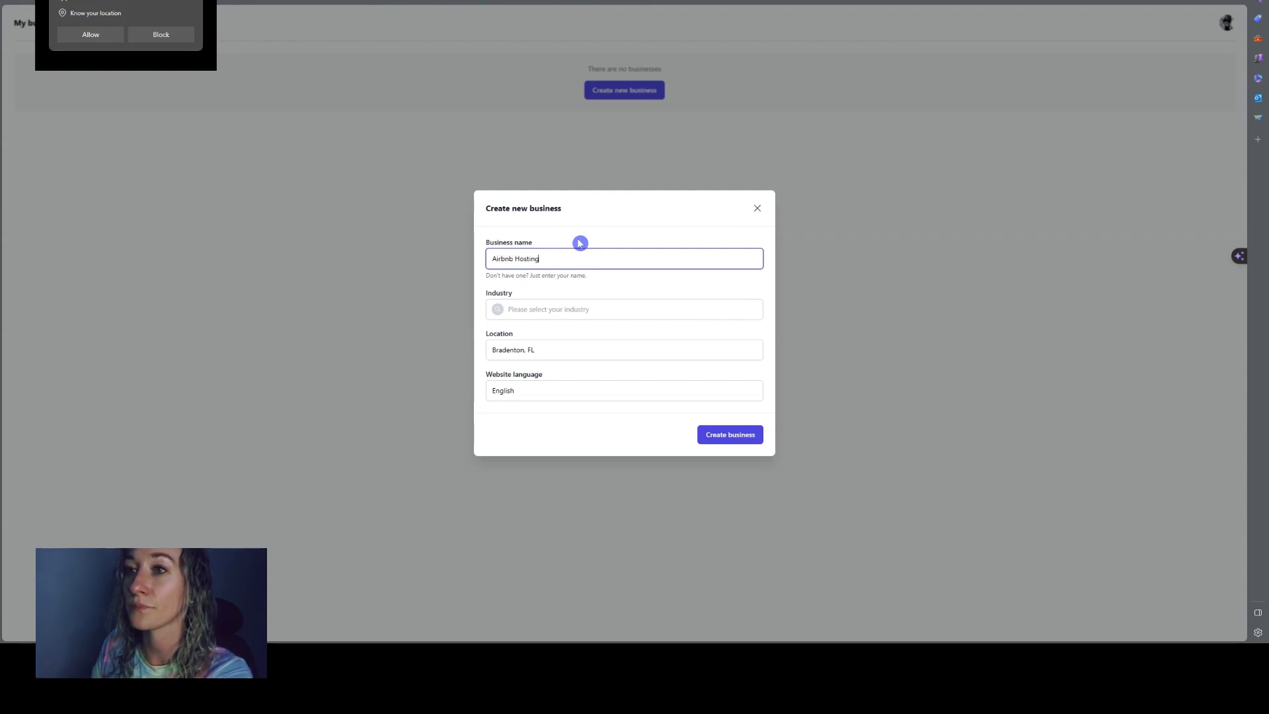
pyautogui.click(623, 309)
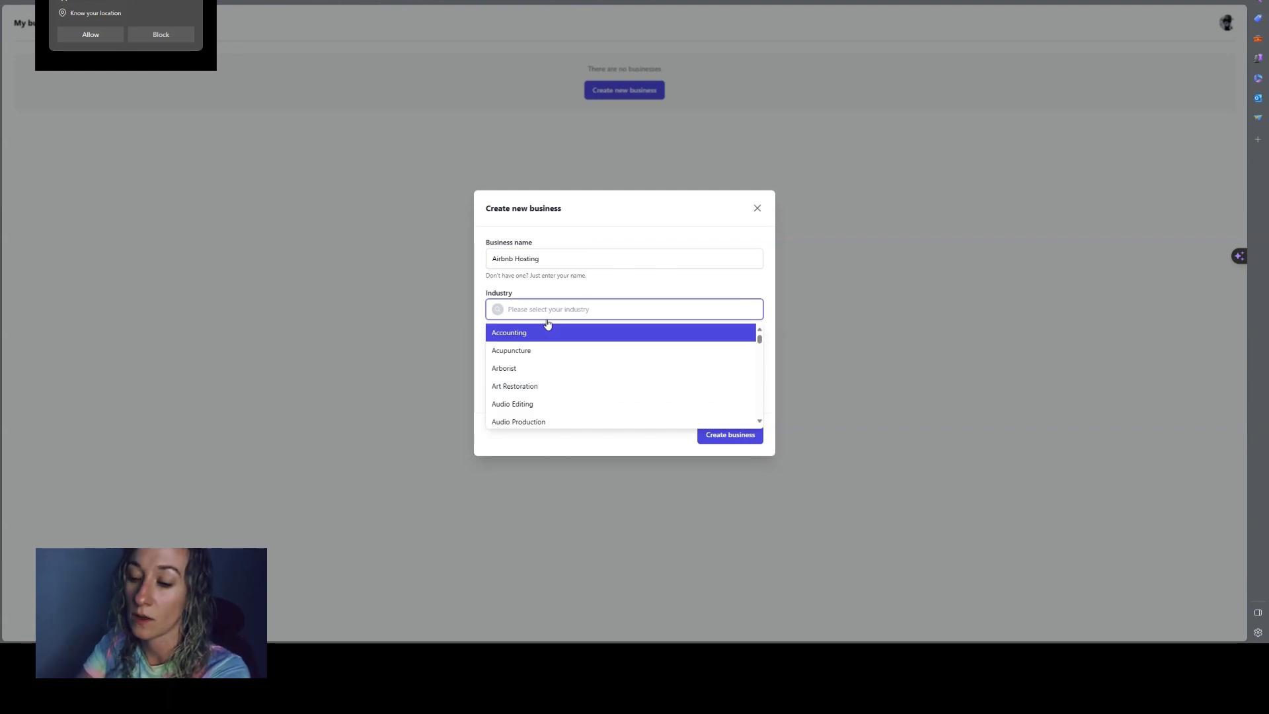
pyautogui.write('real e')
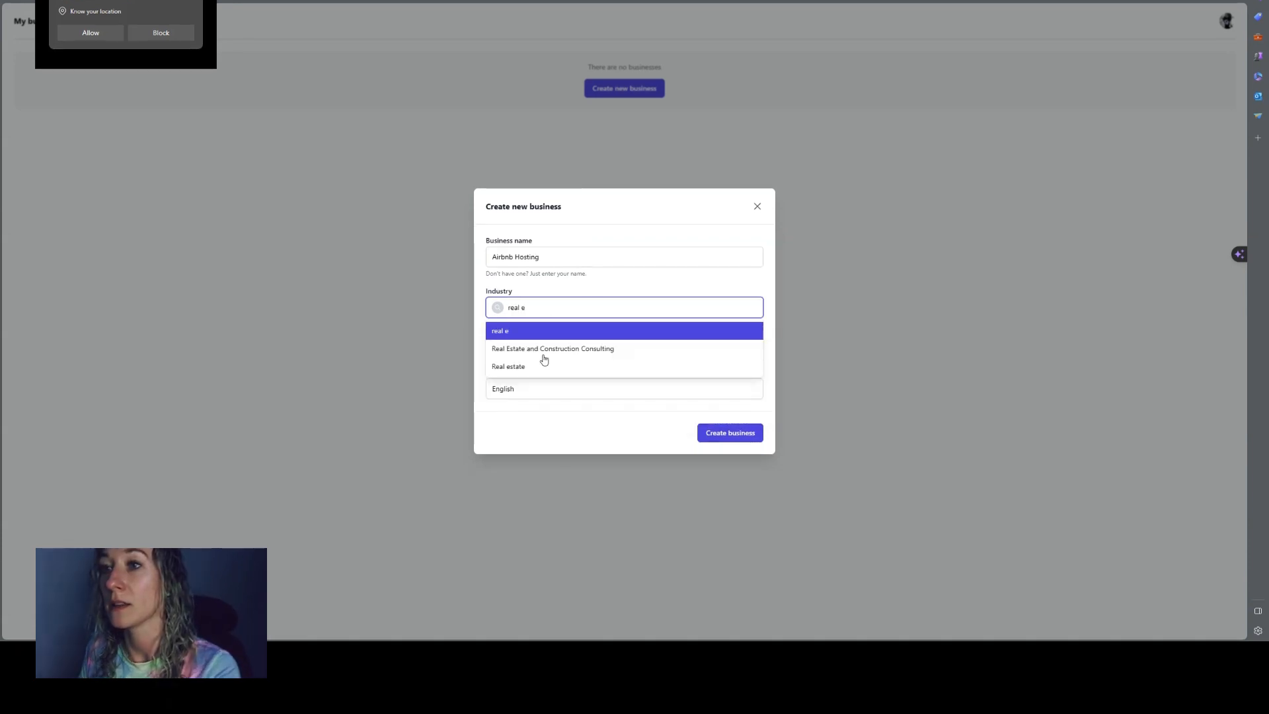
pyautogui.click(508, 365)
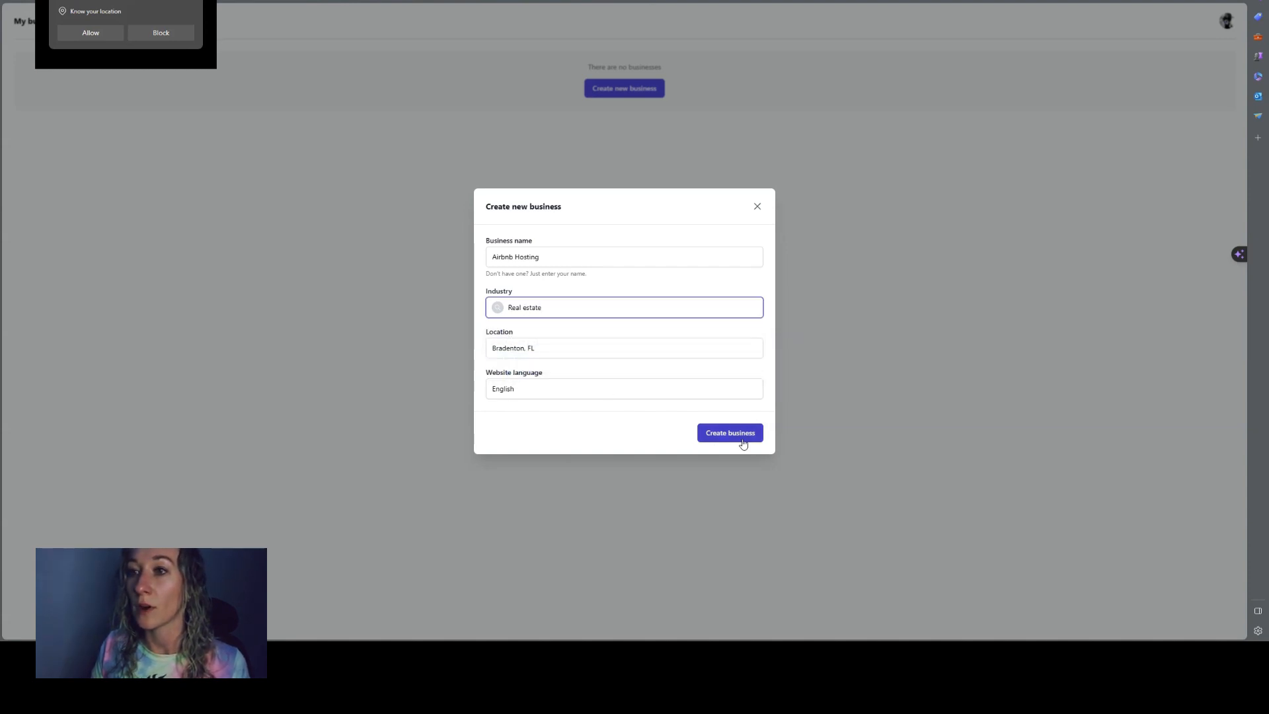
pyautogui.click(729, 432)
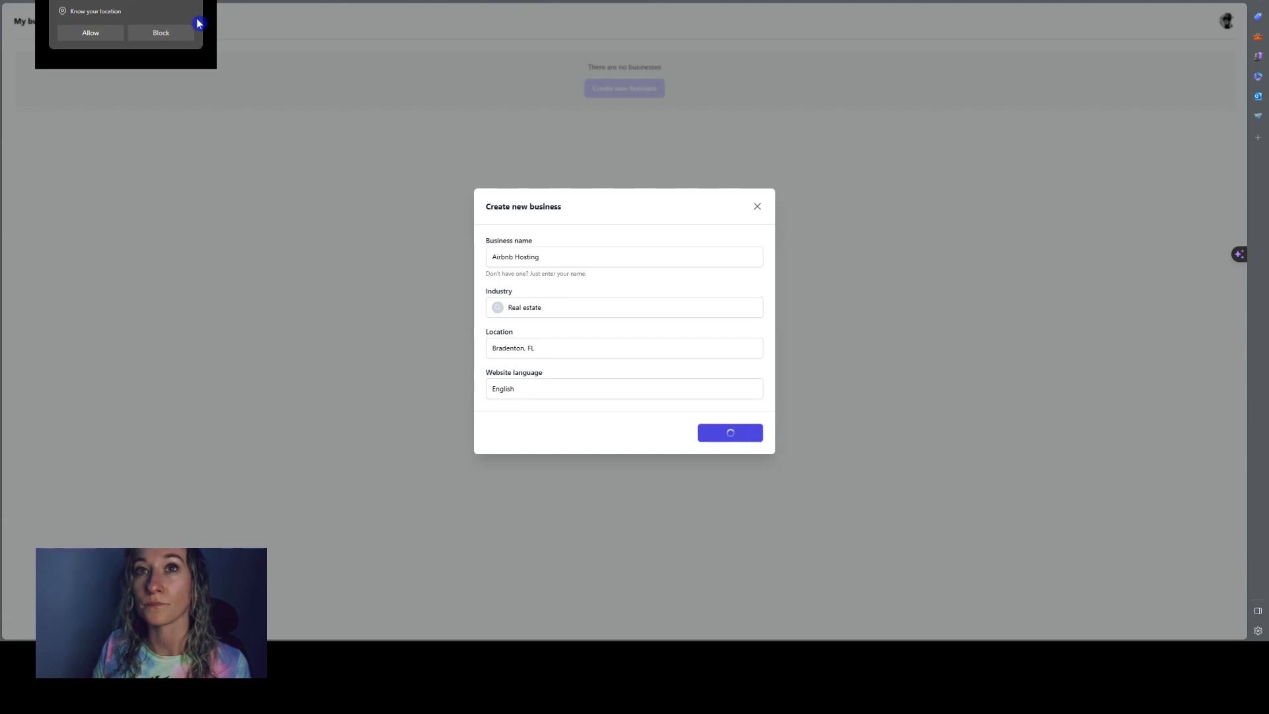
# Dismiss the browser location prompt while Durable generates the website
pyautogui.click(729, 433)
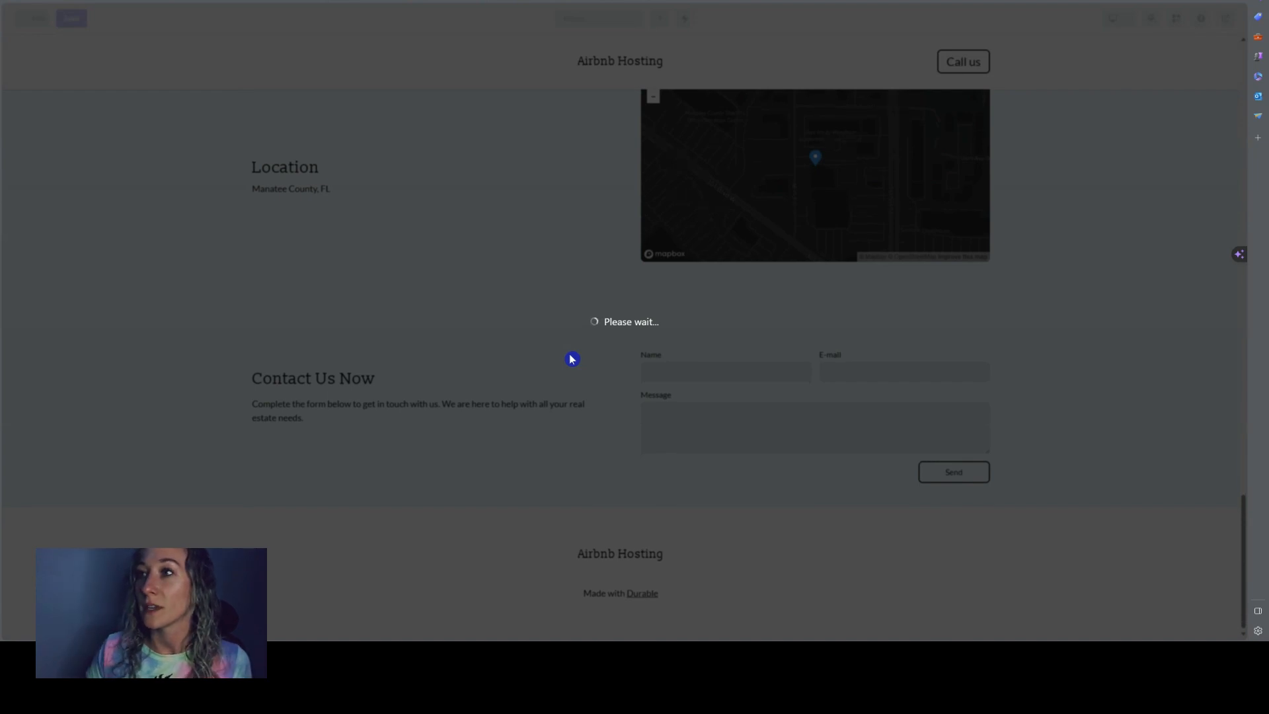
pyautogui.click(71, 18)
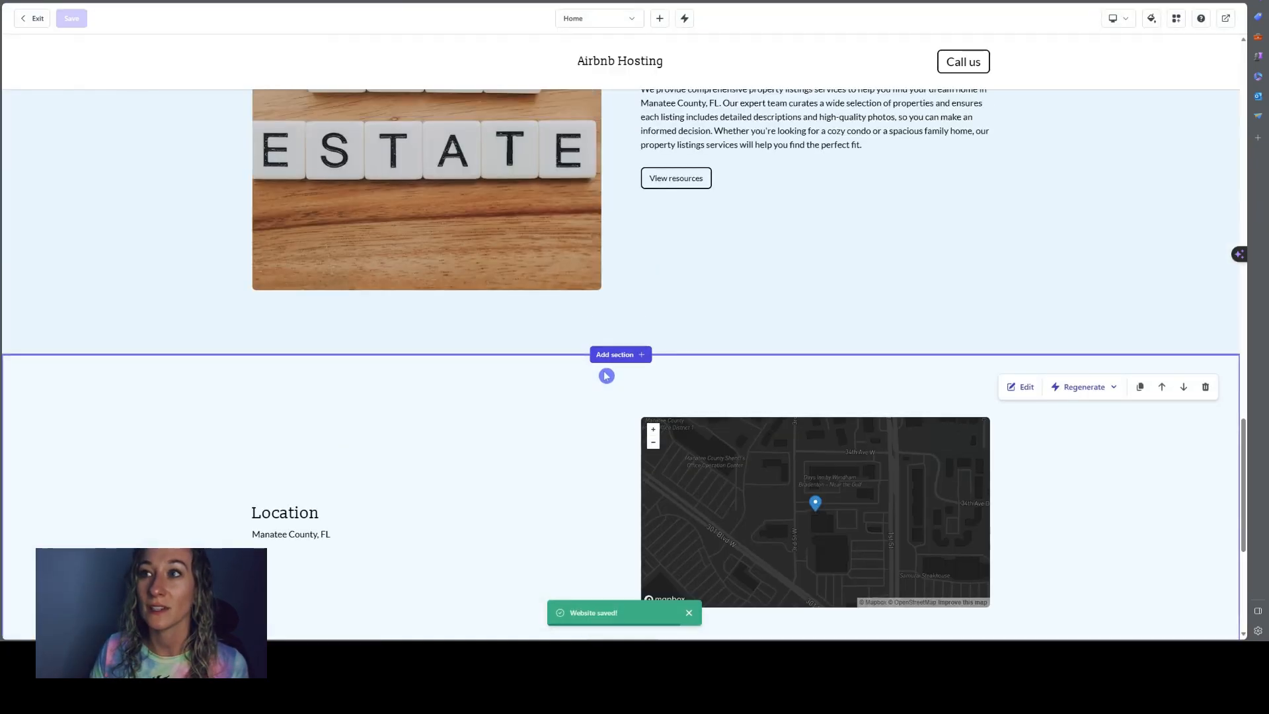
pyautogui.scroll(3)
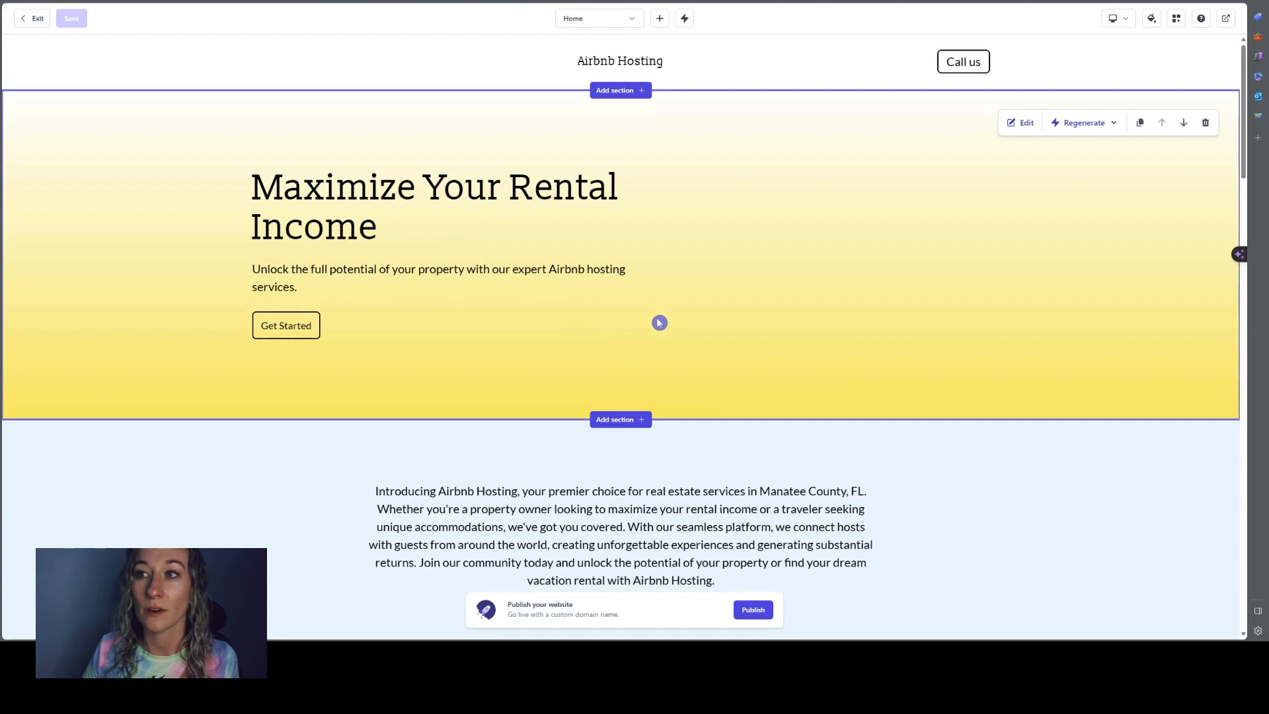
pyautogui.scroll(-3)
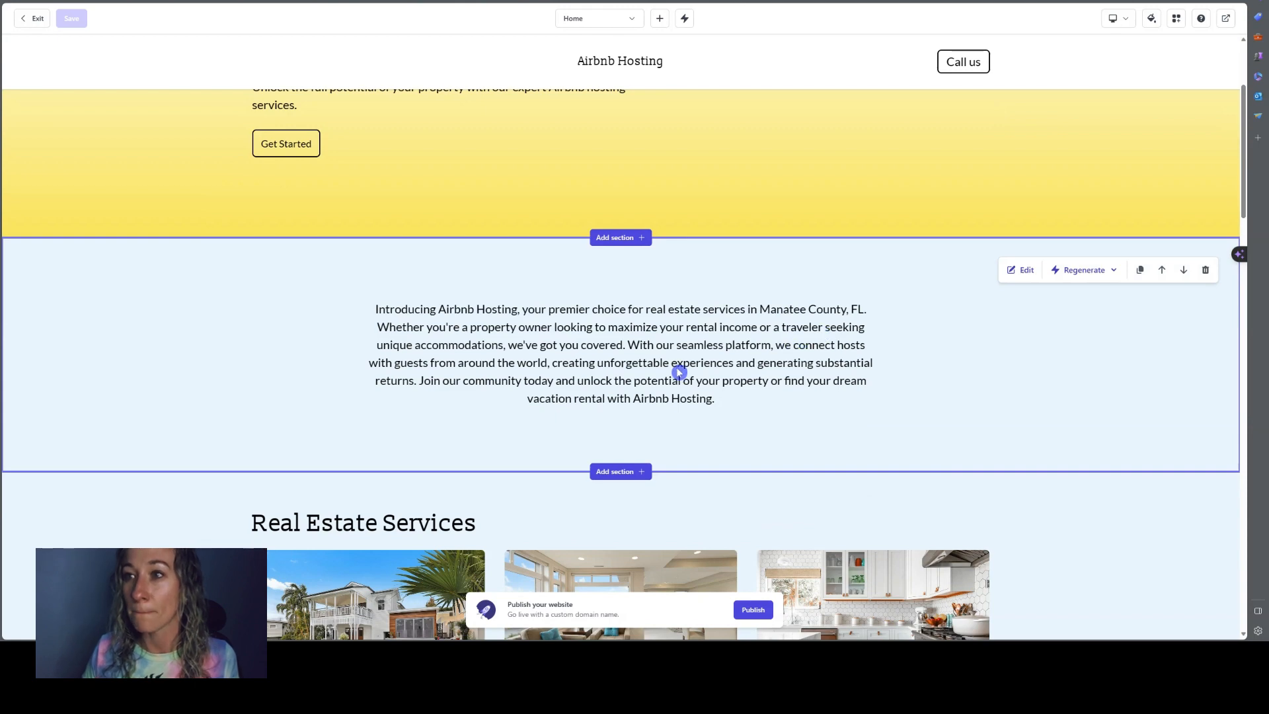
pyautogui.scroll(-3)
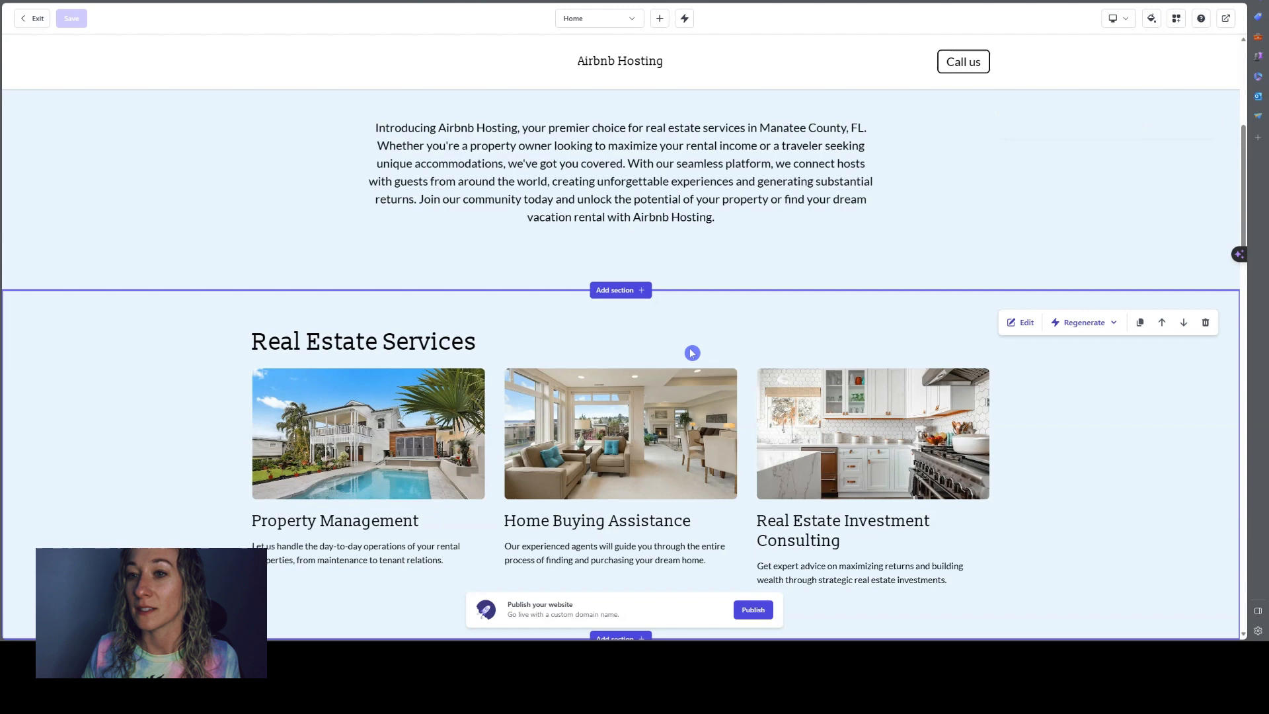
pyautogui.scroll(-3)
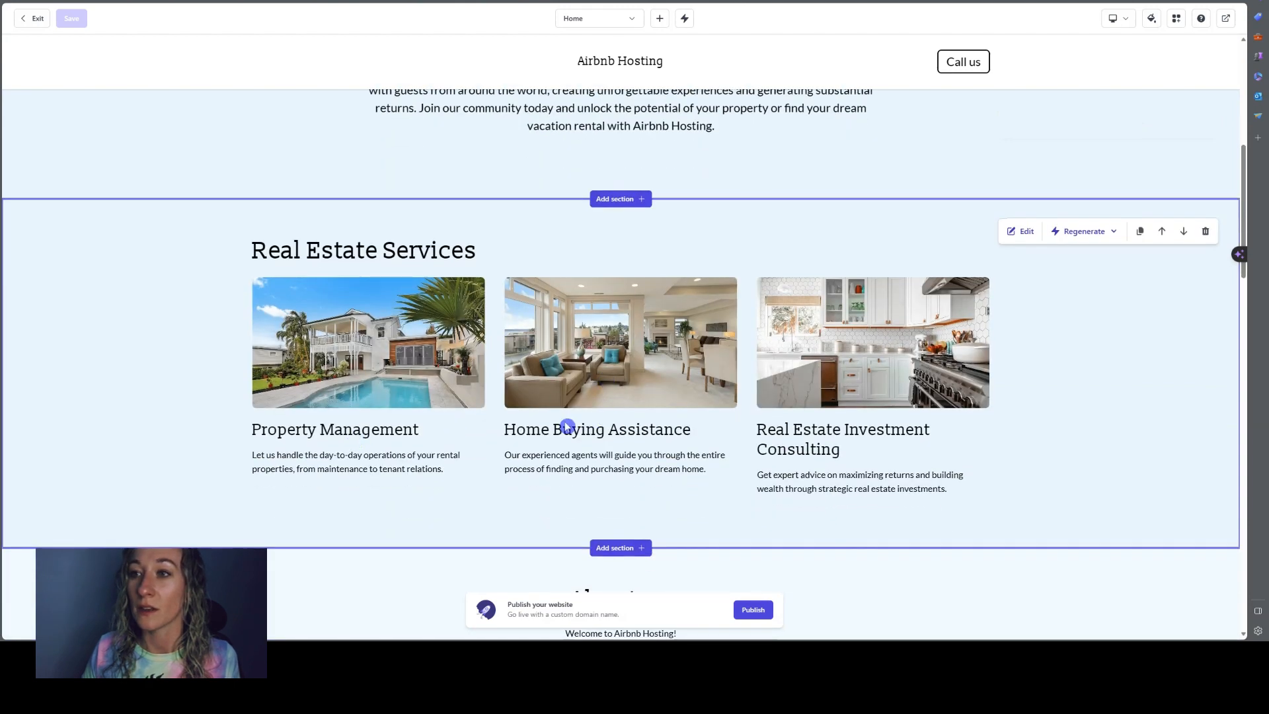
pyautogui.moveTo(822, 395)
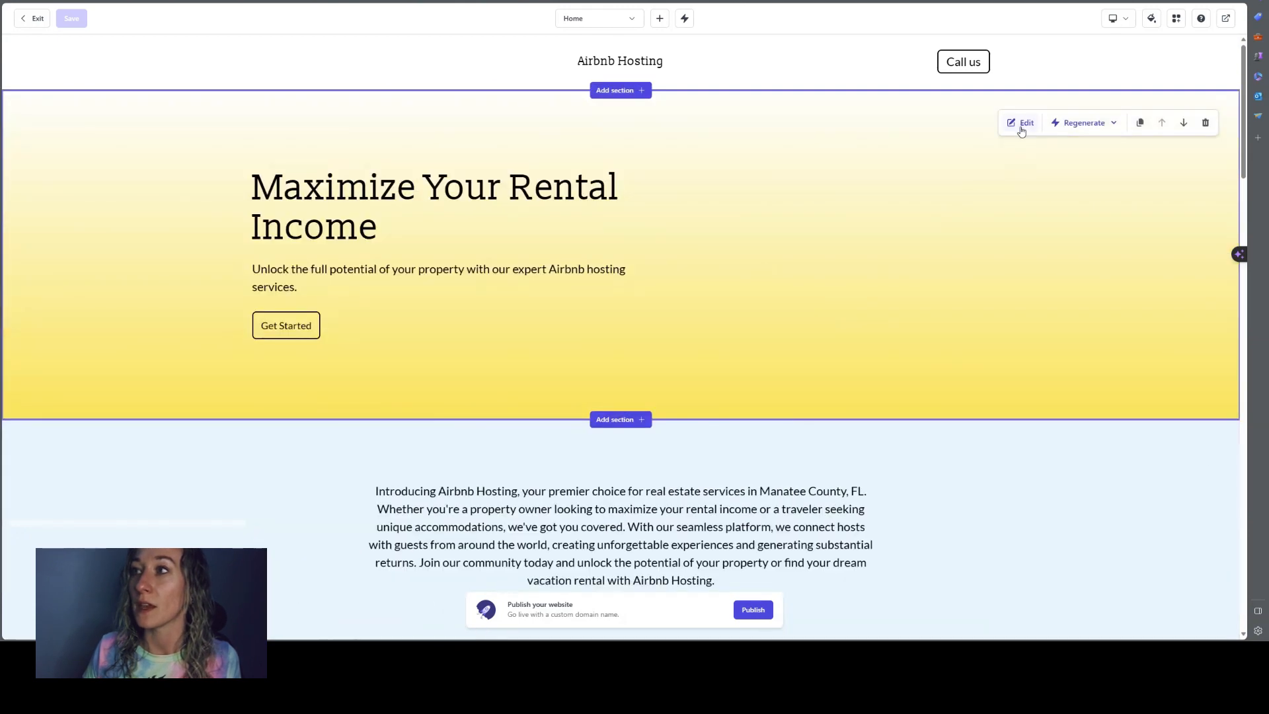
# Give the hero banner a custom gradient background and Style 2 buttons
pyautogui.click(1026, 122)
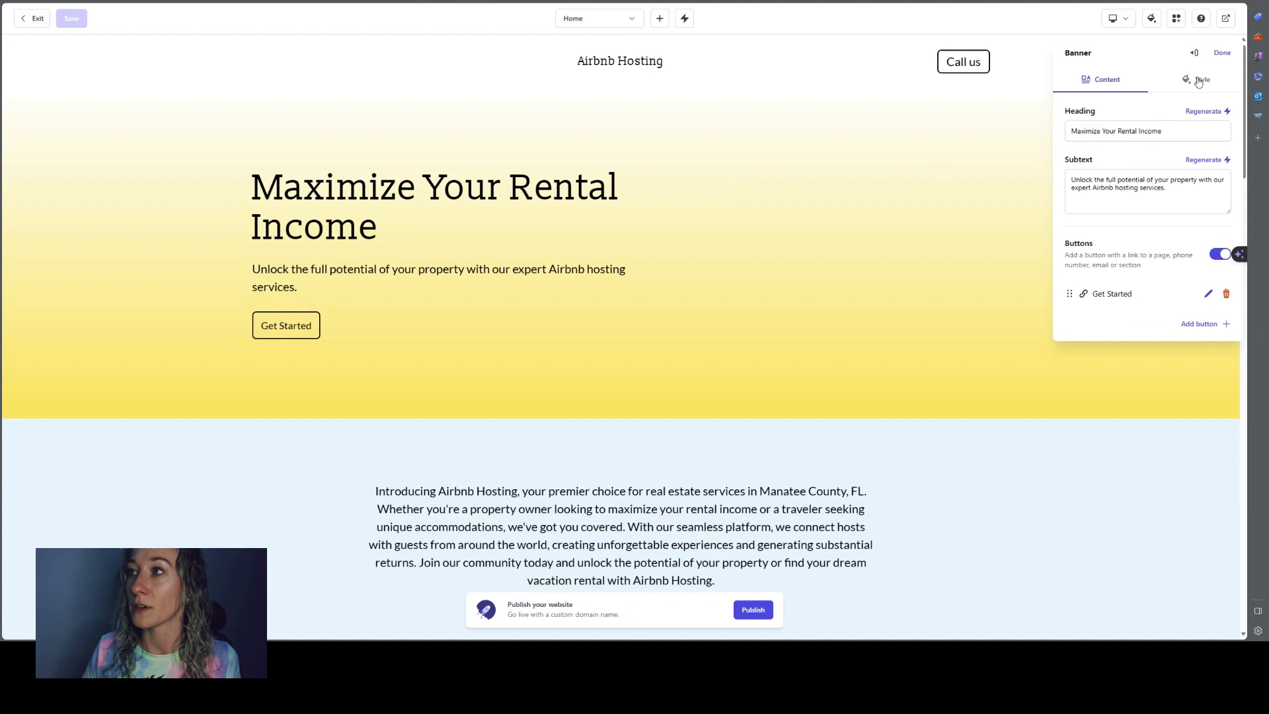
pyautogui.click(1201, 80)
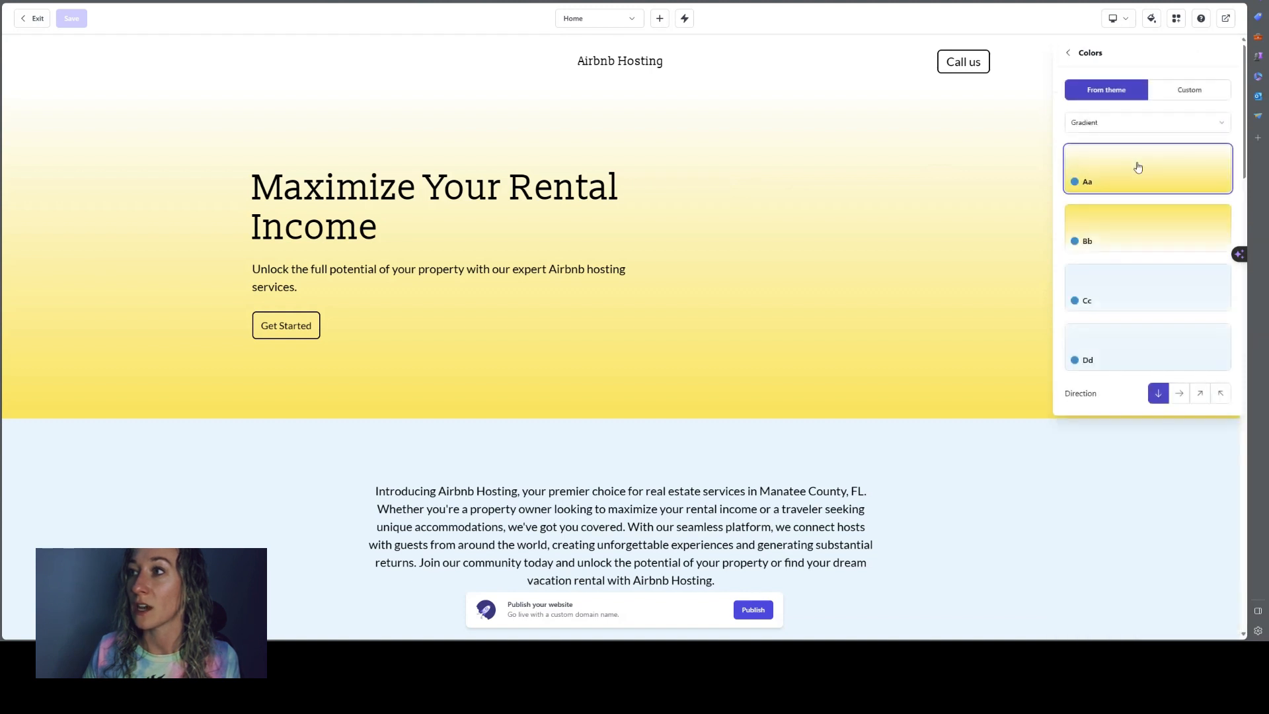
pyautogui.click(1188, 89)
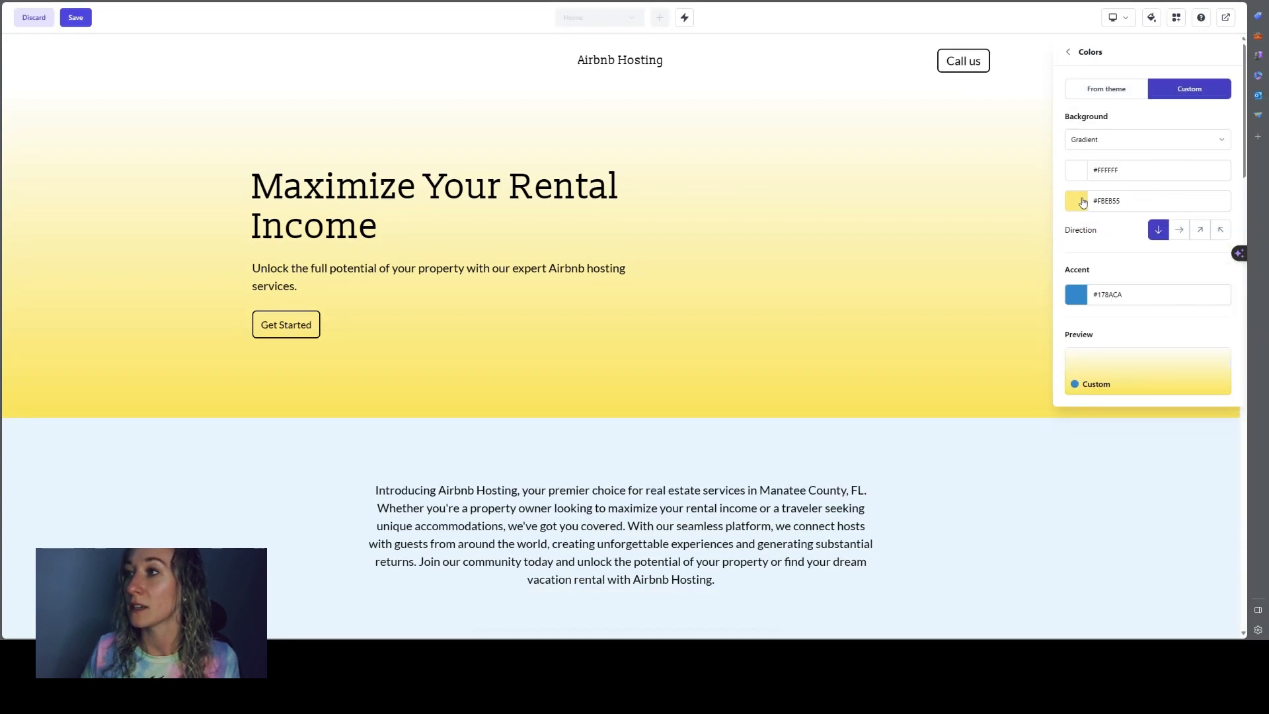
pyautogui.click(1077, 201)
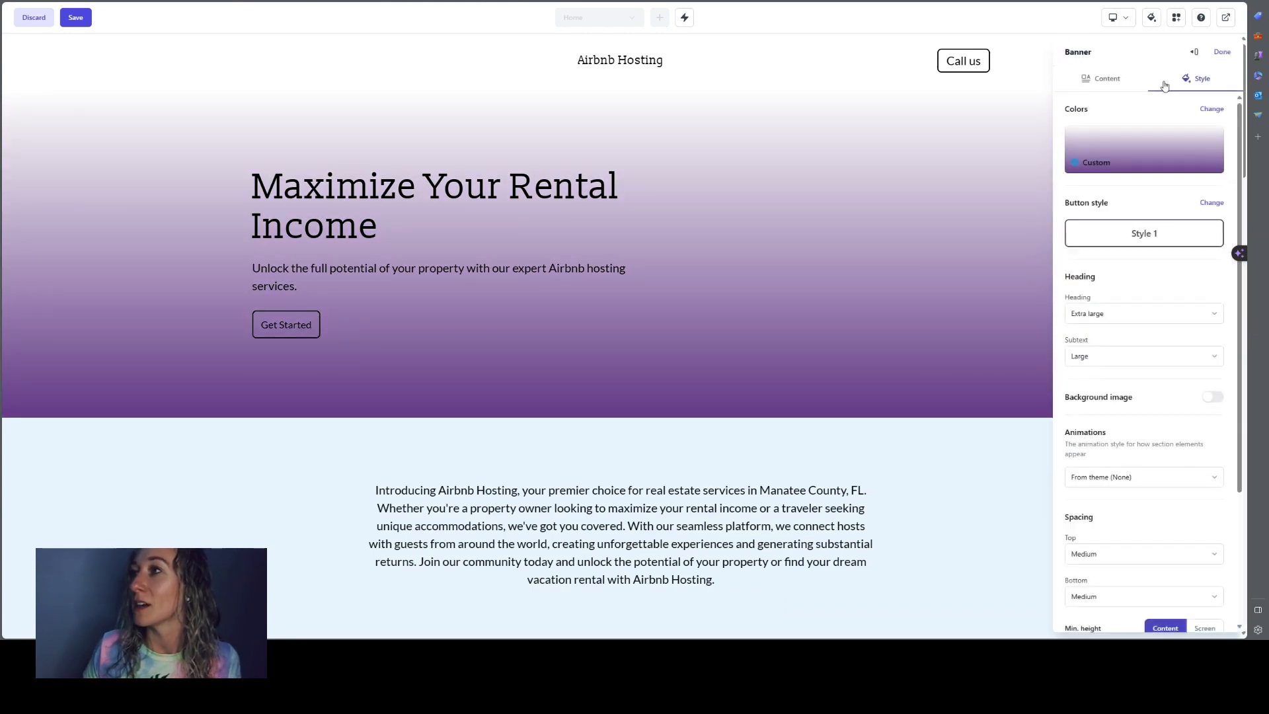
pyautogui.click(1143, 234)
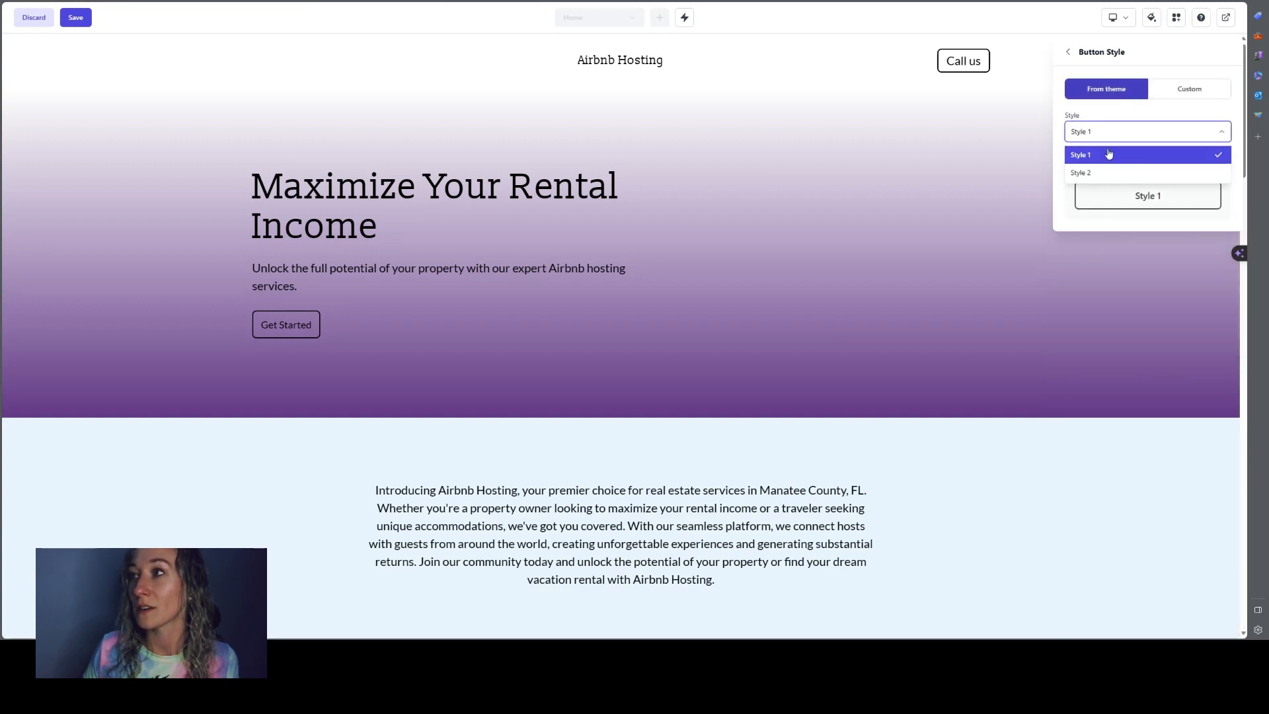
pyautogui.click(1081, 173)
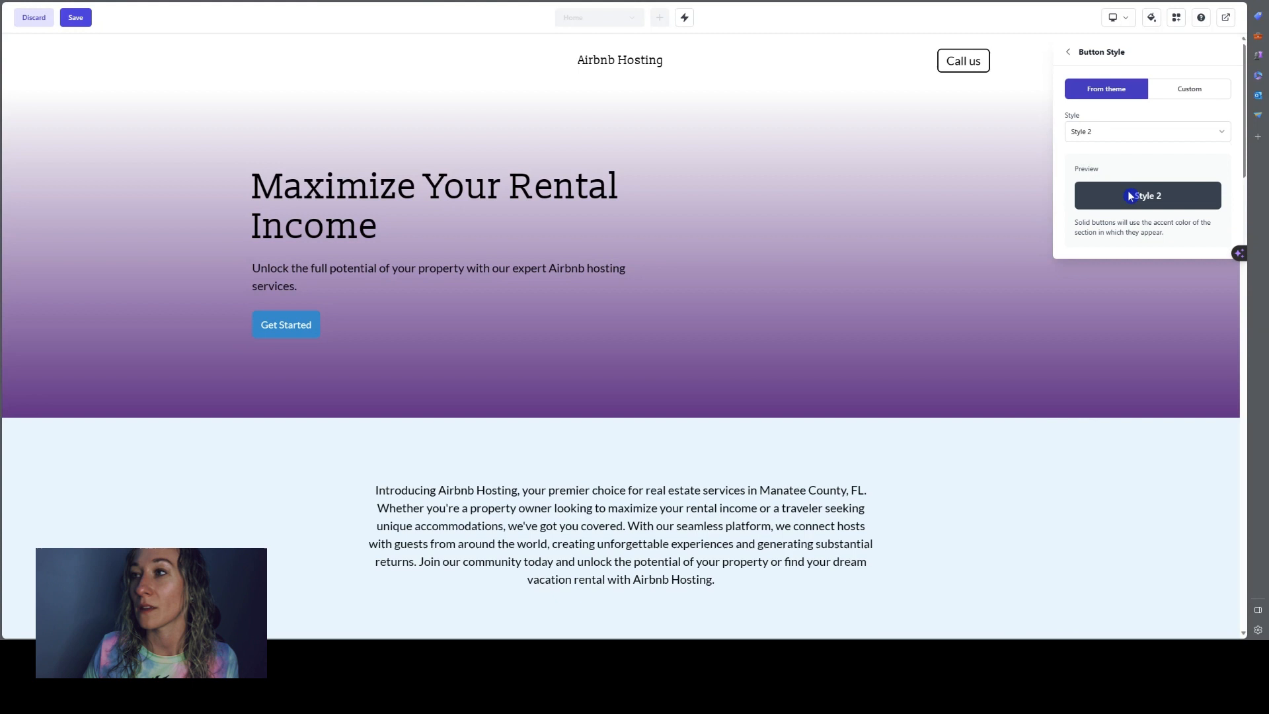
pyautogui.click(1072, 52)
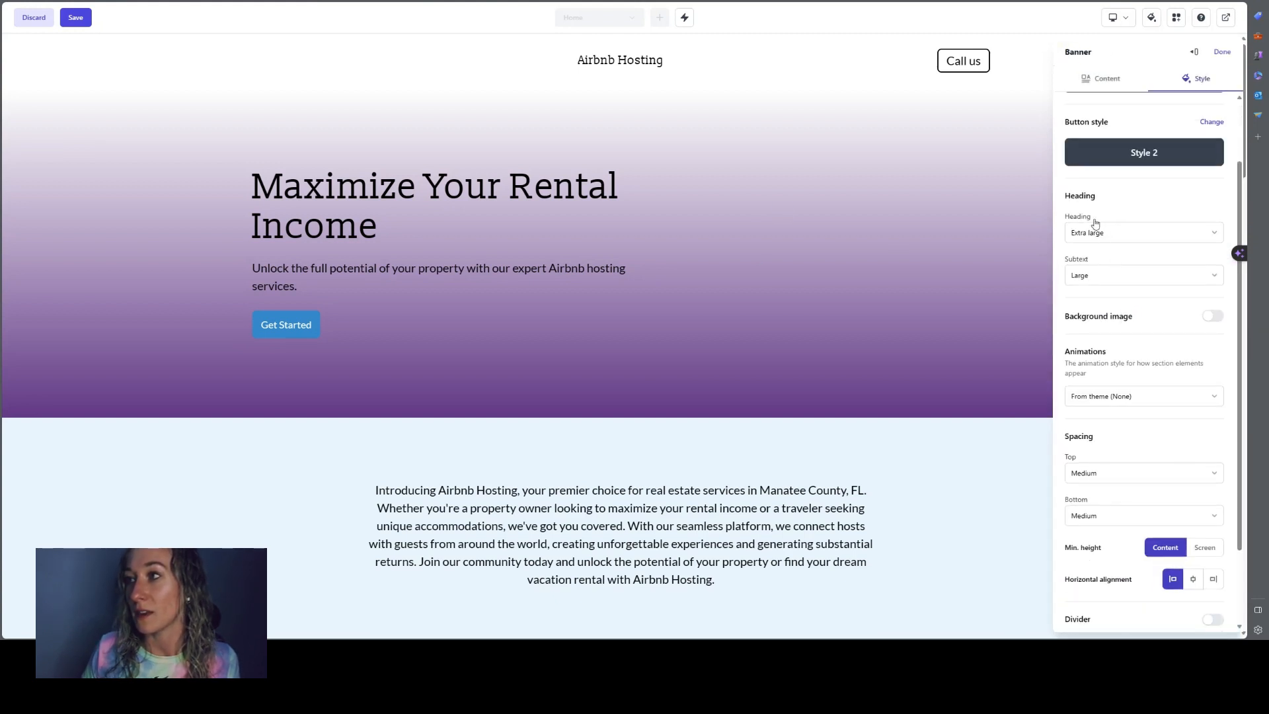
# Set the banner heading to Large, subtext to Small, and Fade in animation
pyautogui.click(1143, 232)
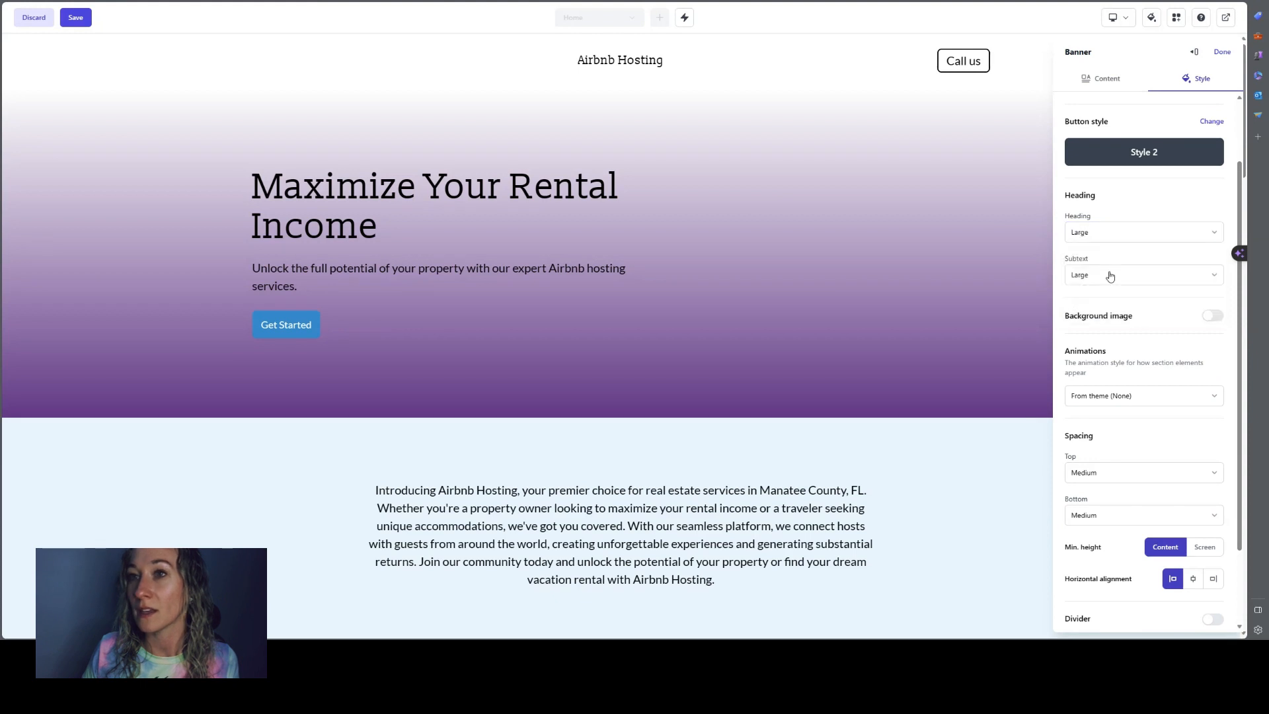
pyautogui.click(1142, 274)
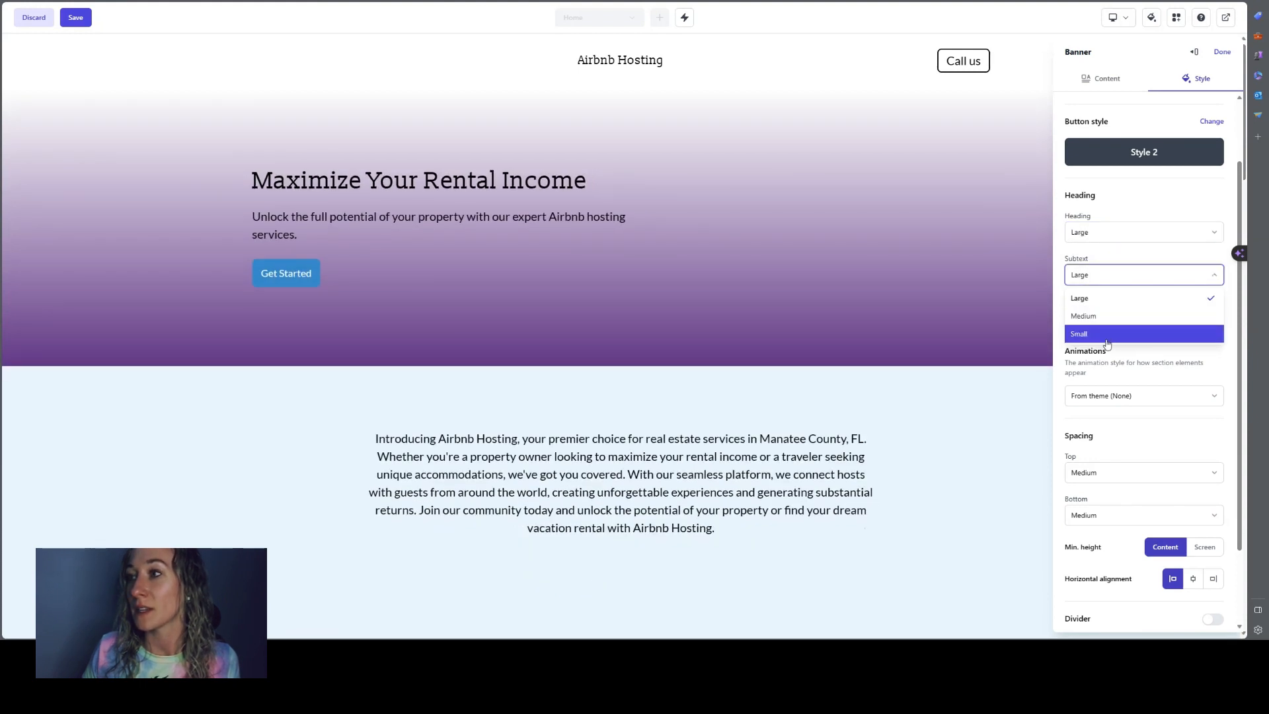
pyautogui.click(1079, 333)
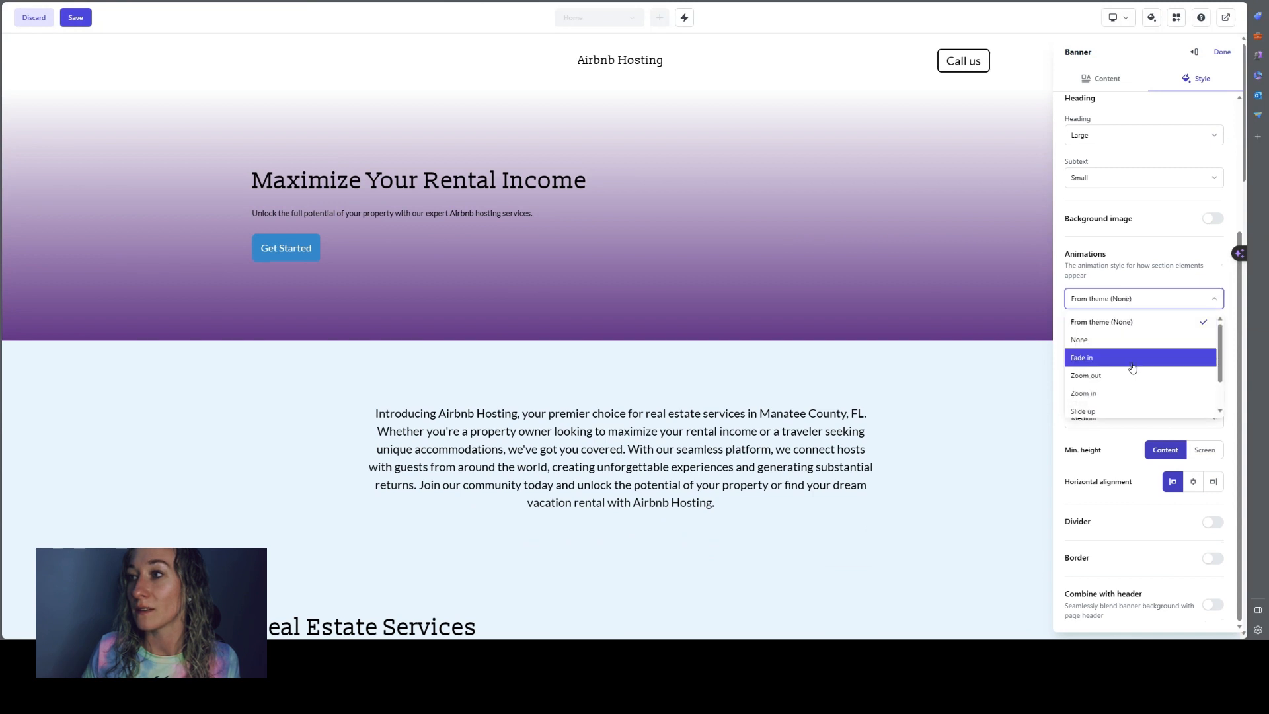
pyautogui.click(1081, 357)
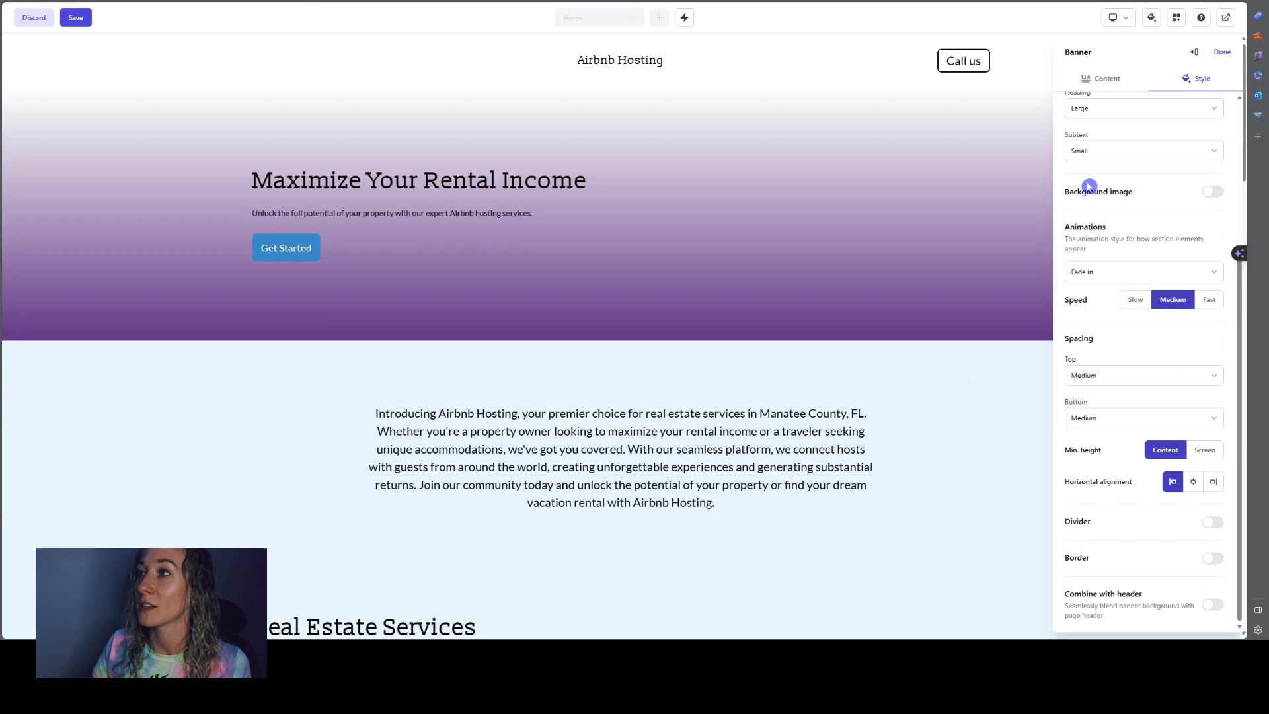
pyautogui.click(1106, 79)
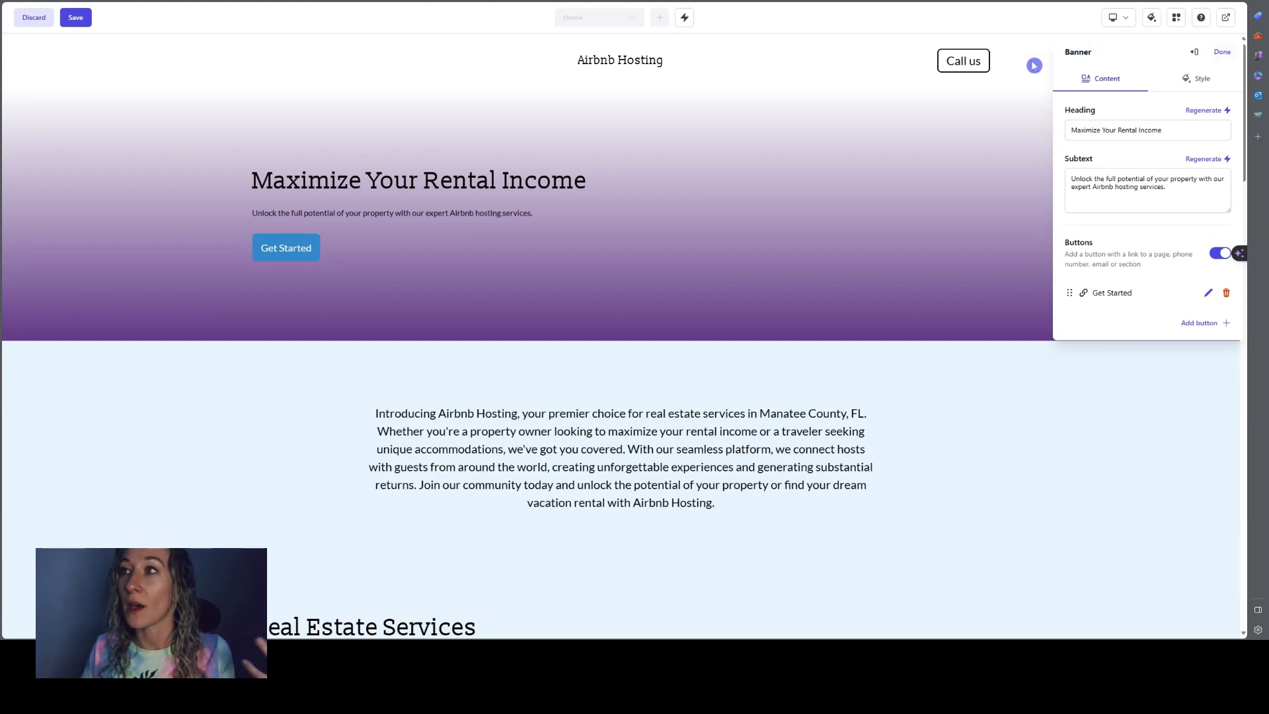
pyautogui.click(1221, 52)
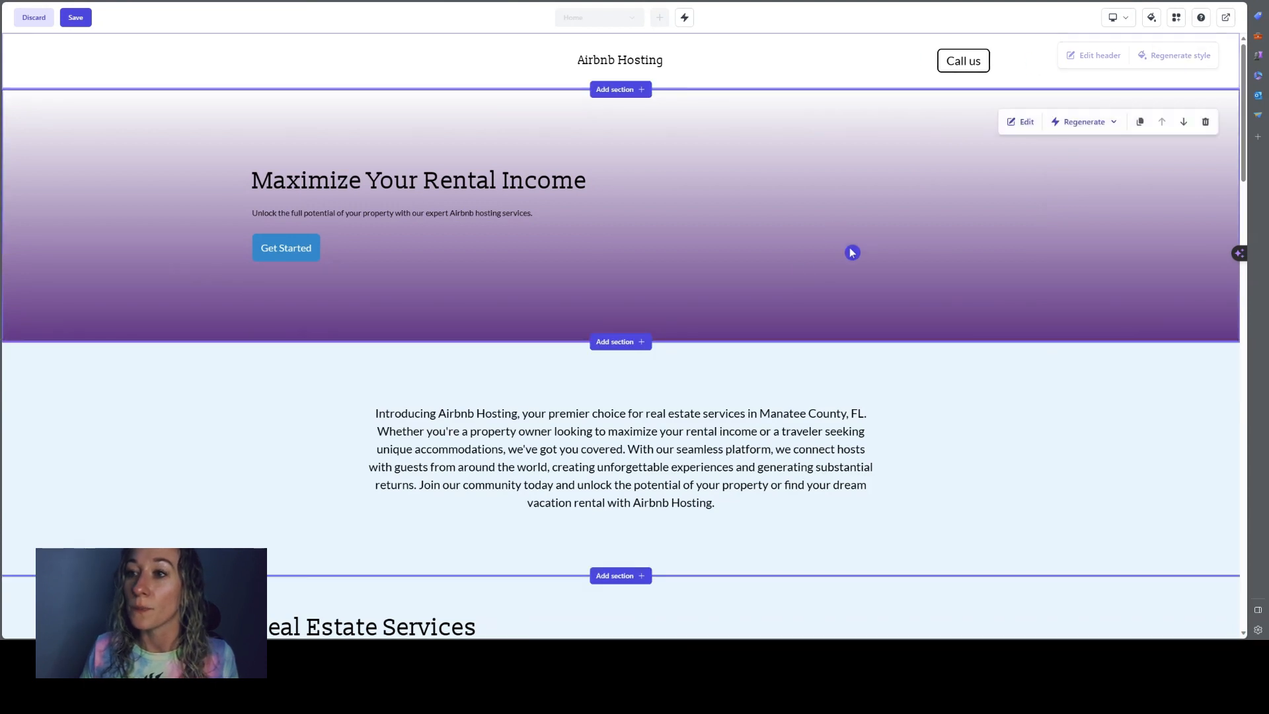
pyautogui.scroll(-3)
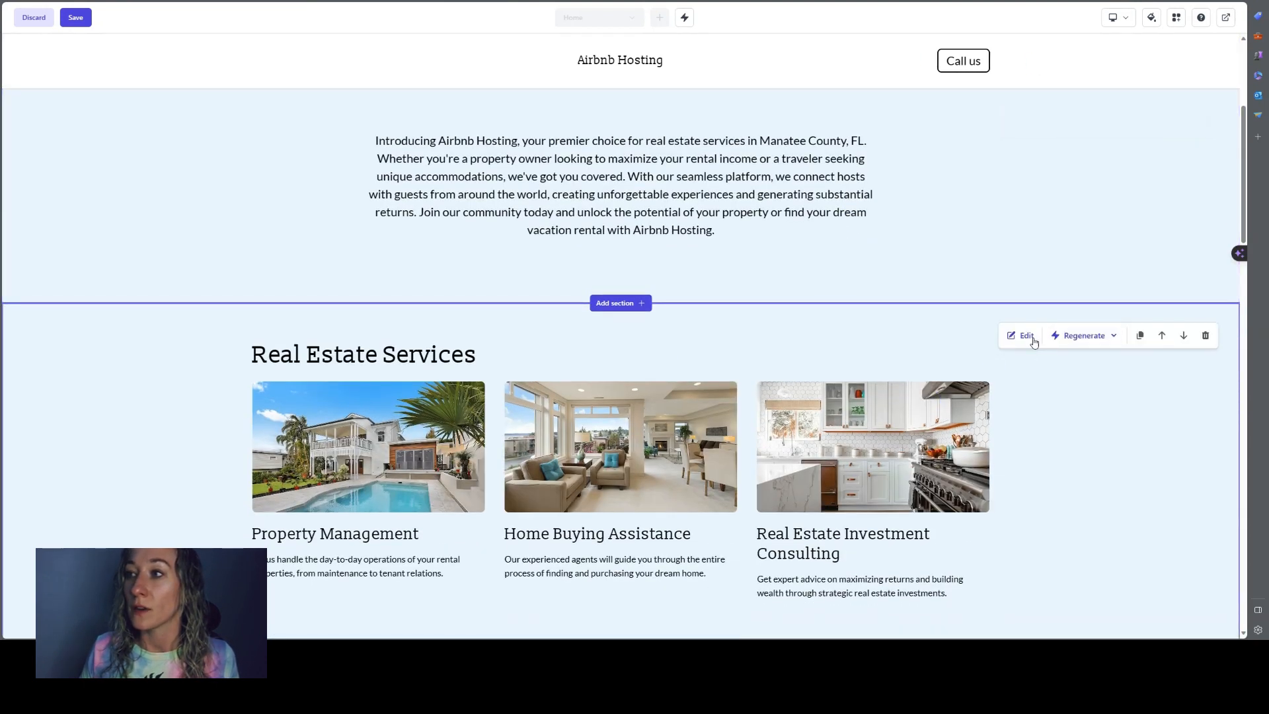
# Regenerate the Property Management card's image twice in Real Estate Services and save
pyautogui.click(1022, 335)
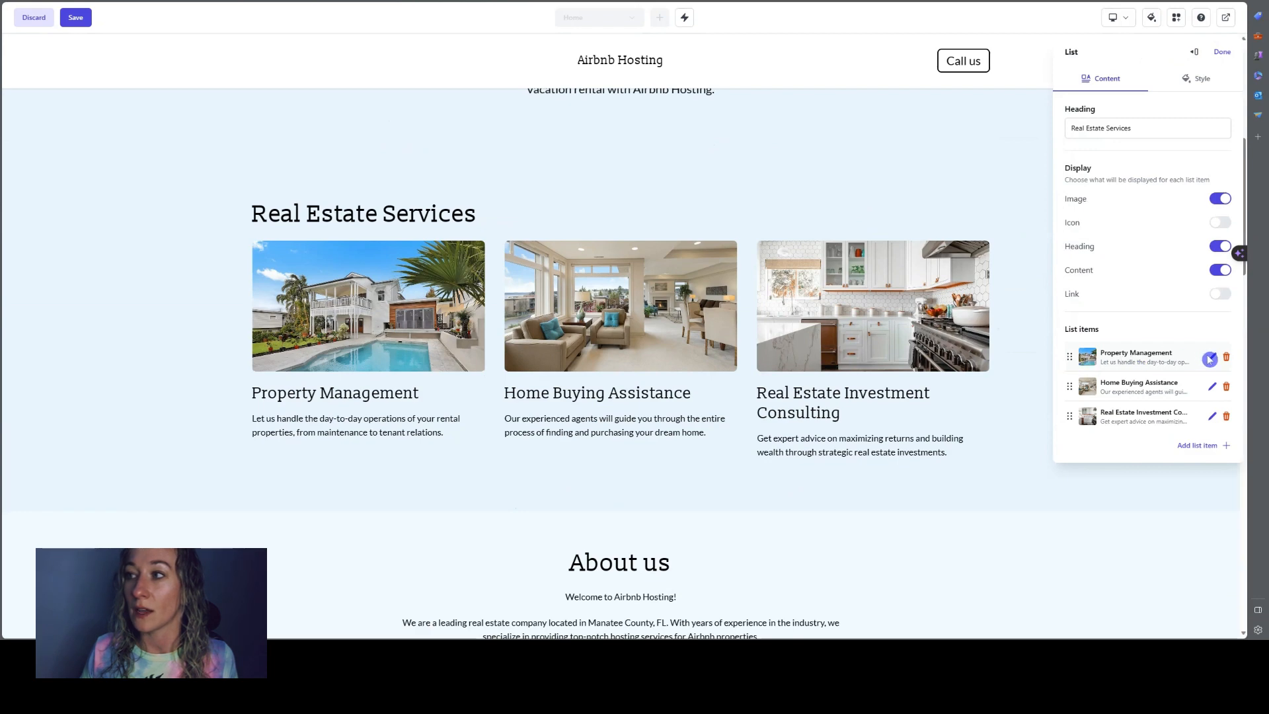
pyautogui.click(1211, 359)
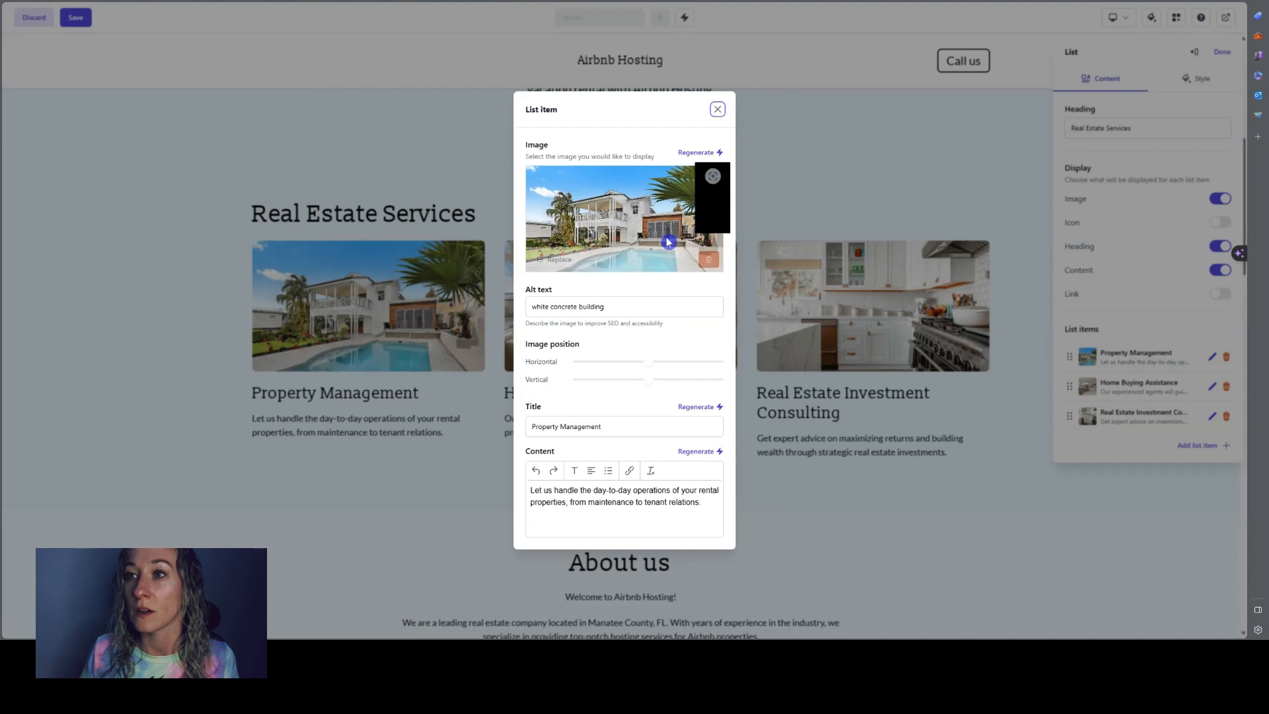
pyautogui.click(623, 426)
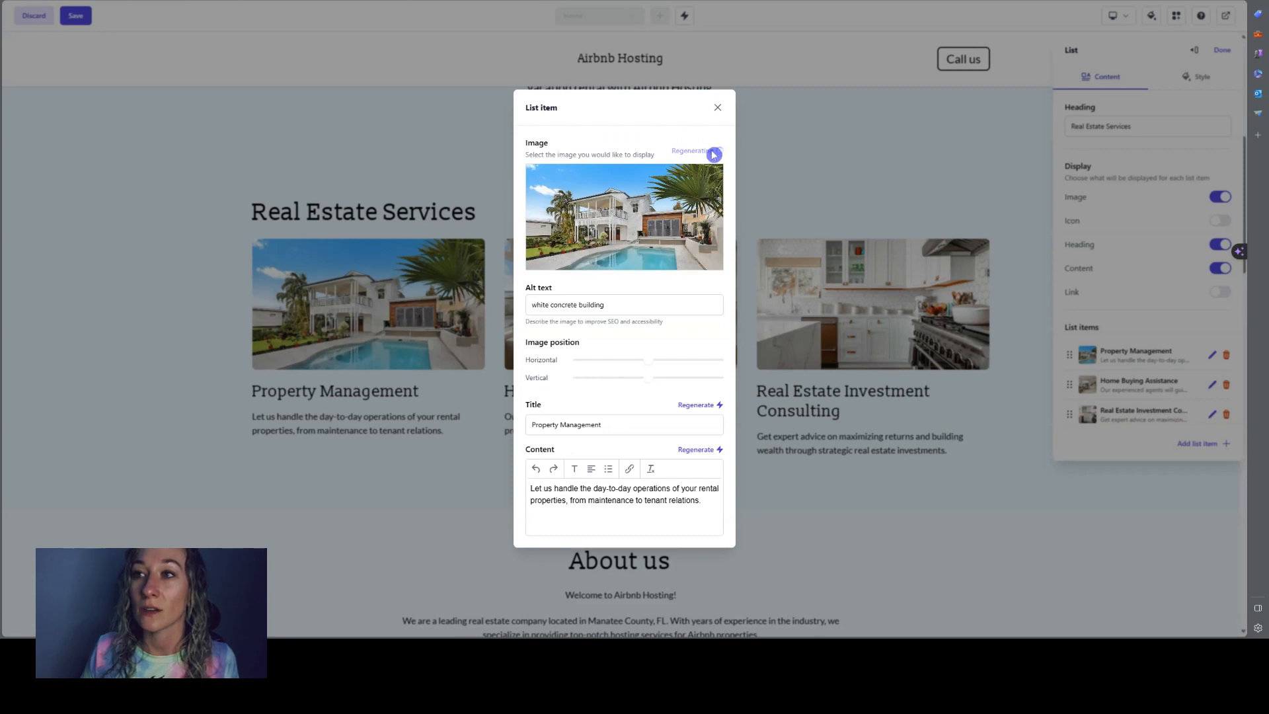
pyautogui.click(693, 154)
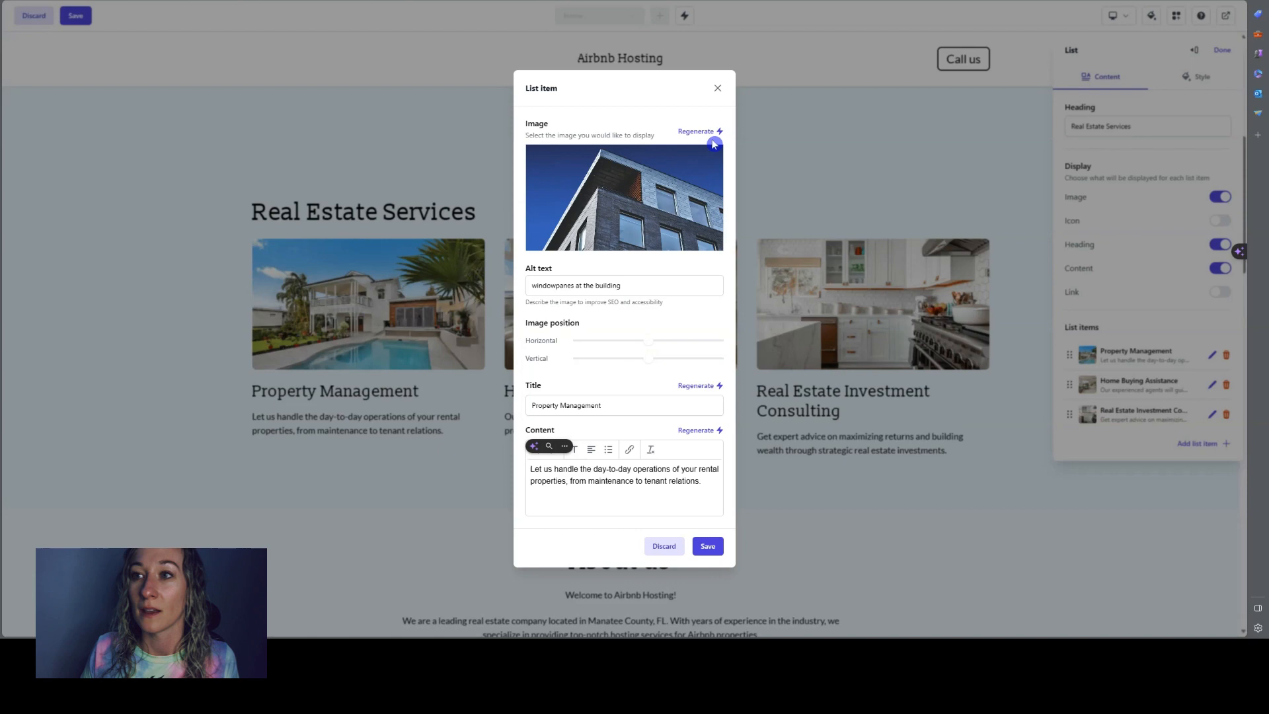
pyautogui.click(696, 131)
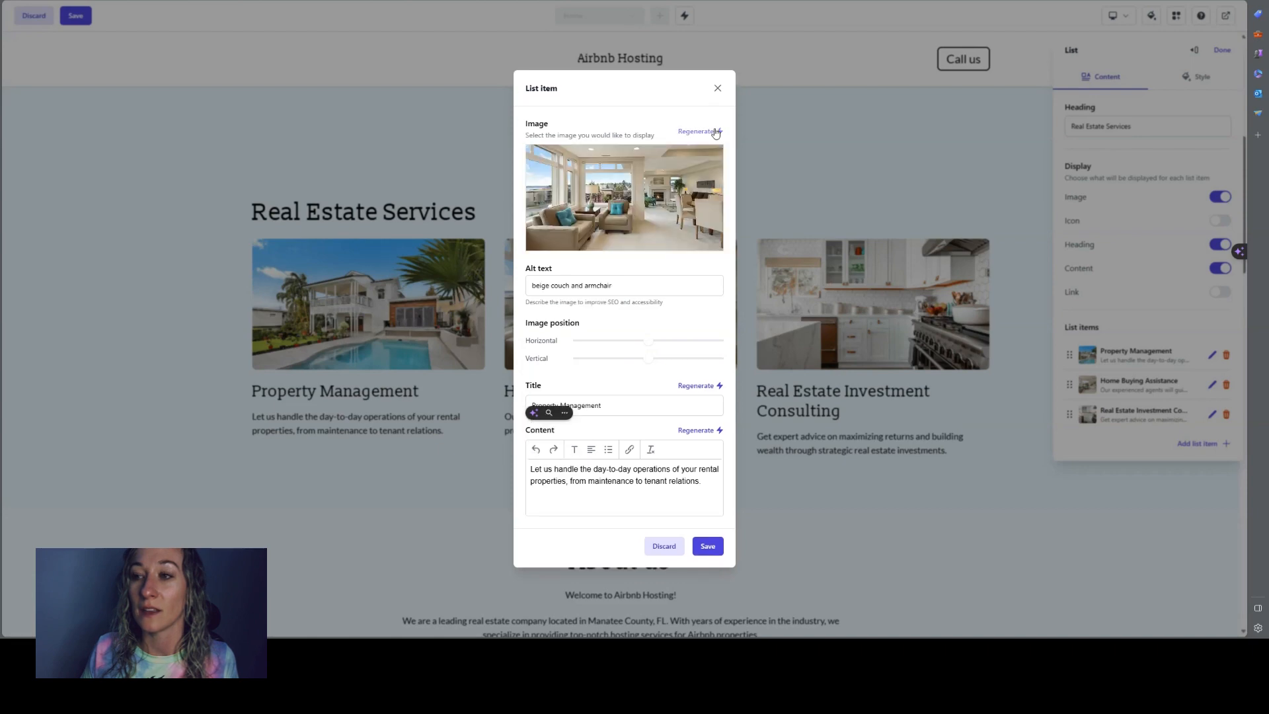
pyautogui.click(715, 87)
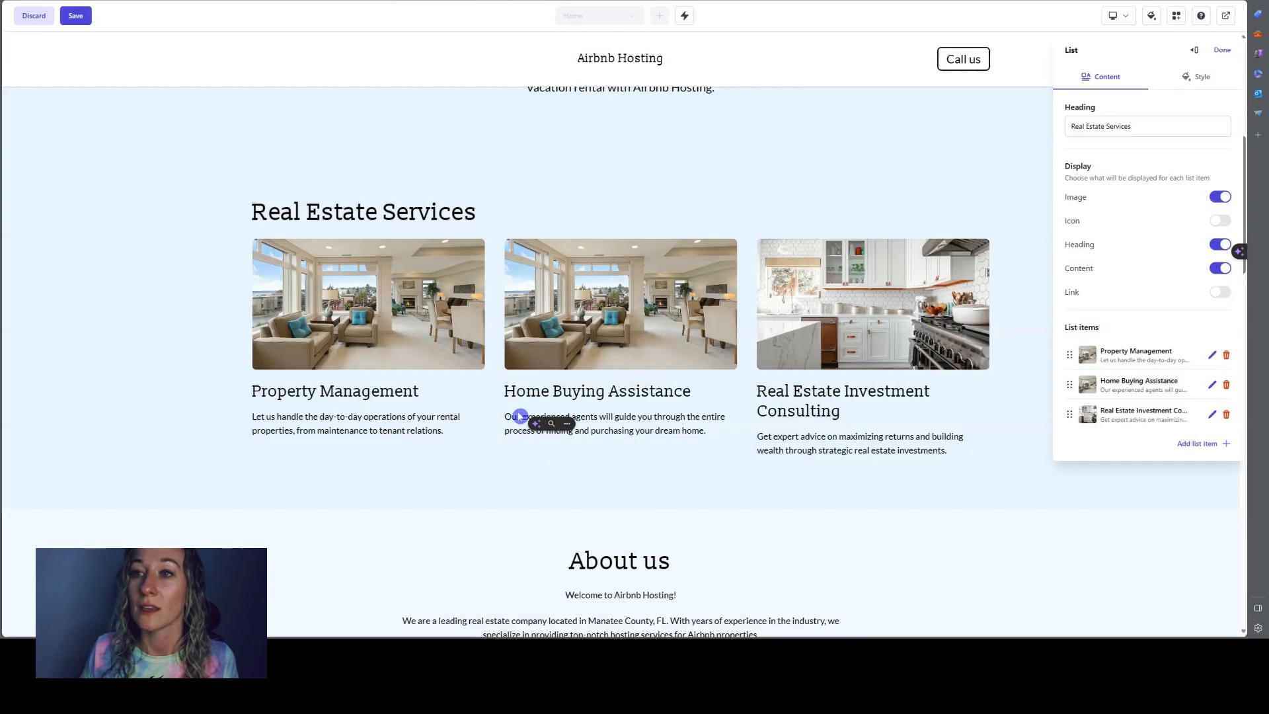
pyautogui.scroll(-3)
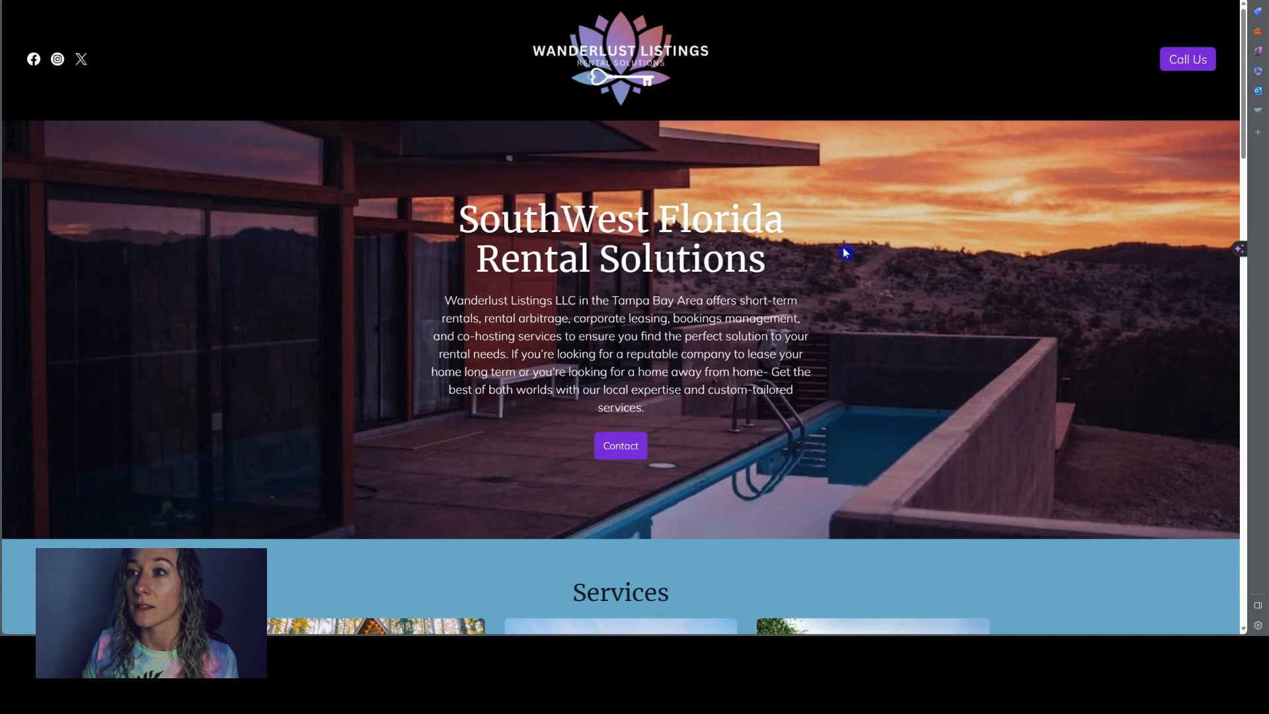
# Scroll through the Wanderlust Listings site from Services down to the location map
pyautogui.scroll(-3)
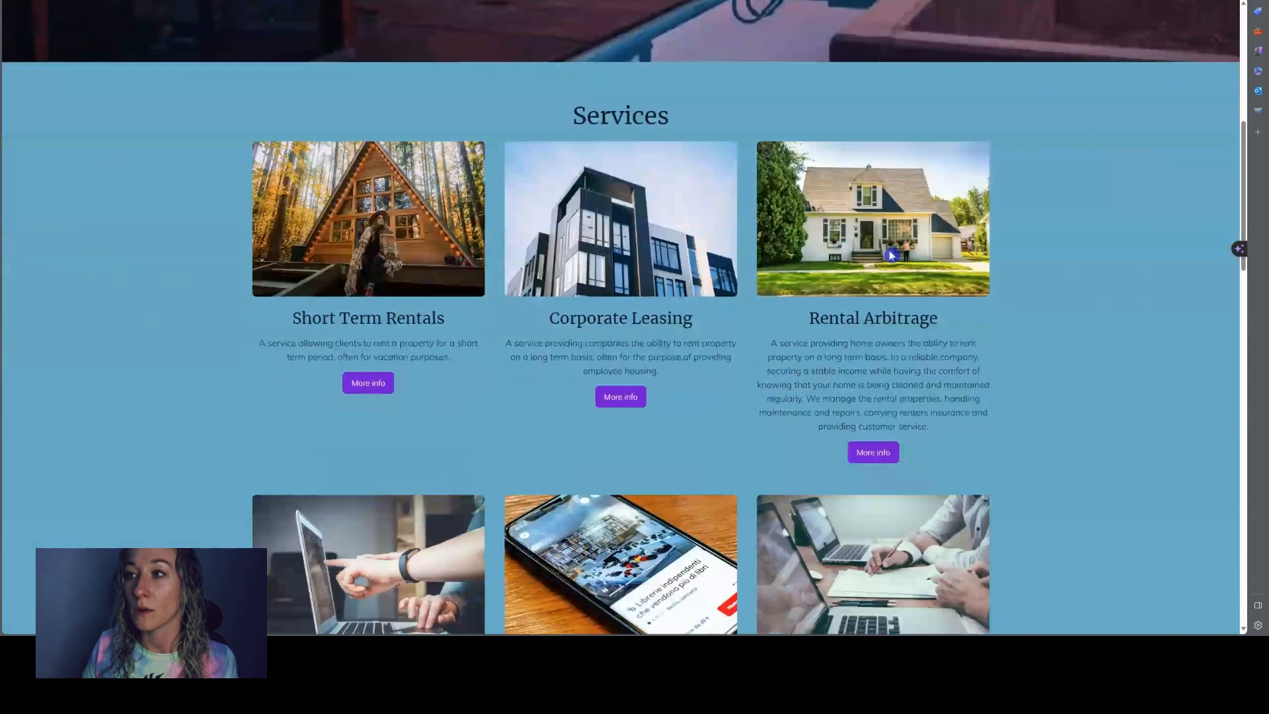
pyautogui.scroll(-3)
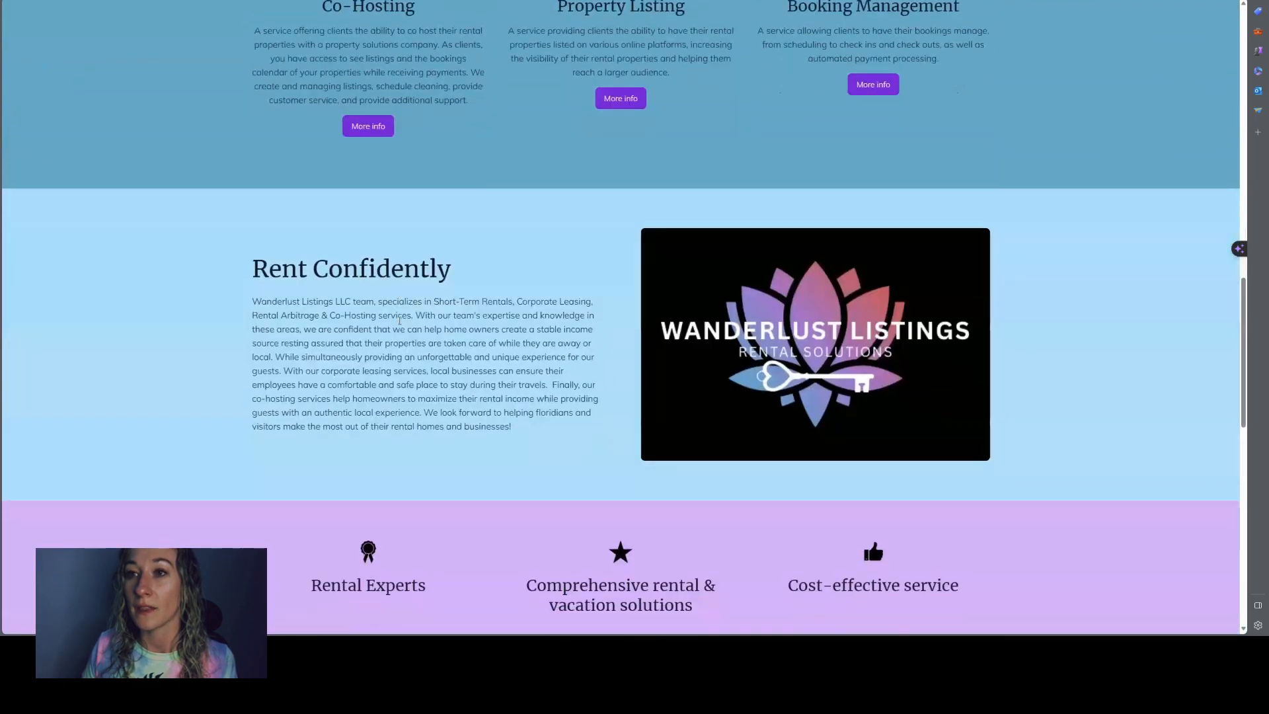
pyautogui.scroll(-3)
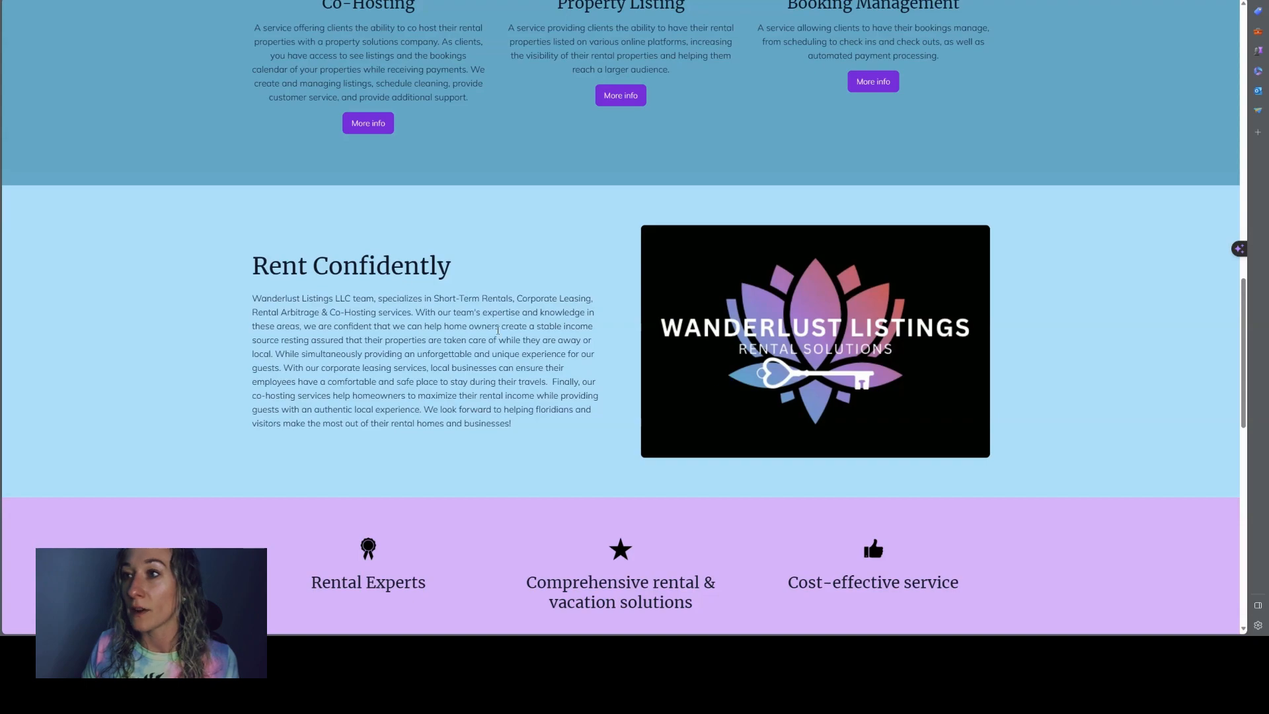
pyautogui.scroll(-3)
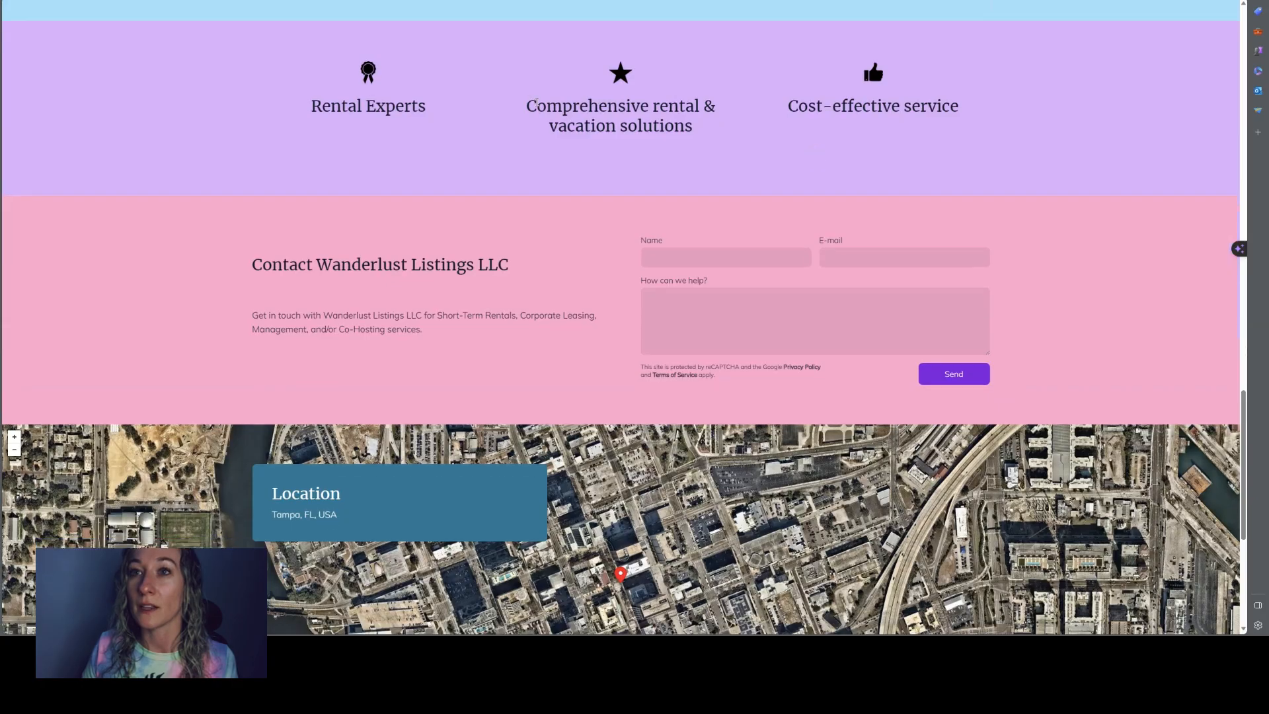
pyautogui.click(724, 257)
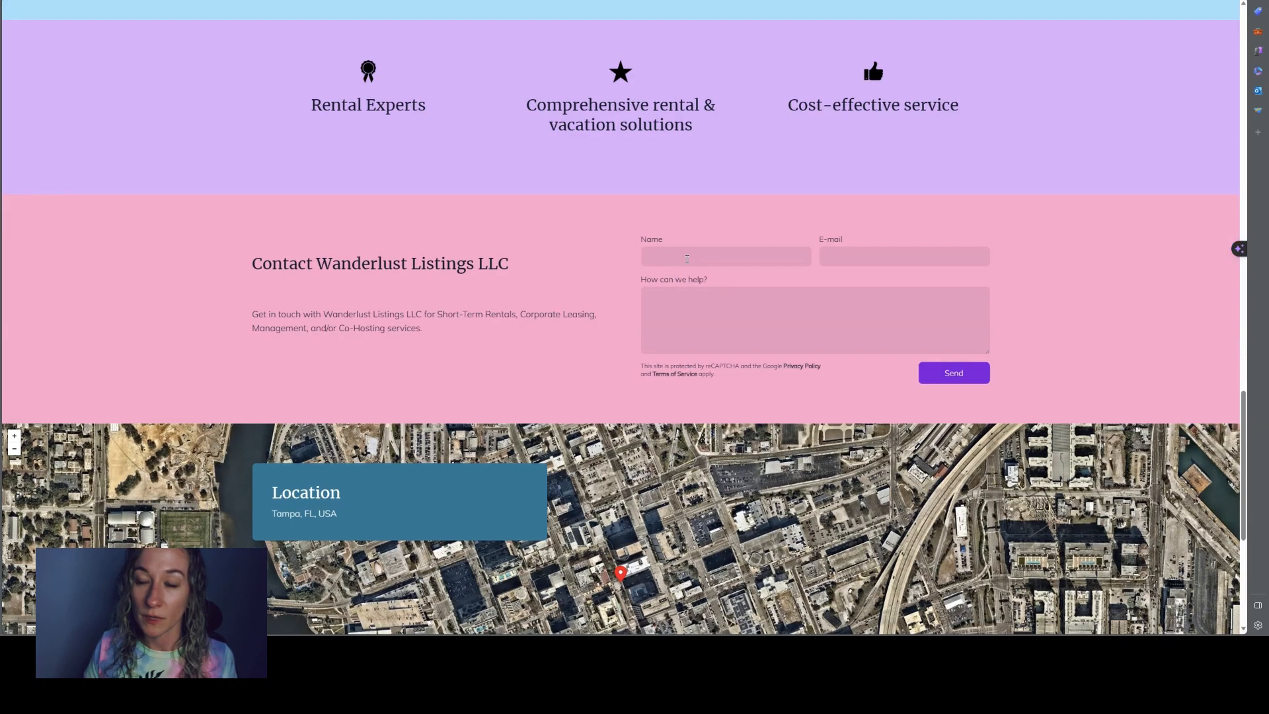
pyautogui.scroll(-3)
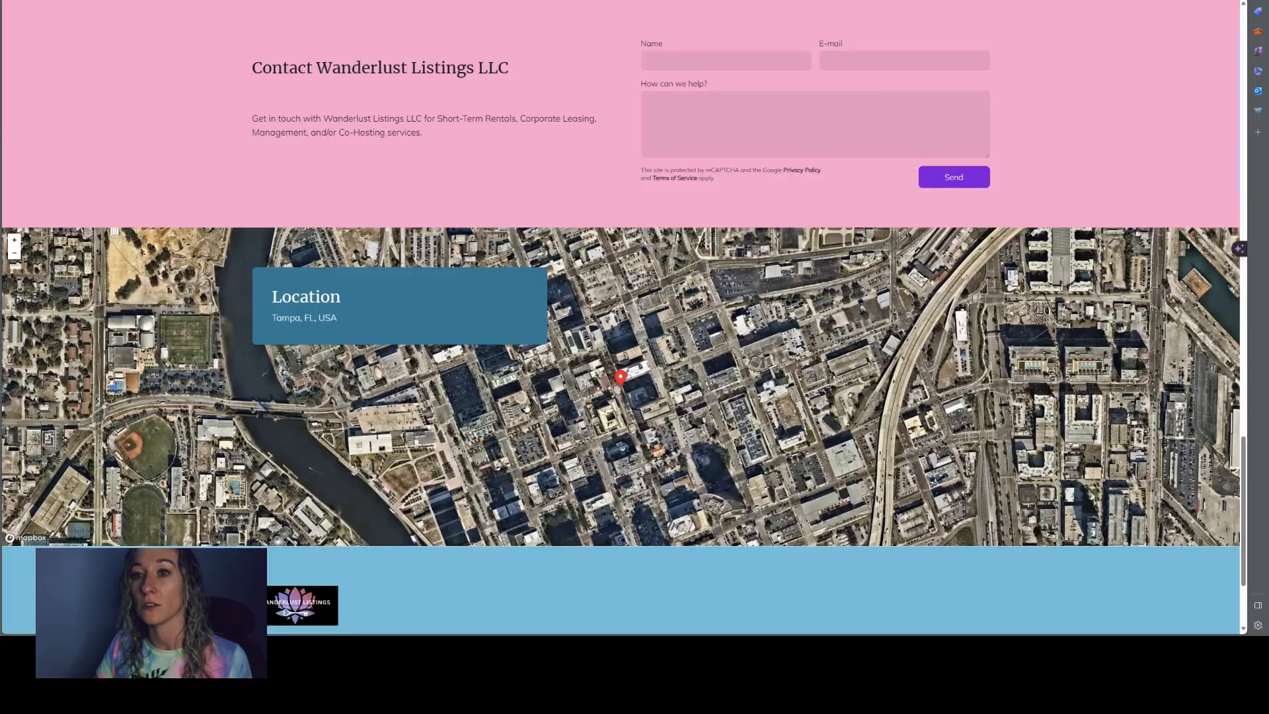
pyautogui.scroll(3)
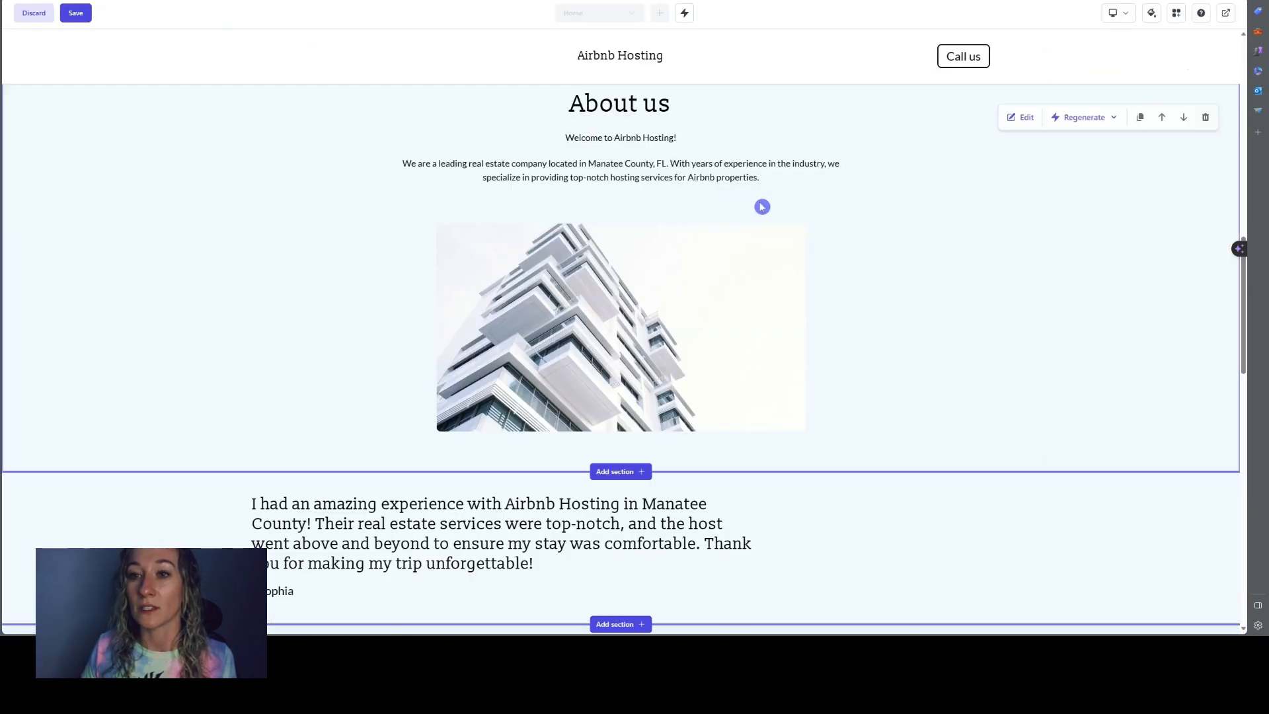
# Preview the Airbnb Hosting site in tablet and phone layouts
pyautogui.scroll(3)
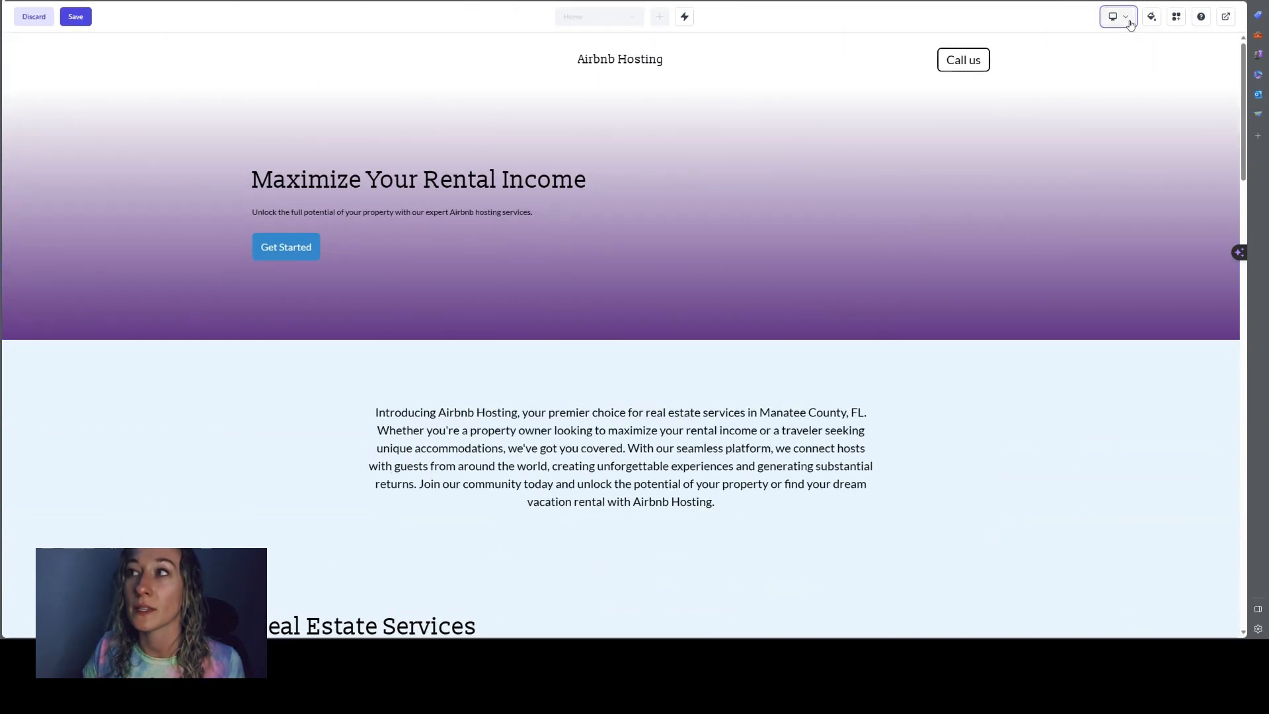
pyautogui.click(1117, 15)
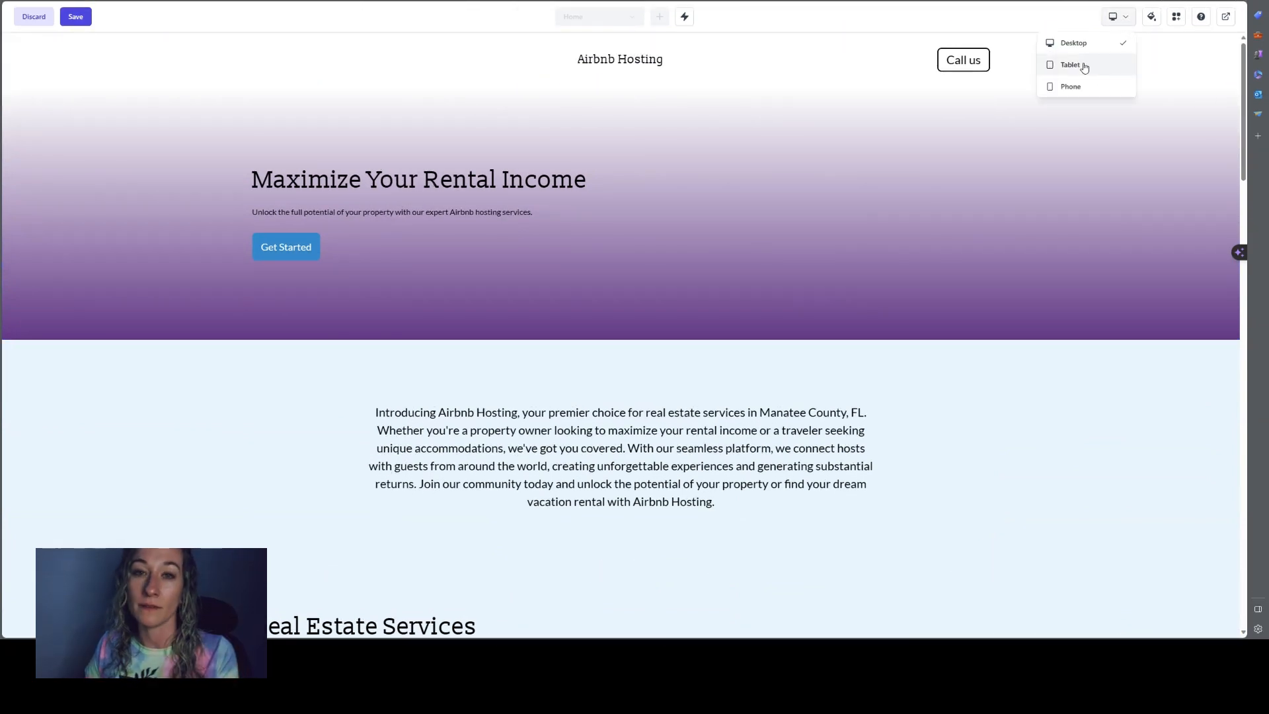
pyautogui.click(1070, 87)
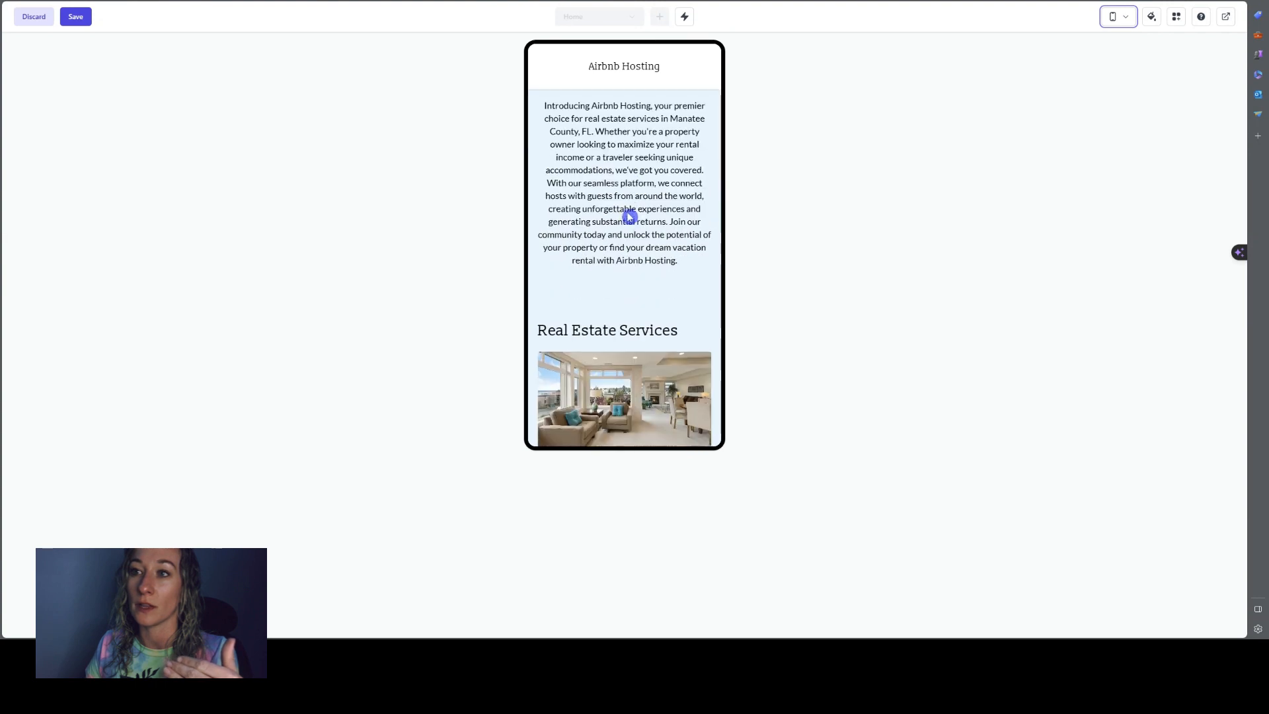
pyautogui.click(1117, 16)
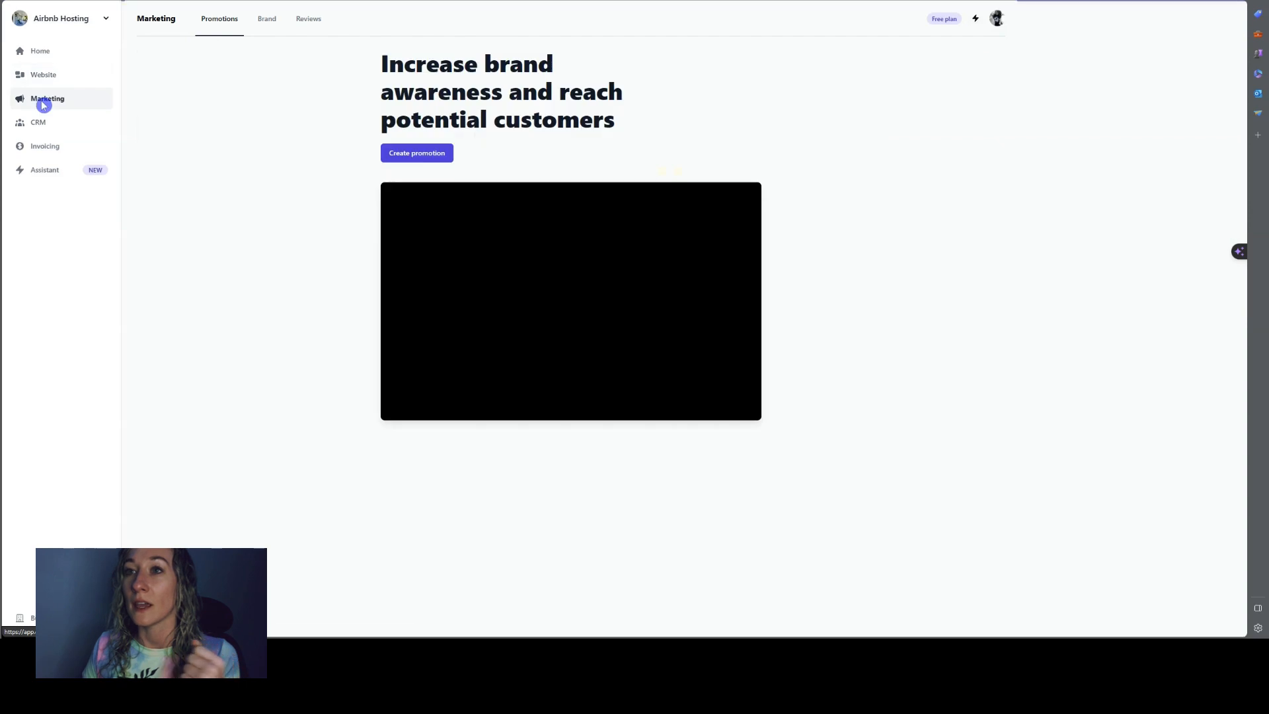
# Start a Facebook Post promotion about introducing a new short-term rental business
pyautogui.click(417, 153)
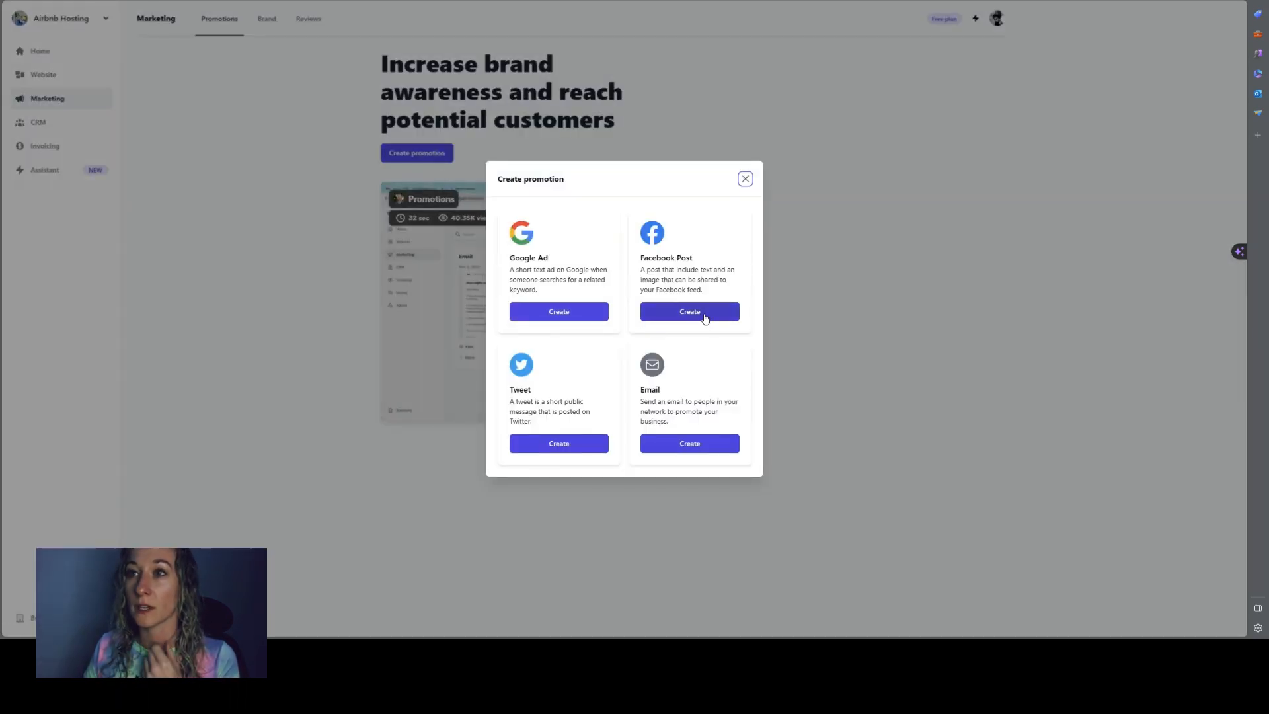
pyautogui.click(689, 312)
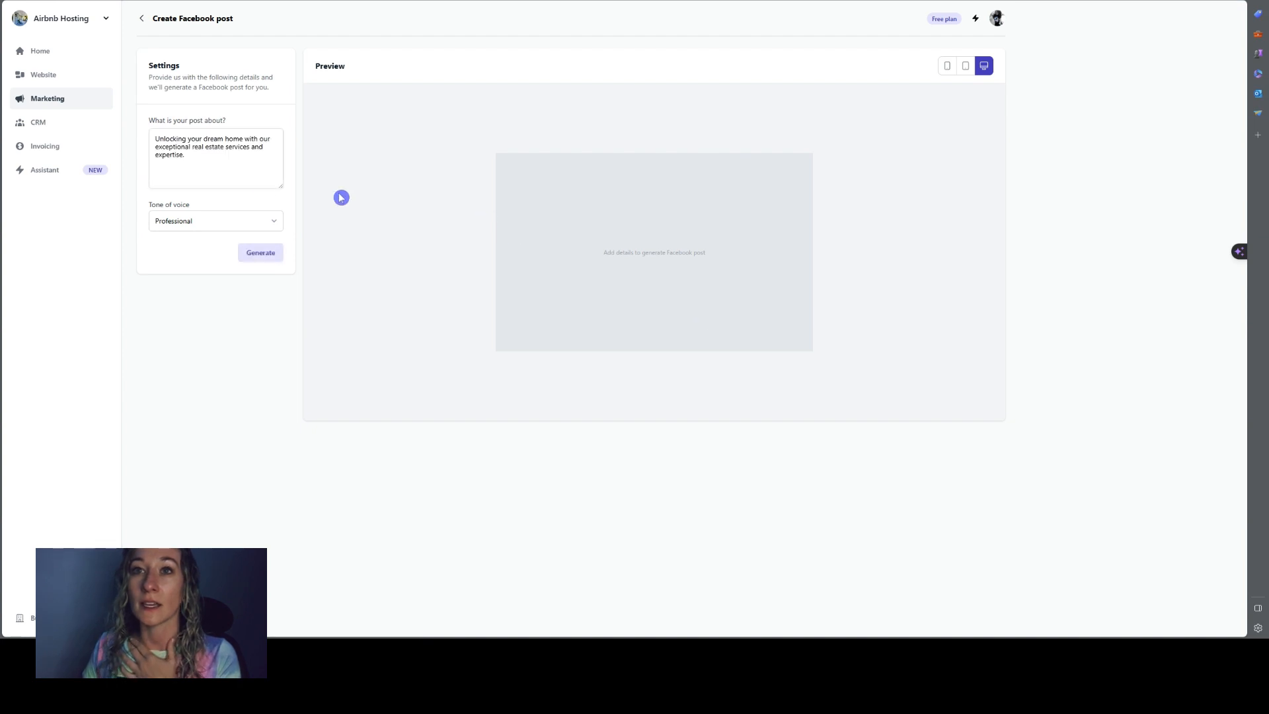
pyautogui.tripleClick(216, 148)
pyautogui.write('Please crea')
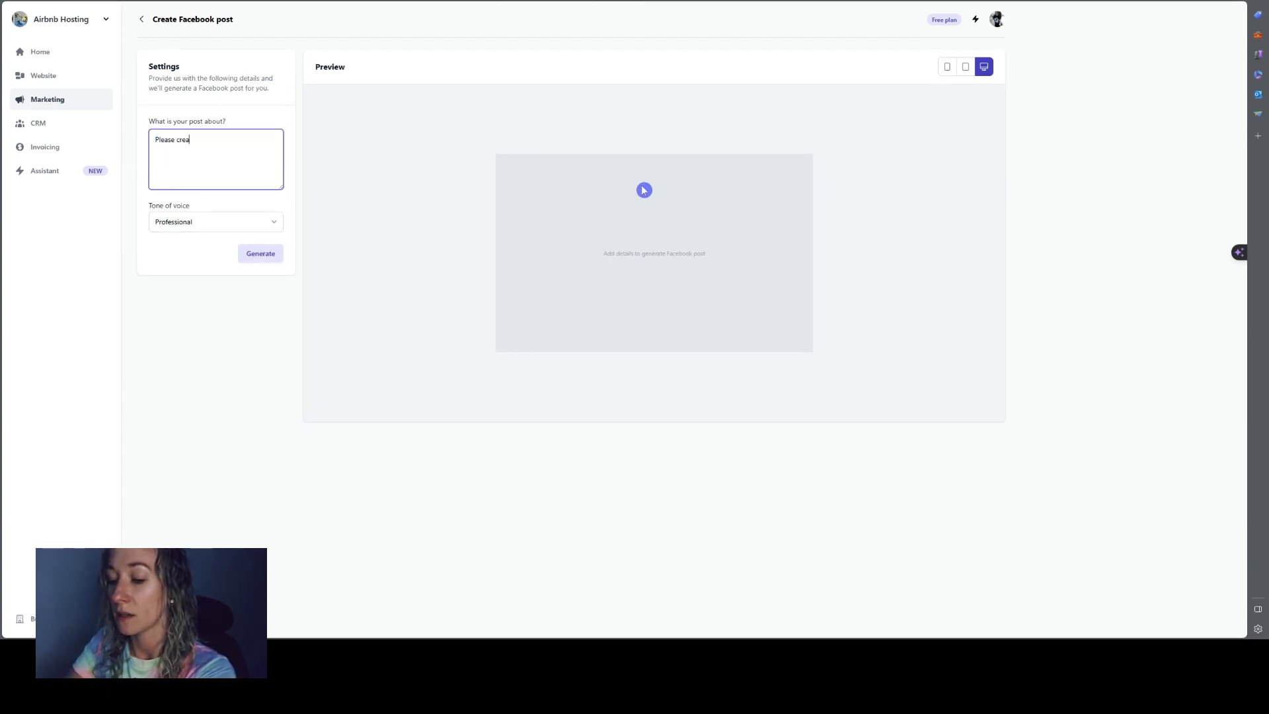
pyautogui.write('te a post')
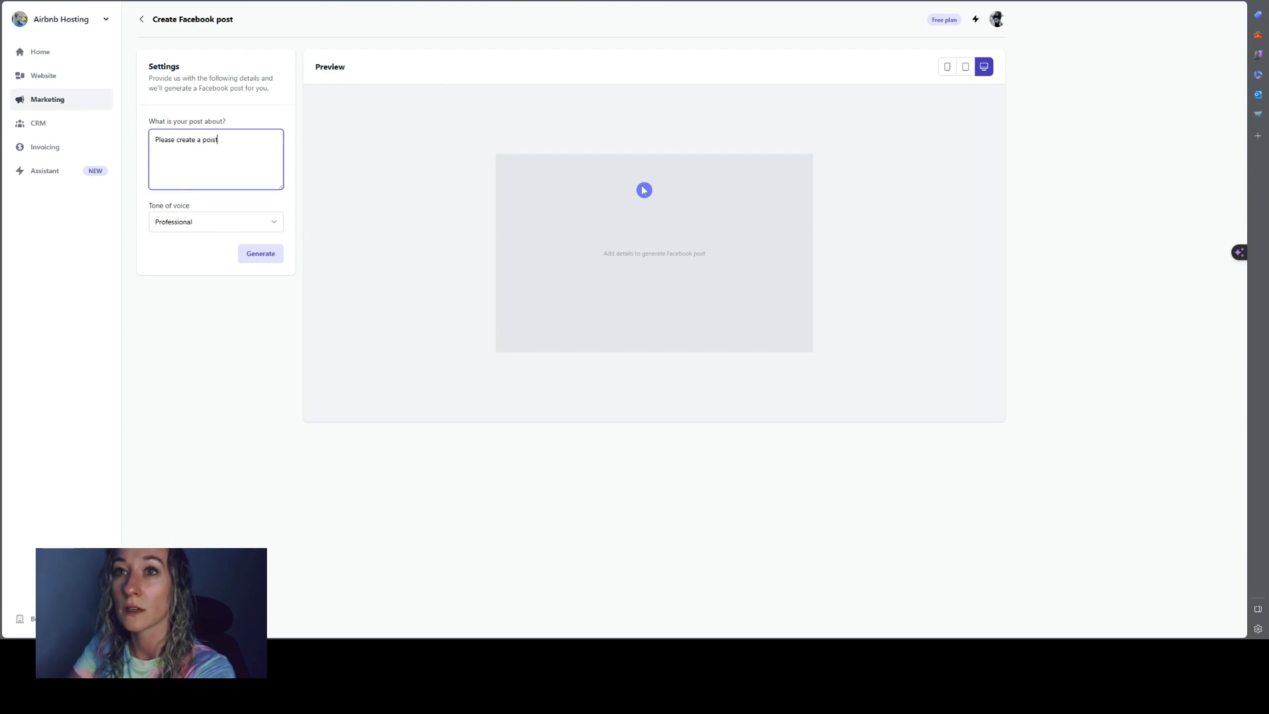
pyautogui.press('Backspace')
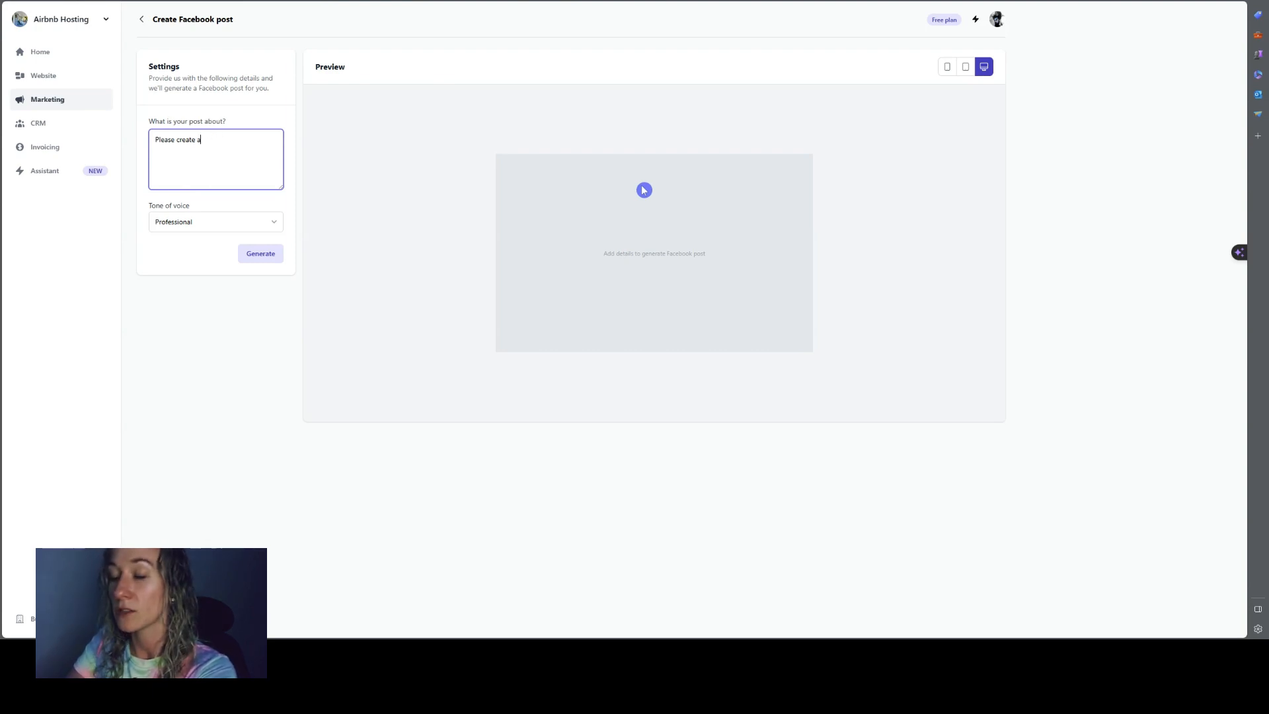
pyautogui.write('n introduction post for my')
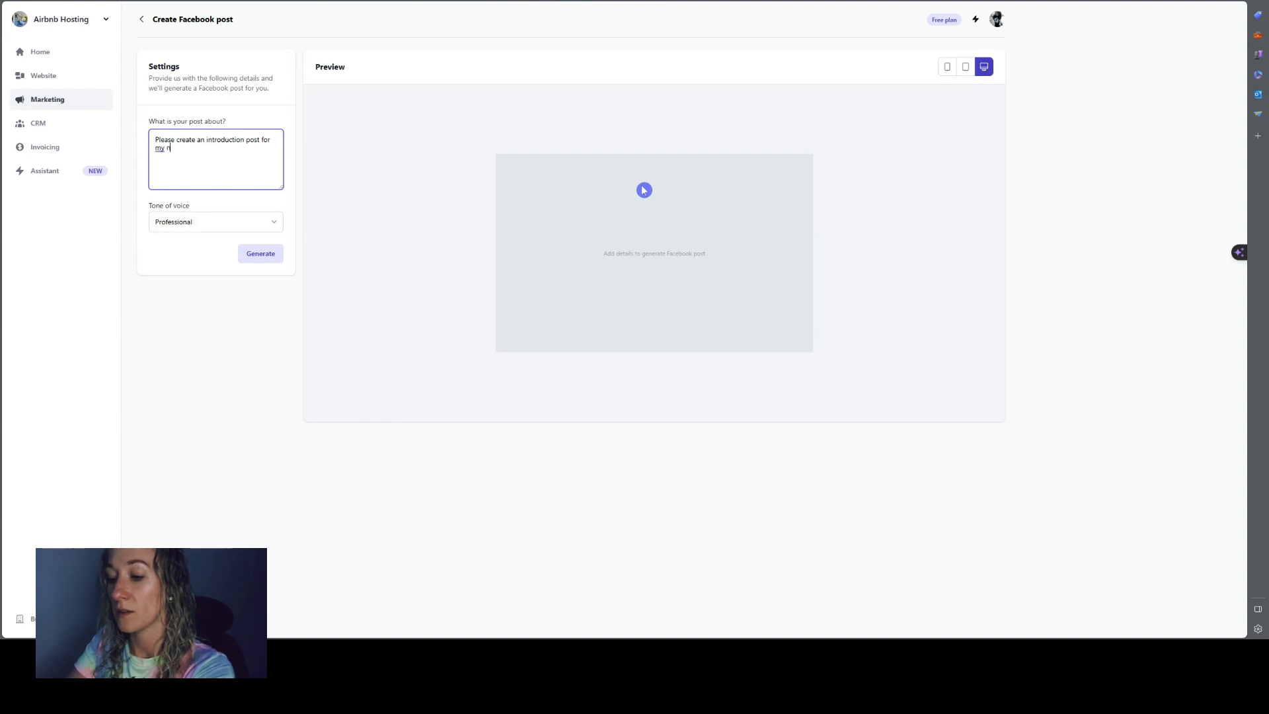
pyautogui.write('new')
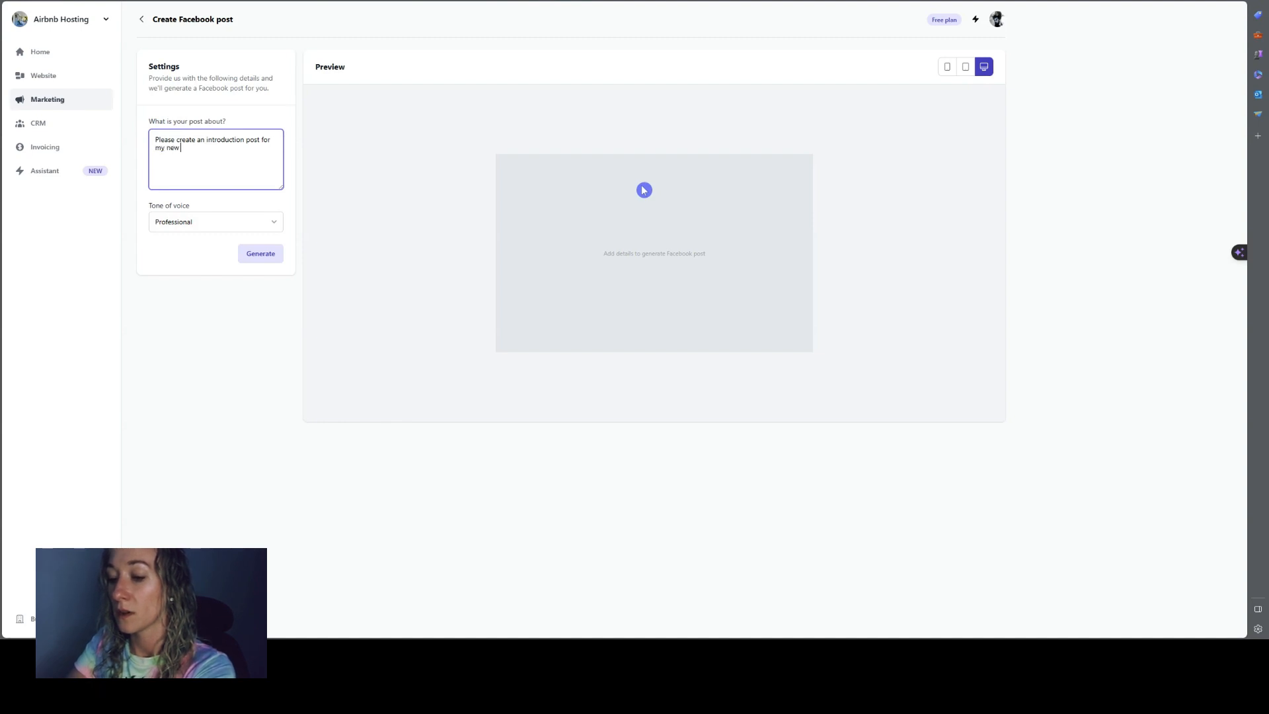
pyautogui.write('shoprt term rentakl')
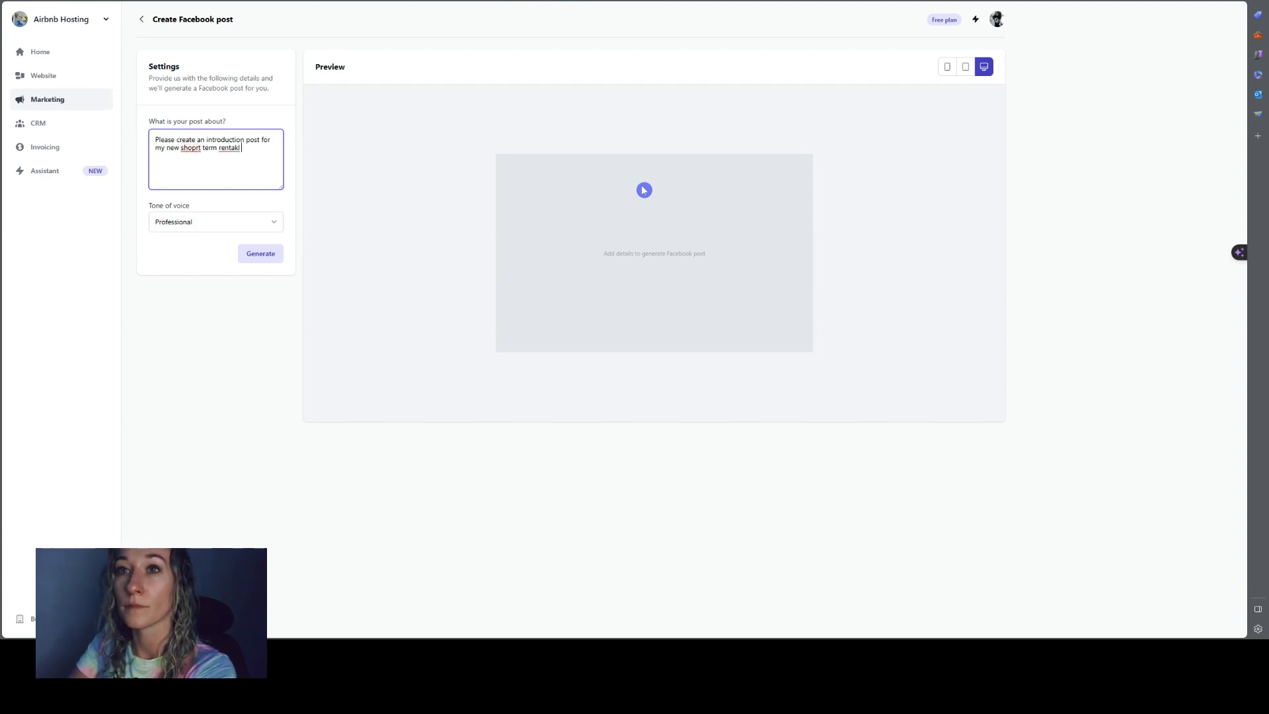
pyautogui.write('business')
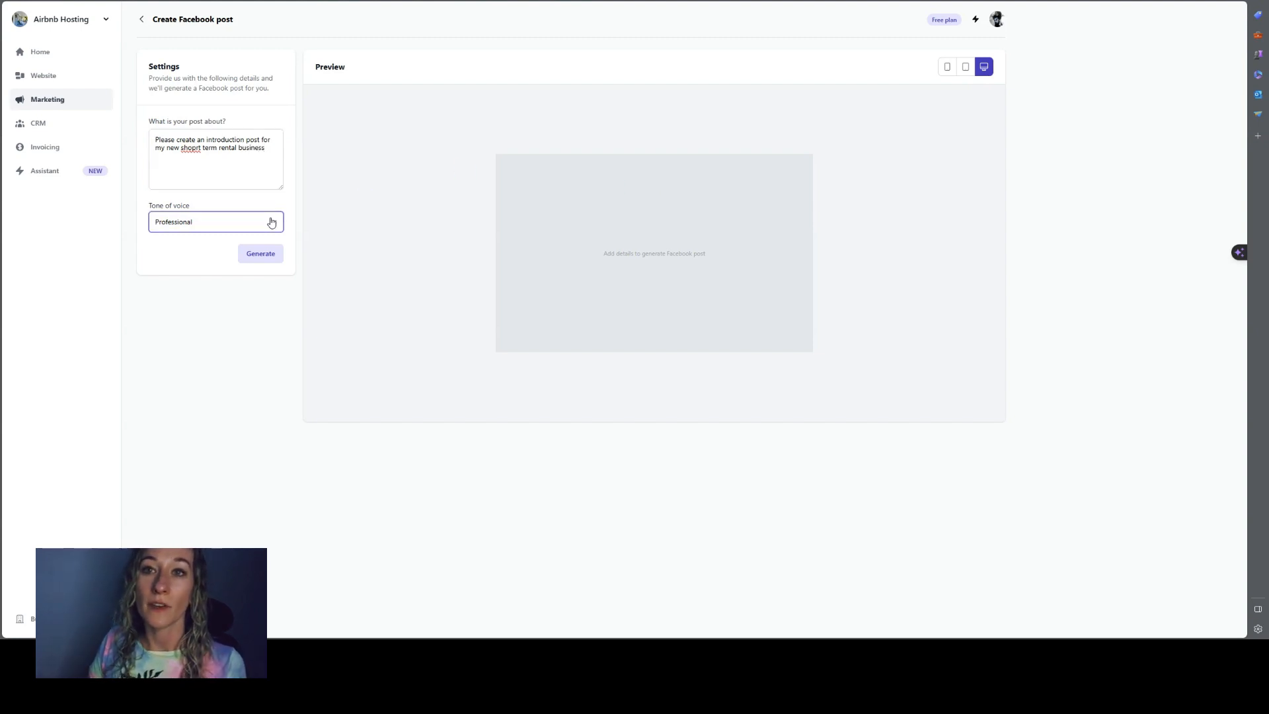
# Generate the post in a Friendly tone and preview it at tablet, phone and desktop sizes
pyautogui.click(215, 221)
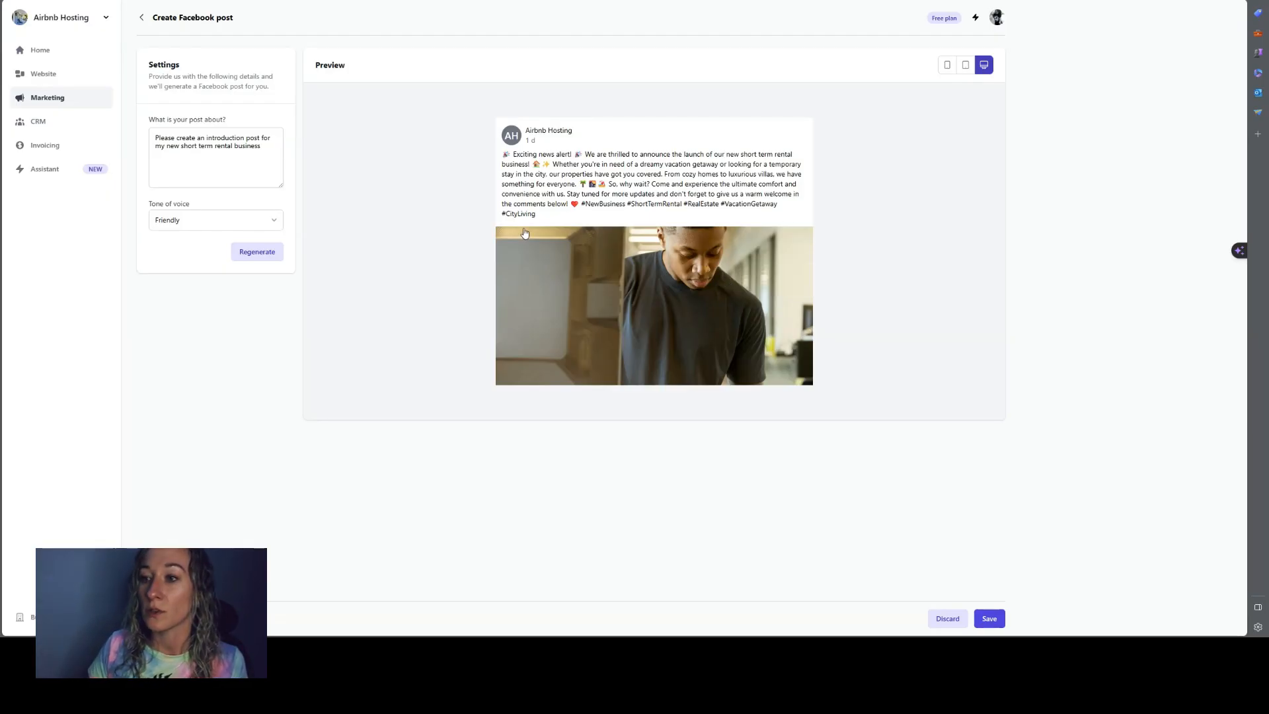
pyautogui.moveTo(606, 286)
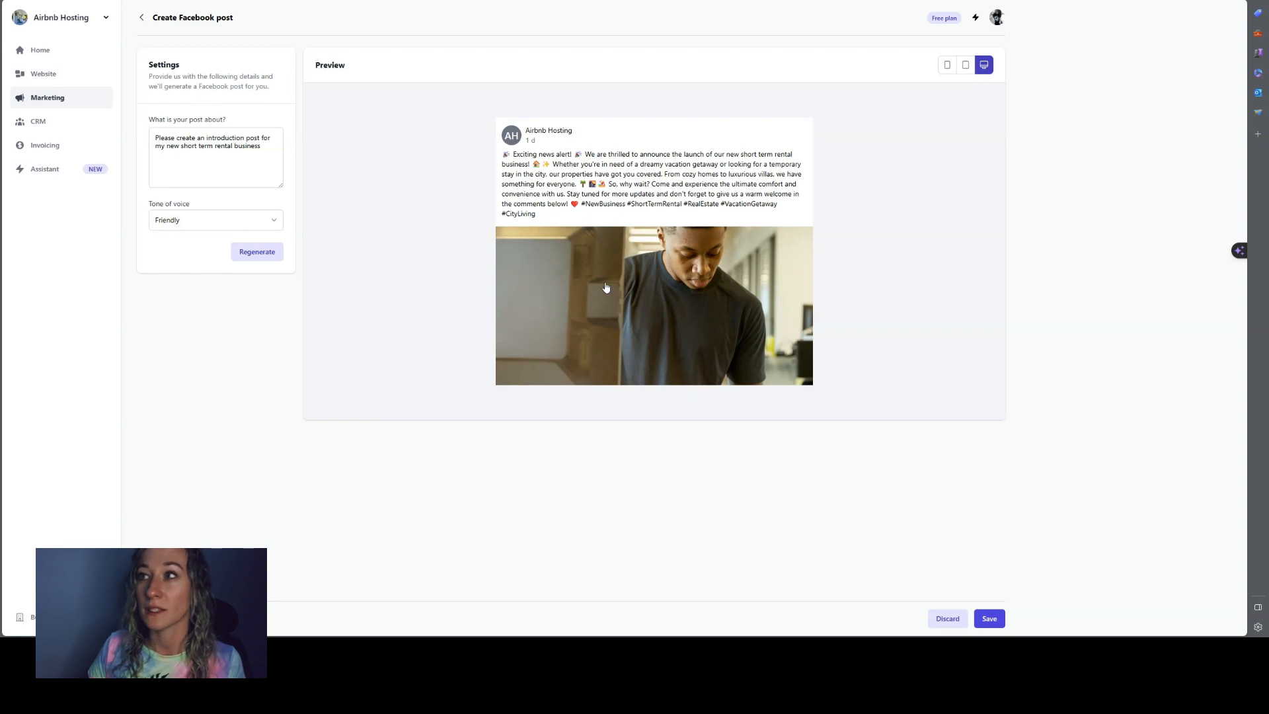
pyautogui.click(803, 65)
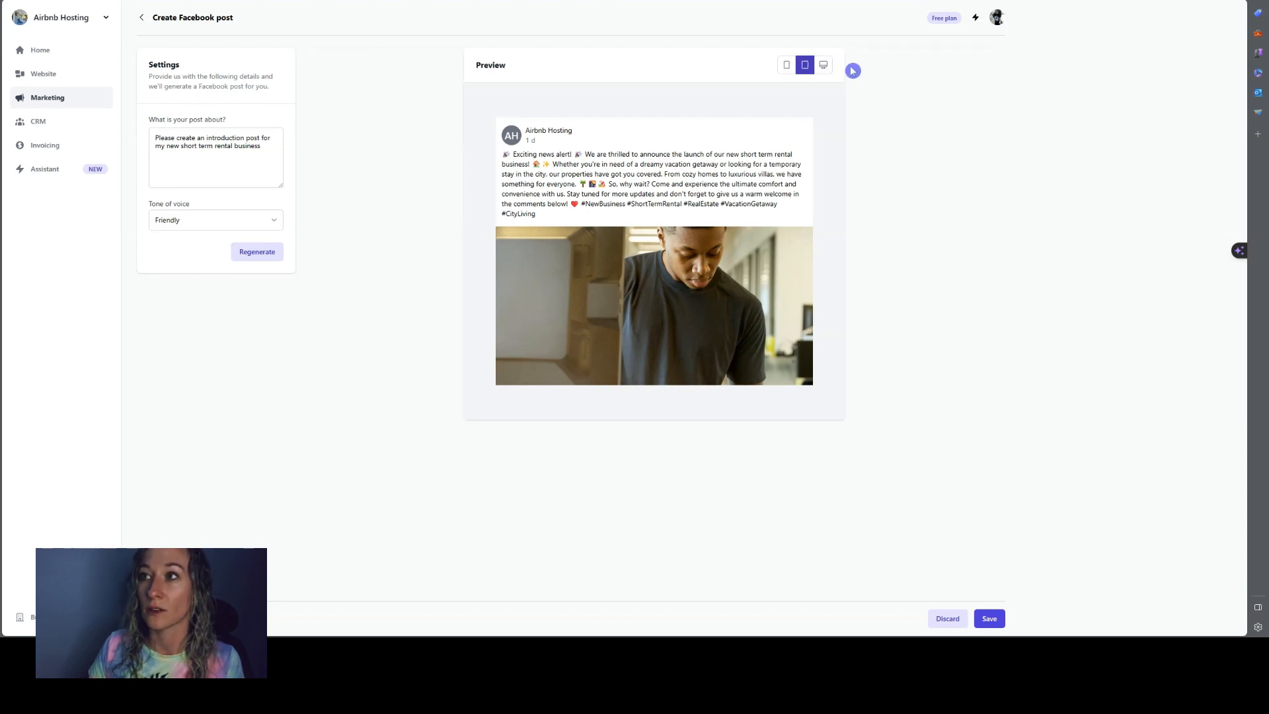
pyautogui.click(689, 65)
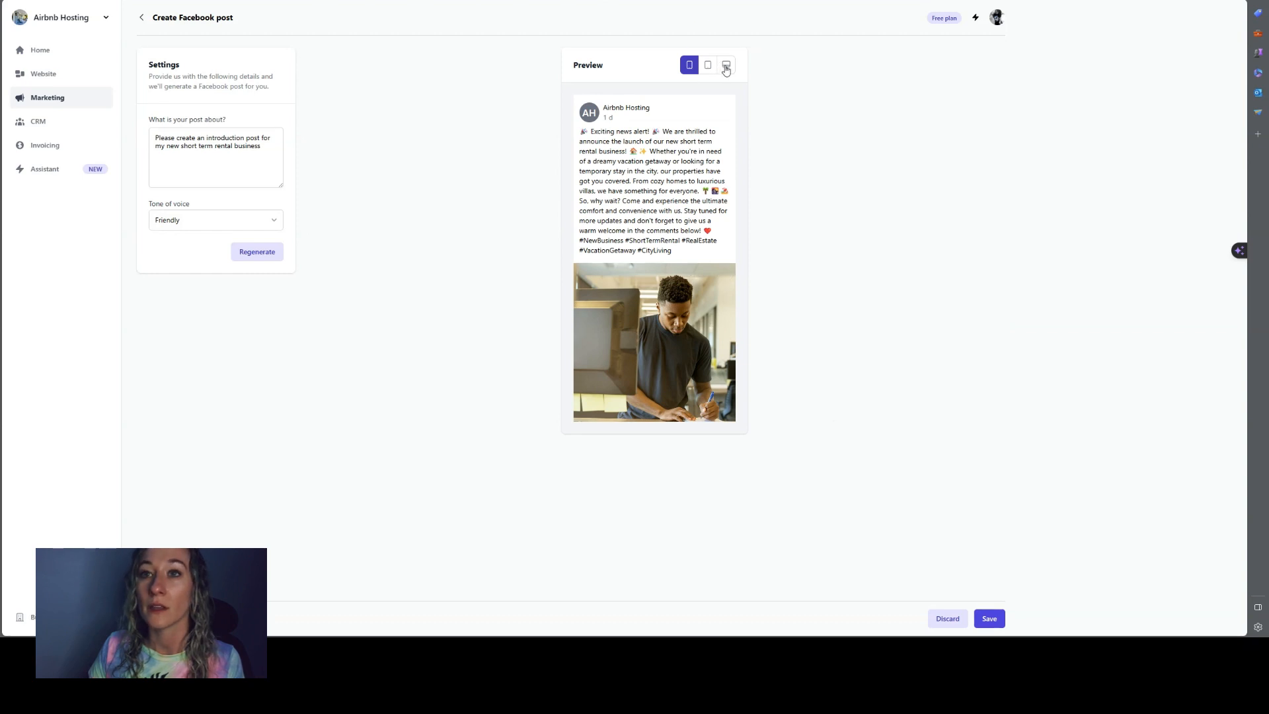
pyautogui.click(725, 65)
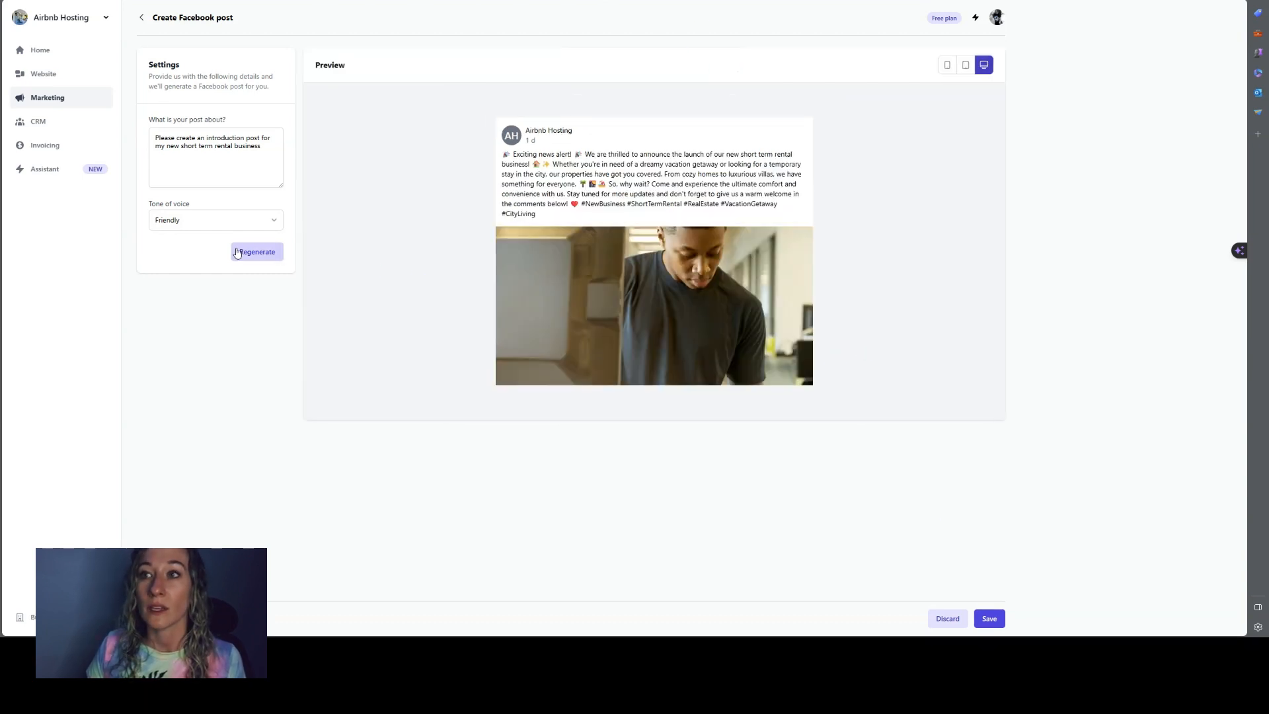
# Regenerate the Facebook post and save the chess-photo version as a promotion
pyautogui.click(256, 251)
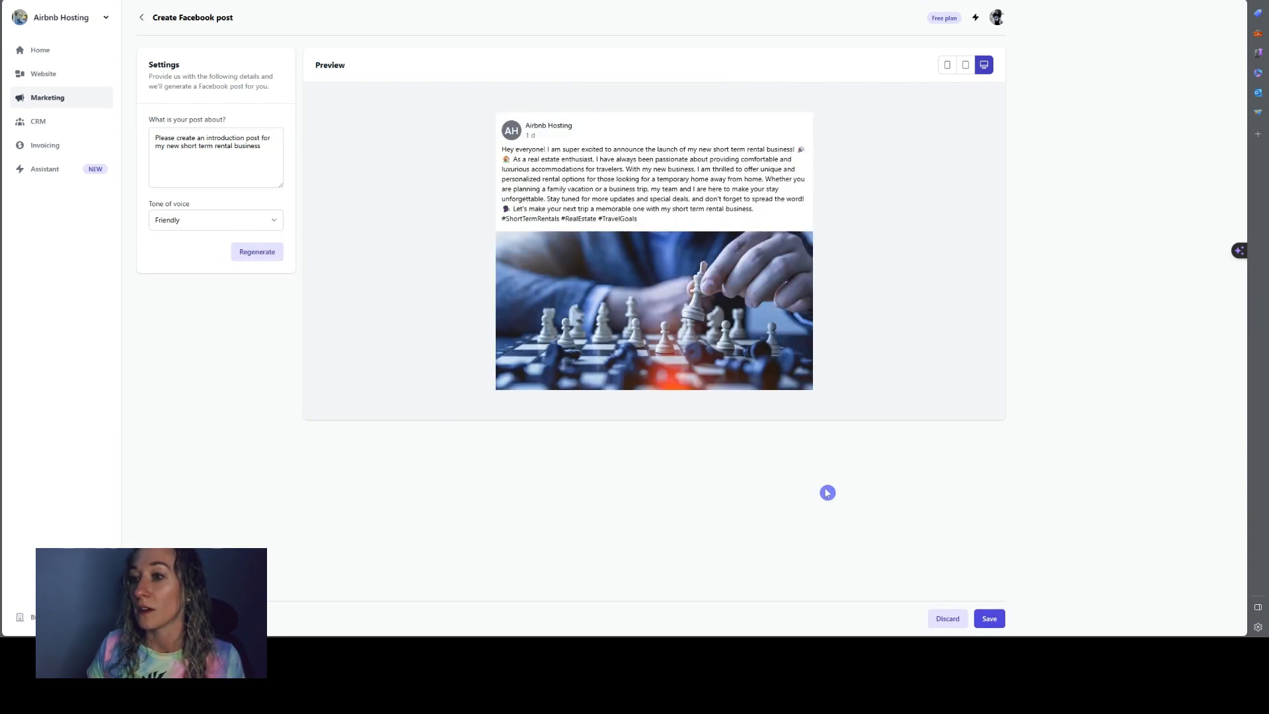
pyautogui.moveTo(913, 509)
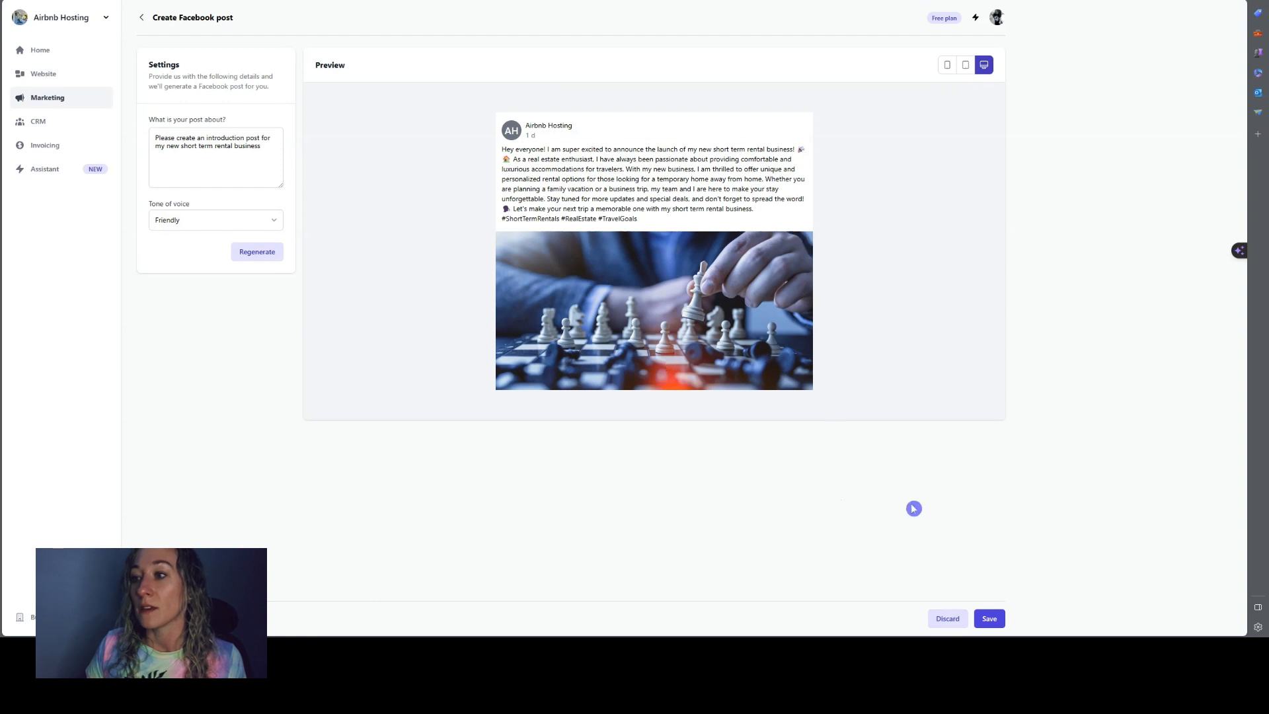
pyautogui.click(988, 619)
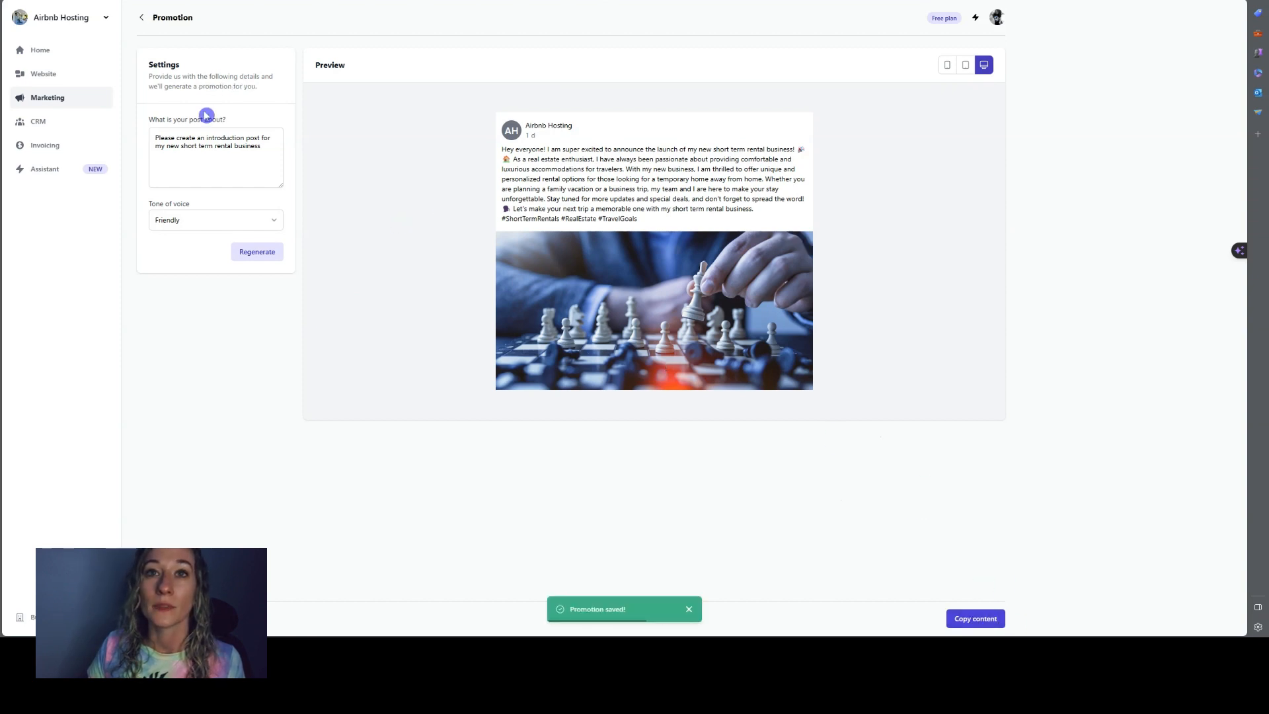
pyautogui.click(38, 121)
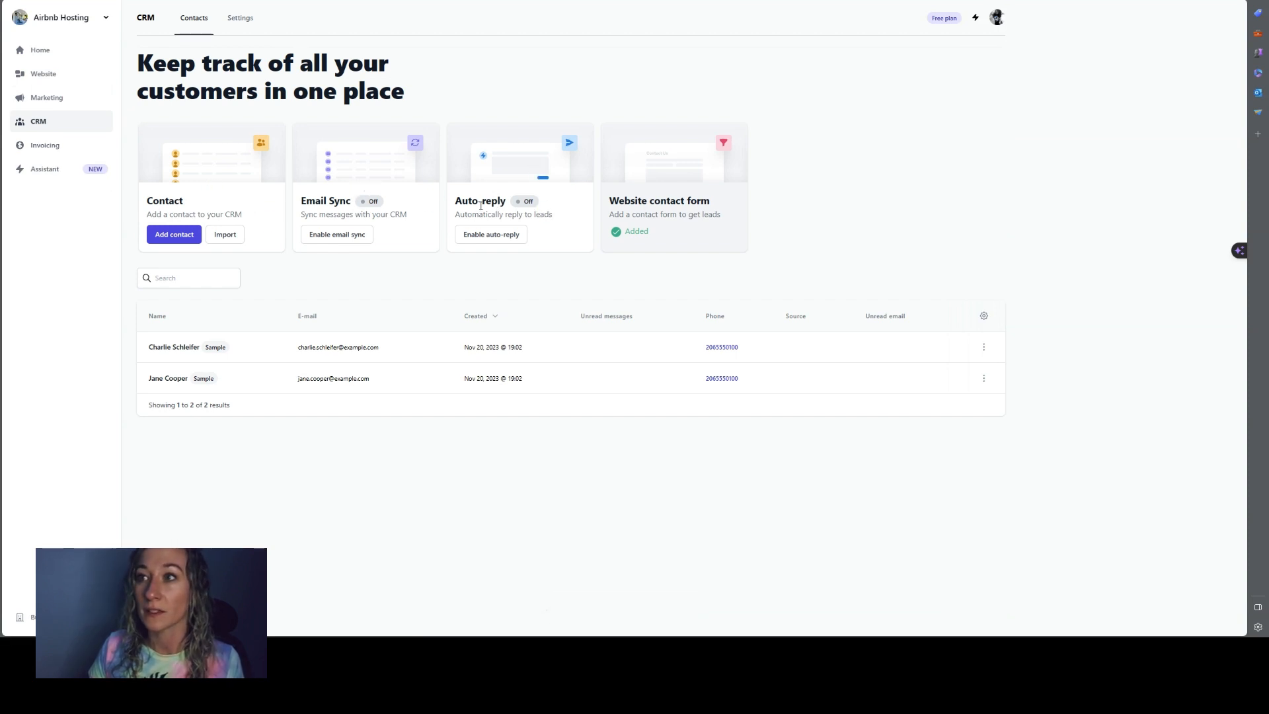
# Open the Airbnb Hosting website in Durable's editor via Home and Website
pyautogui.click(40, 49)
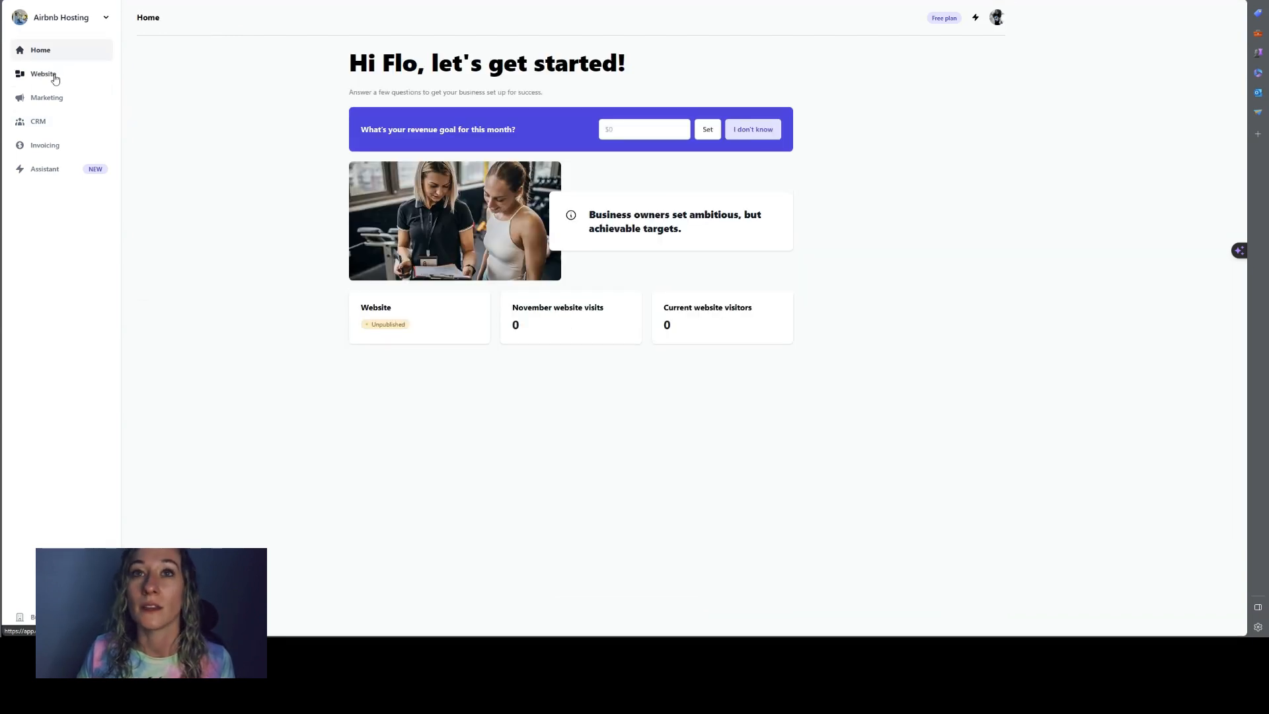
pyautogui.click(43, 74)
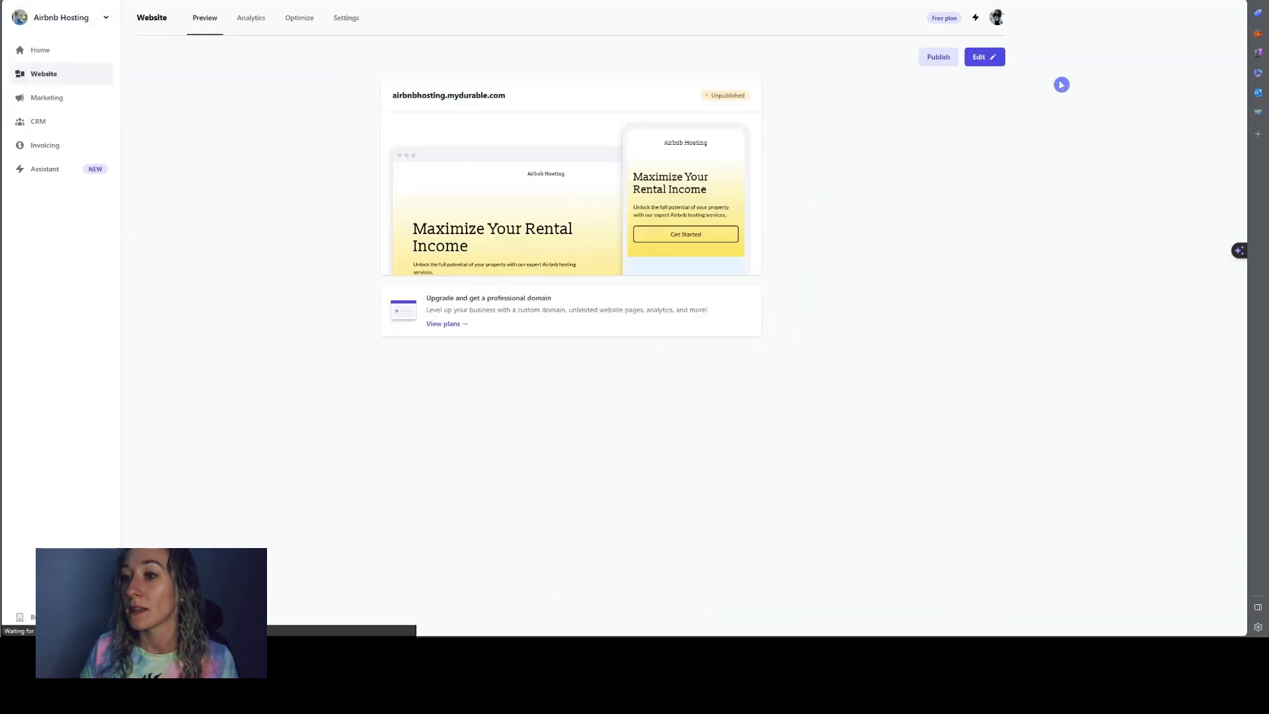
pyautogui.click(983, 57)
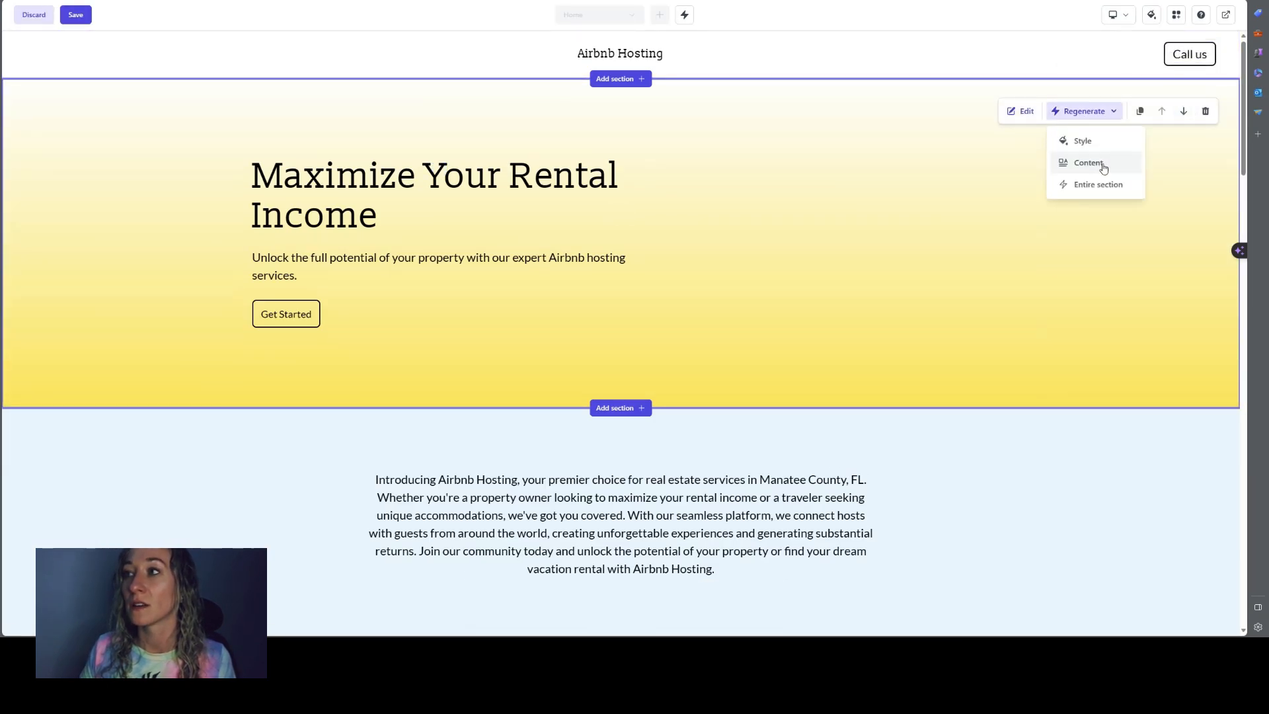
# Regenerate the hero section's content, then view the Theme panel and AI assistant
pyautogui.click(1089, 162)
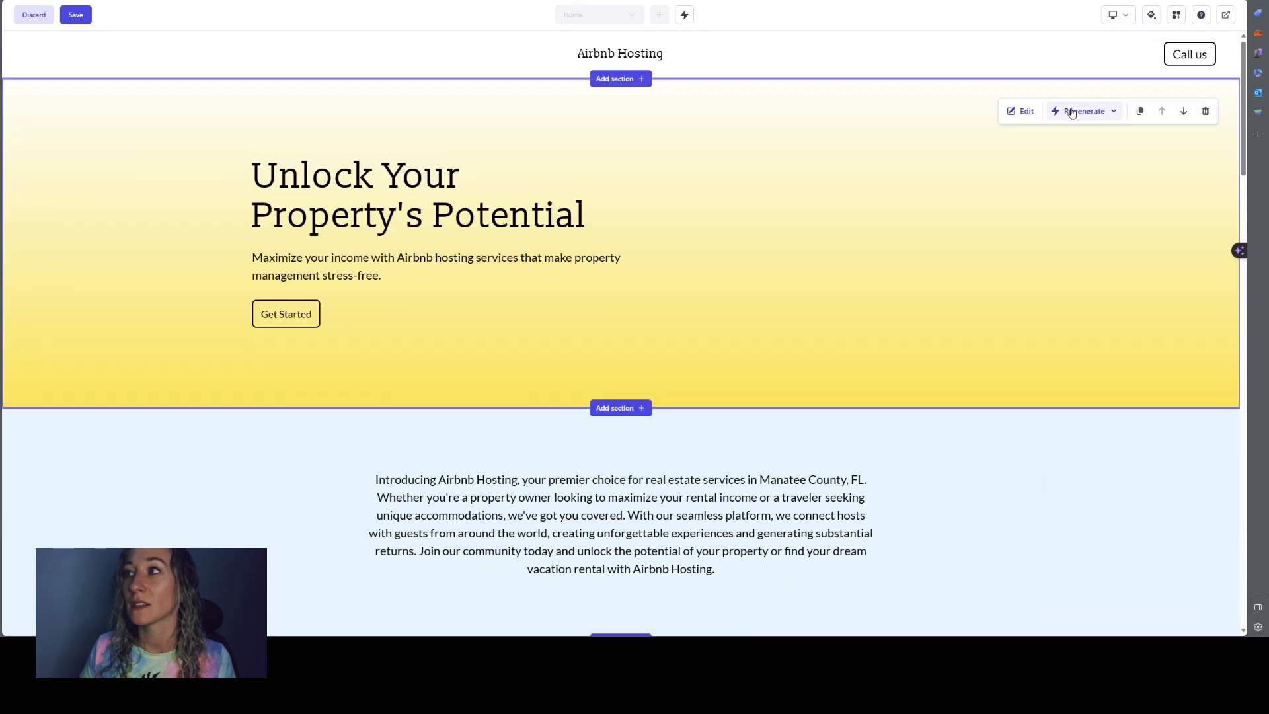
pyautogui.click(1150, 15)
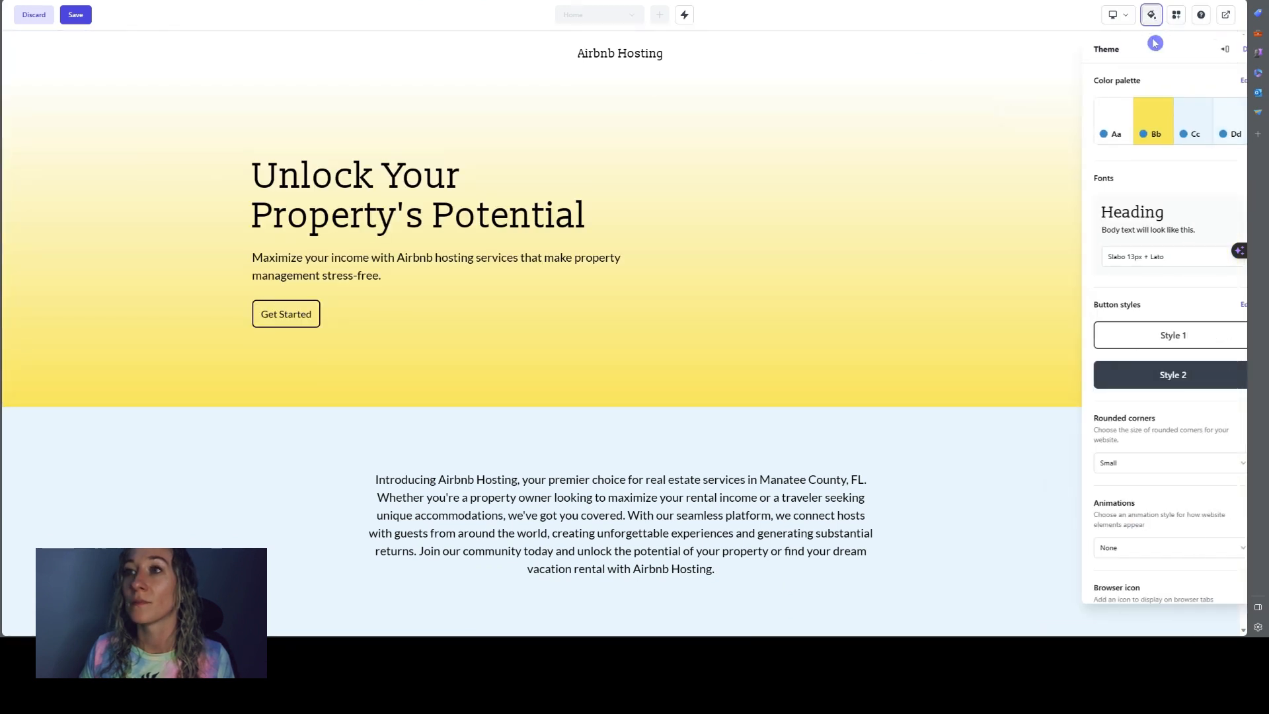
pyautogui.click(682, 15)
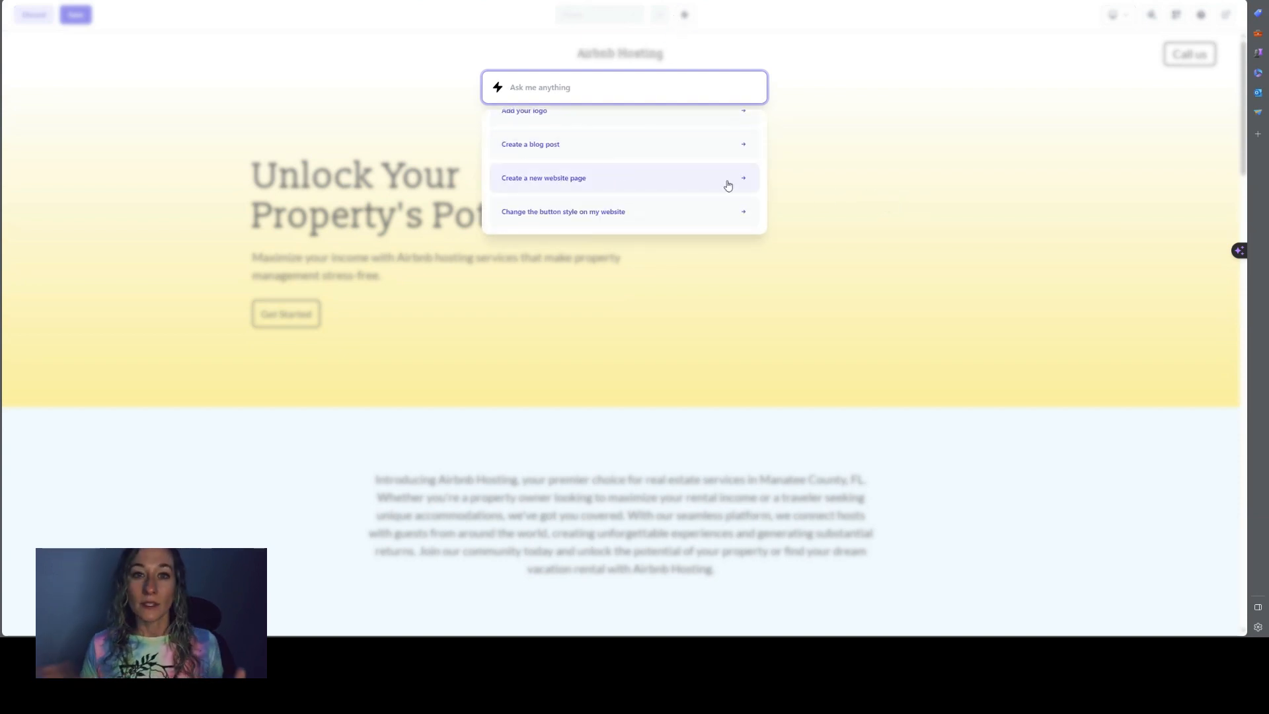
pyautogui.click(684, 15)
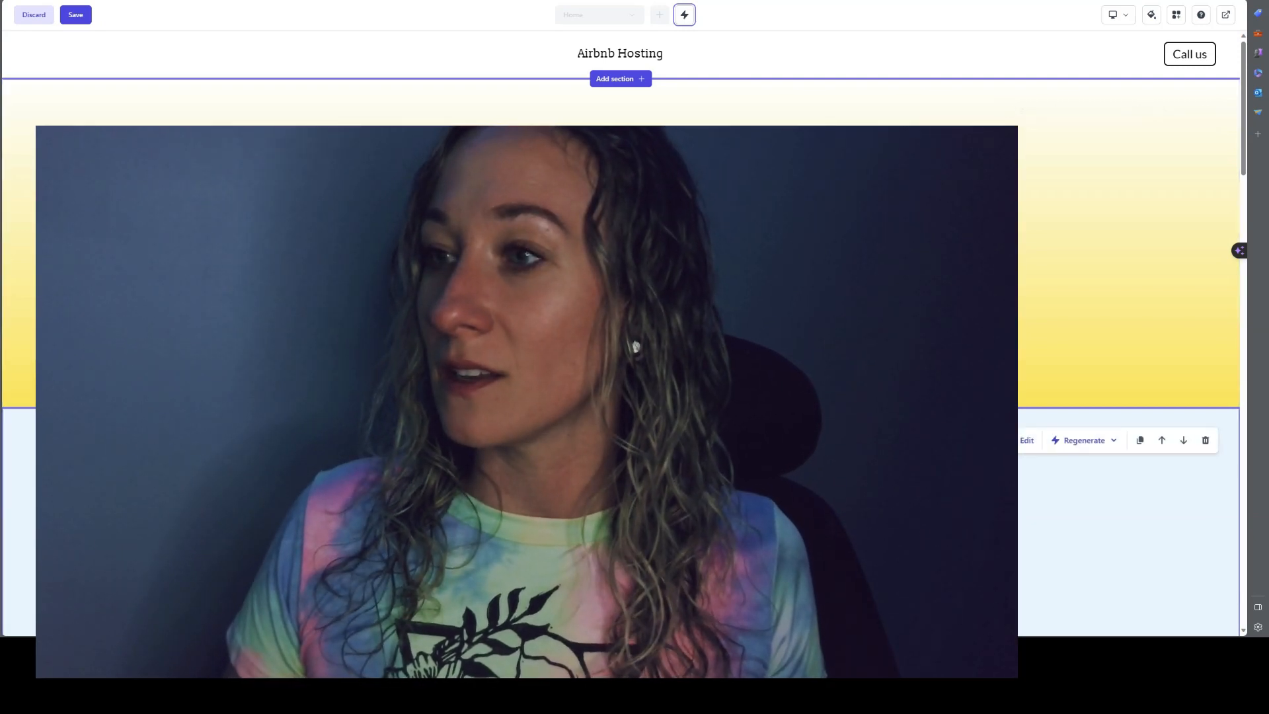
pyautogui.scroll(-3)
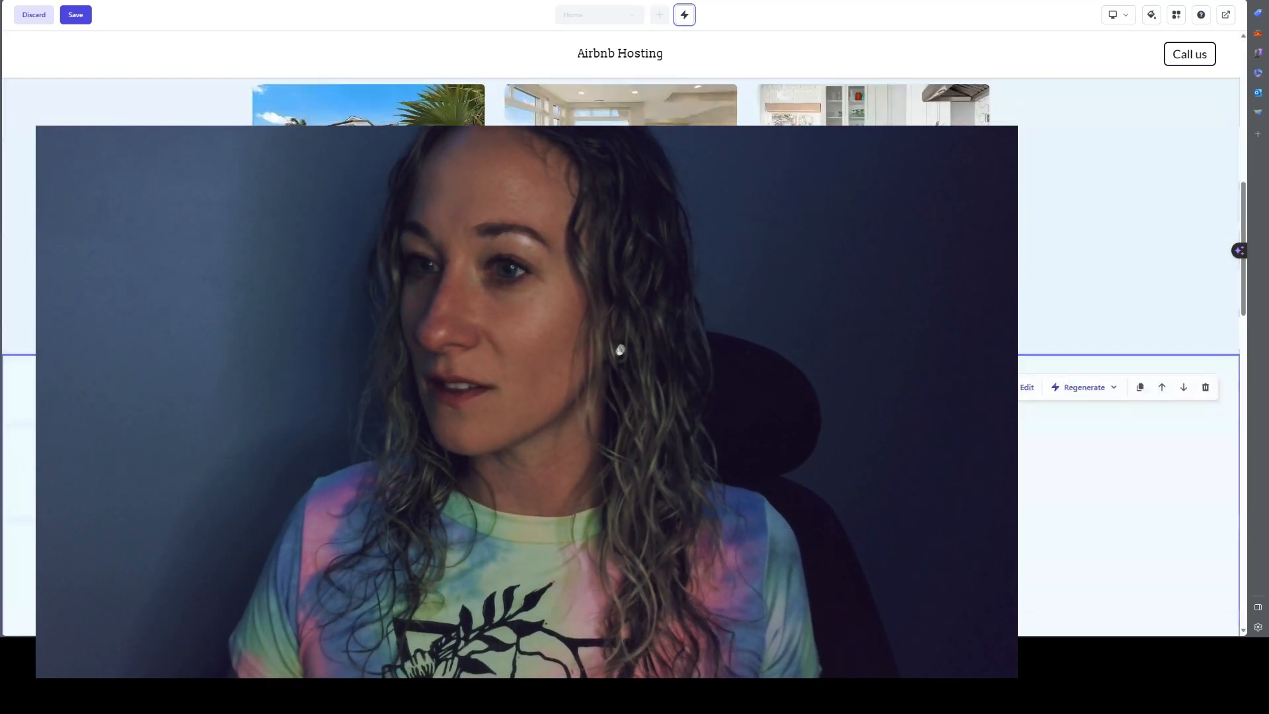
pyautogui.scroll(-3)
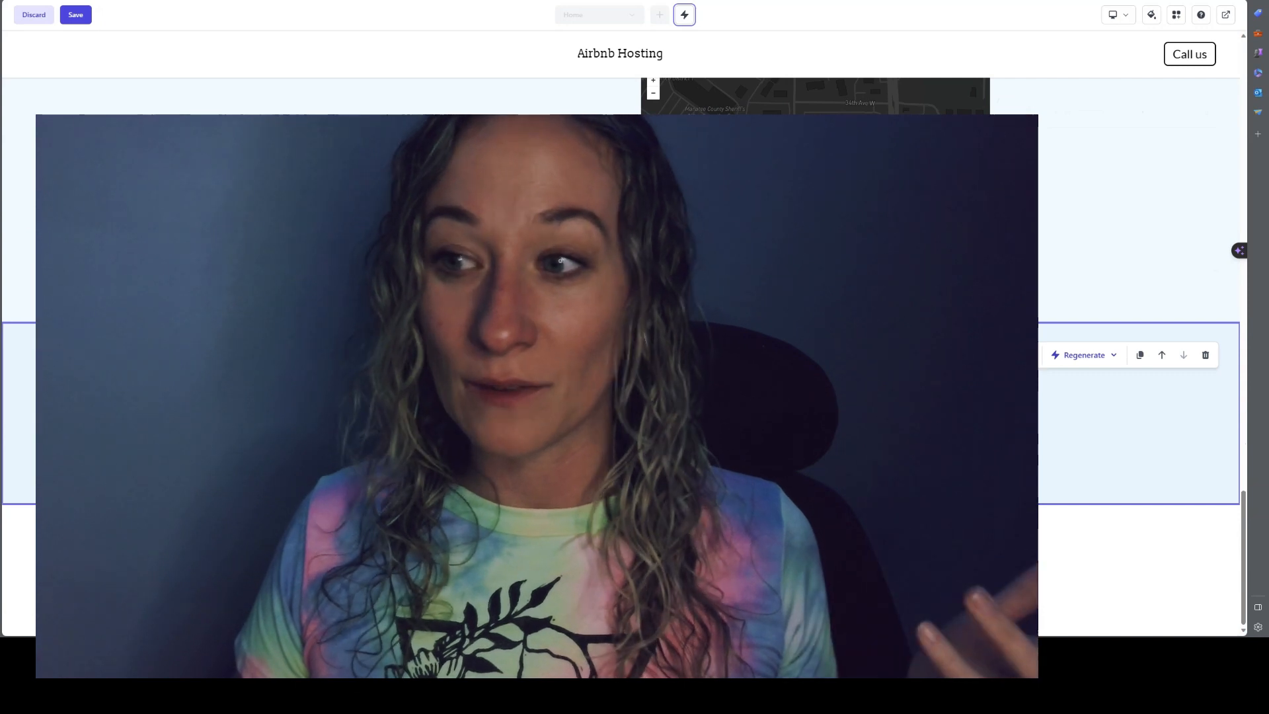